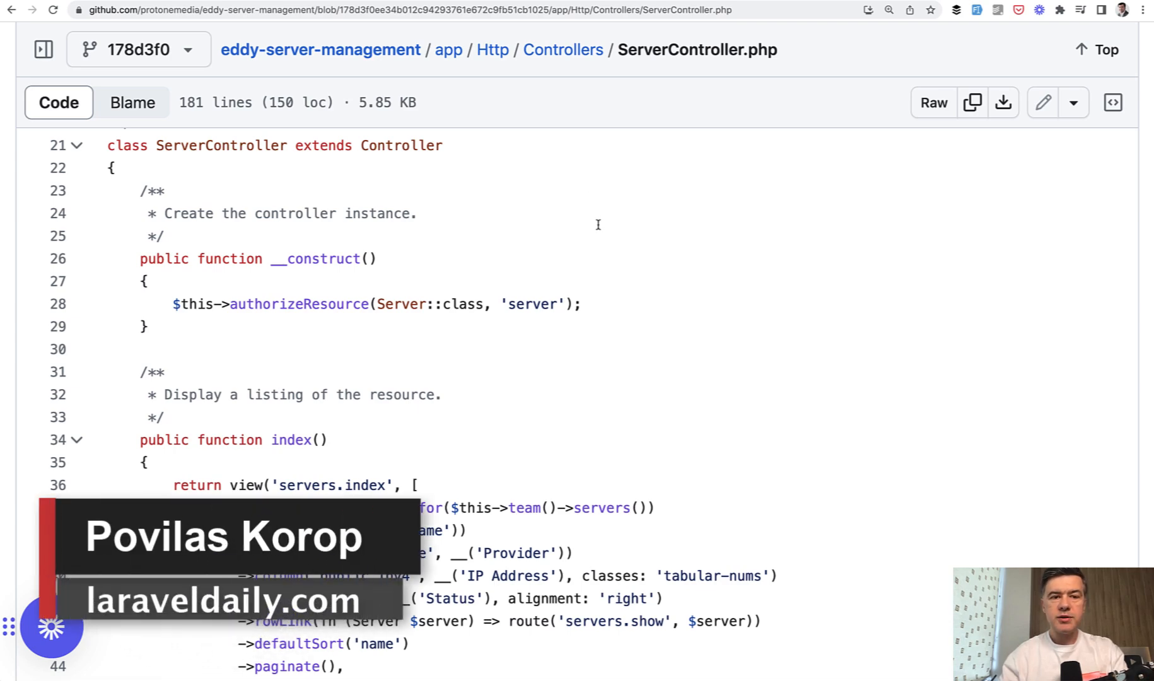
mouse_move(754, 349)
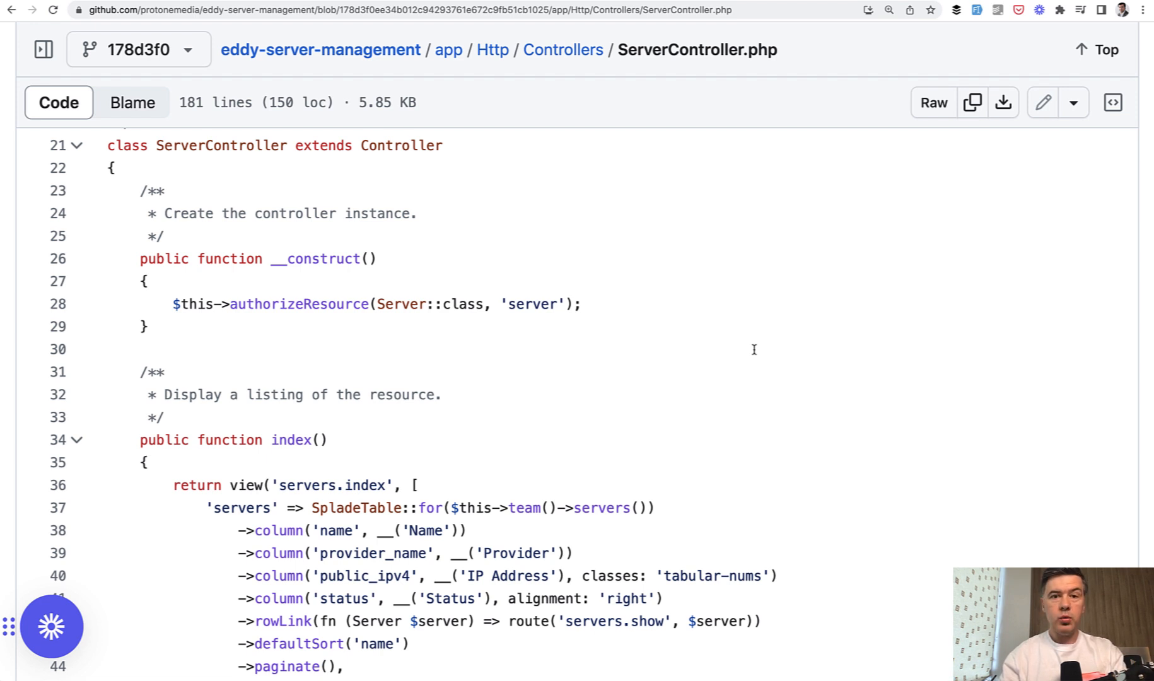
mouse_move(790, 298)
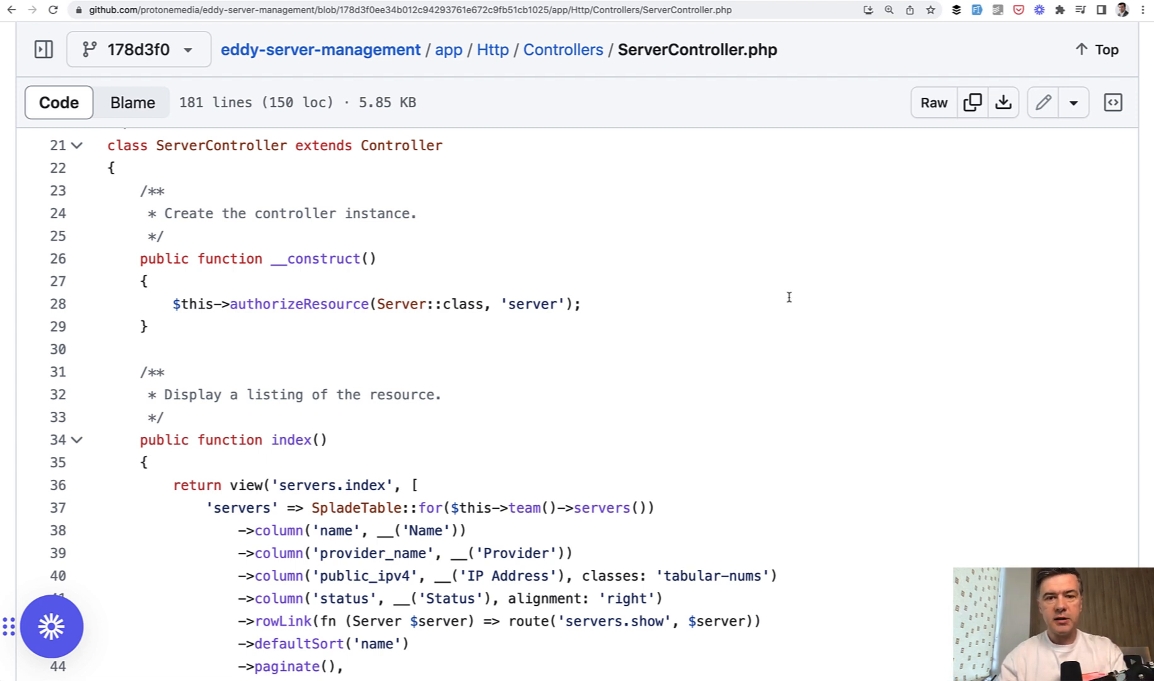
mouse_move(96, 179)
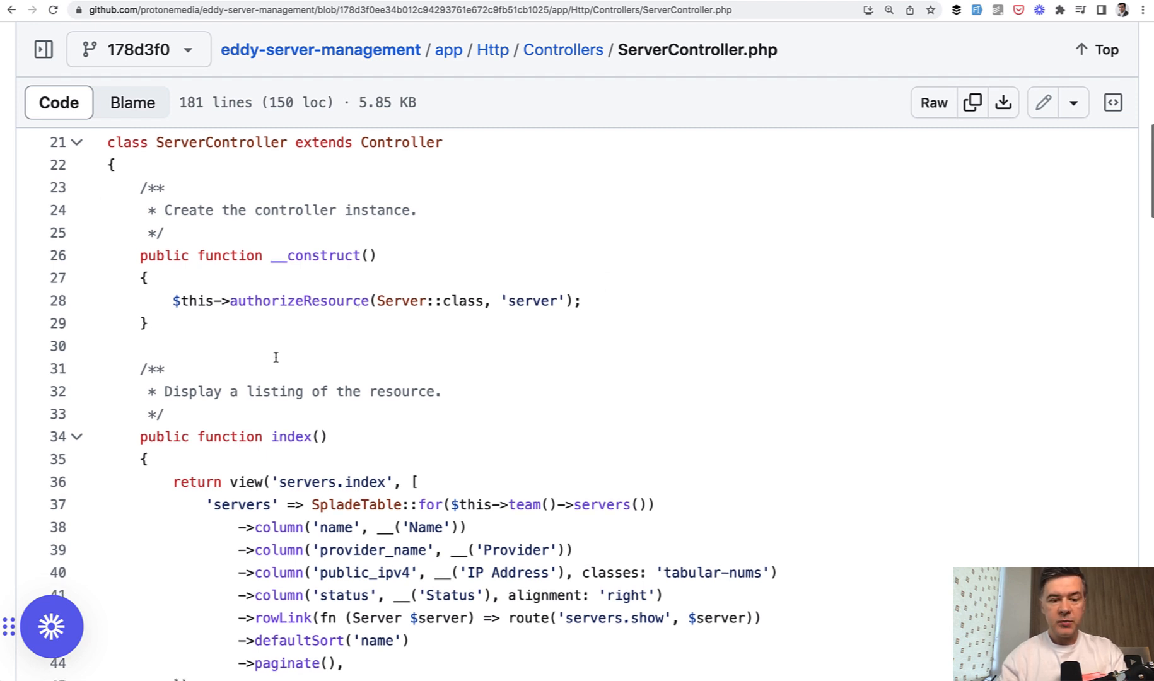
Scroll through Controller.php on GitHub to review the base controller's helpers.
scroll("down", 3)
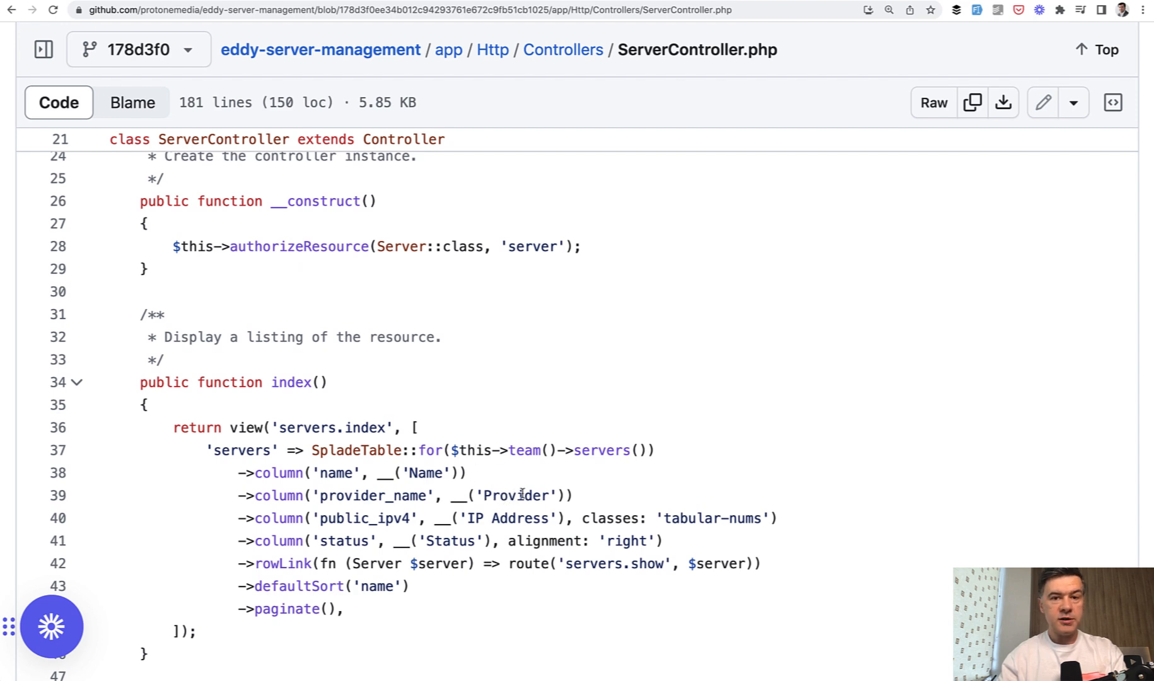
scroll("down", 3)
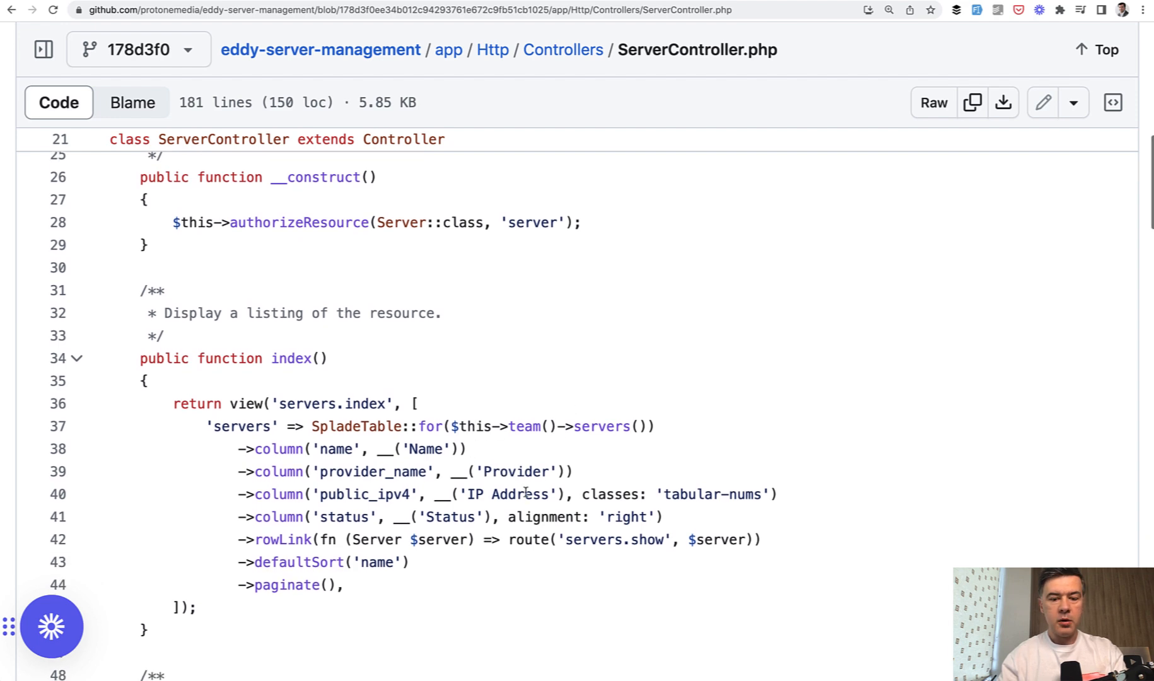
scroll("down", 3)
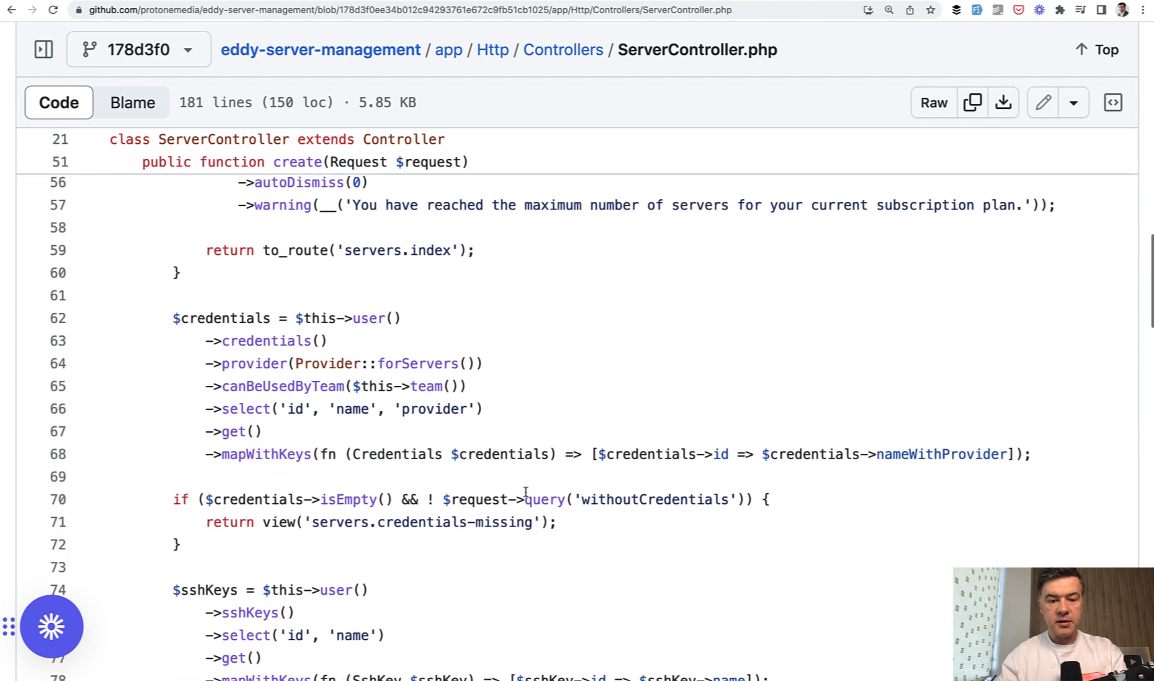
scroll("down", 3)
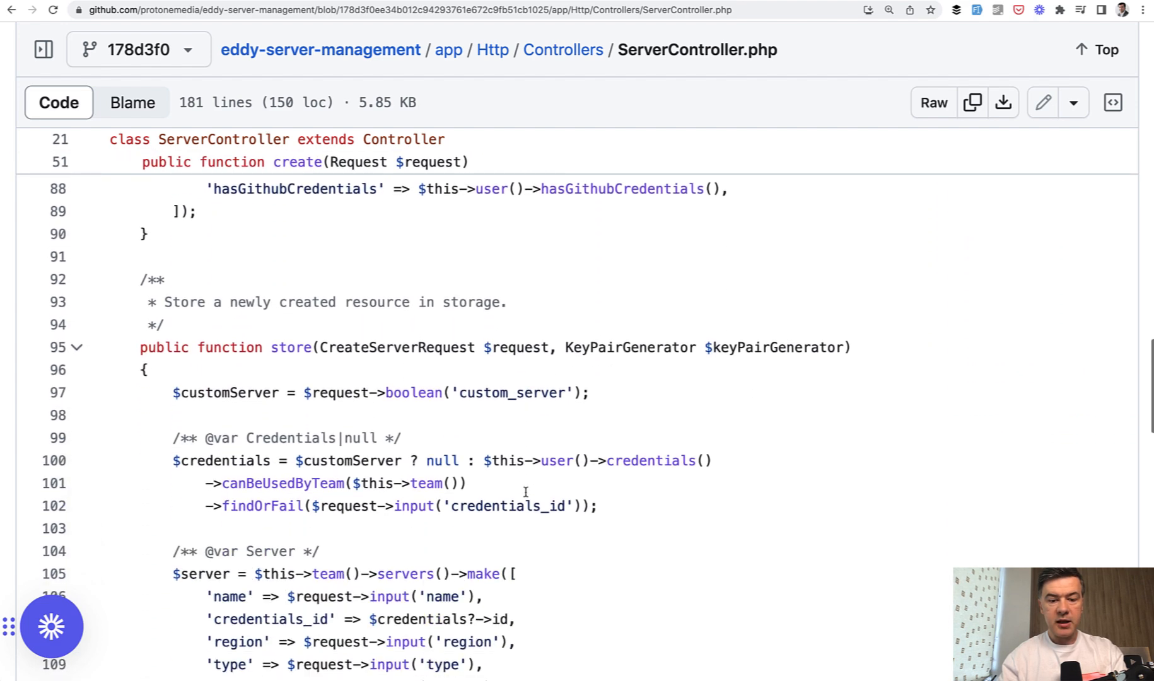
scroll("down", 3)
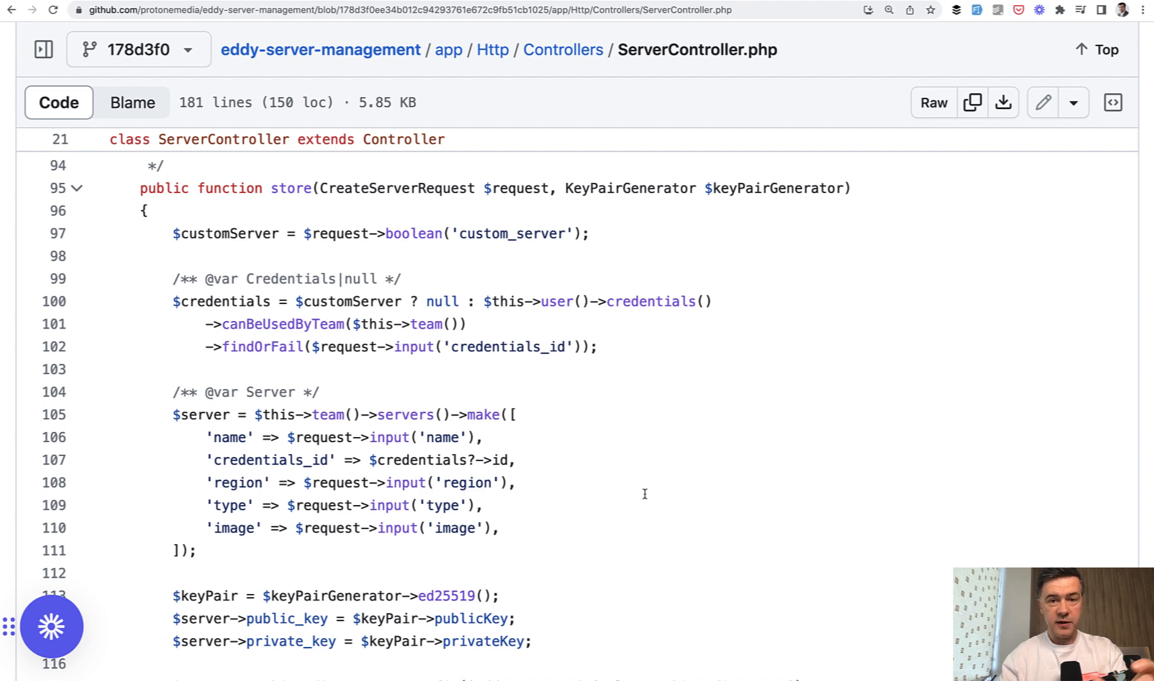
scroll("down", 3)
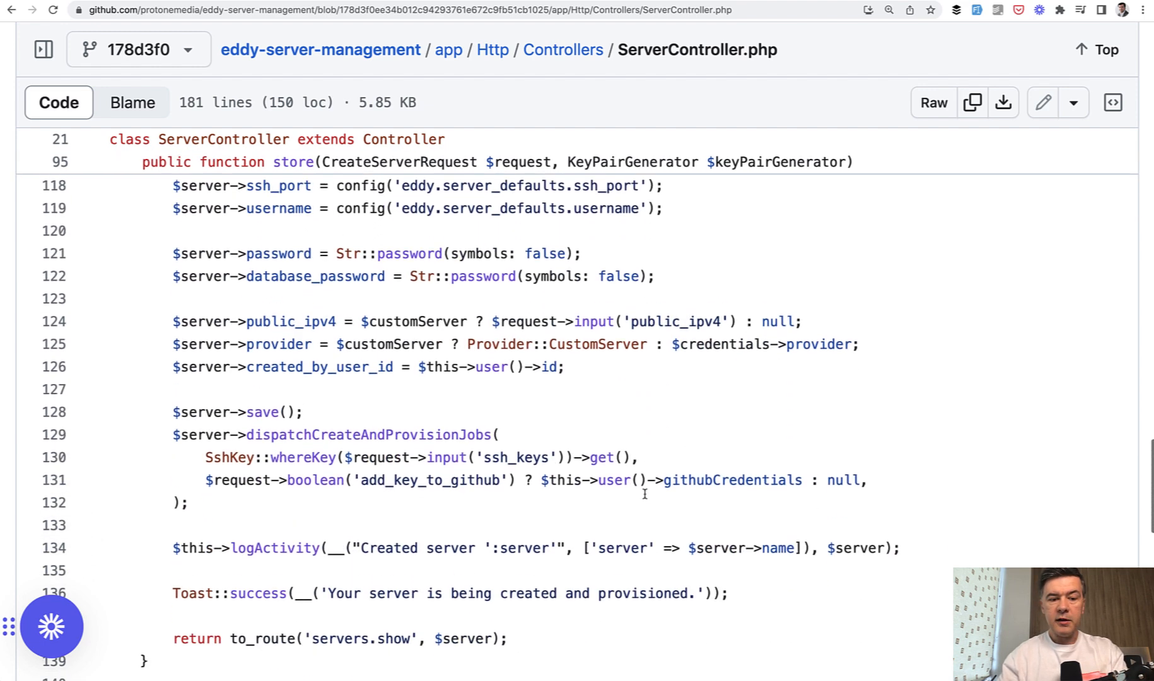
scroll("down", 3)
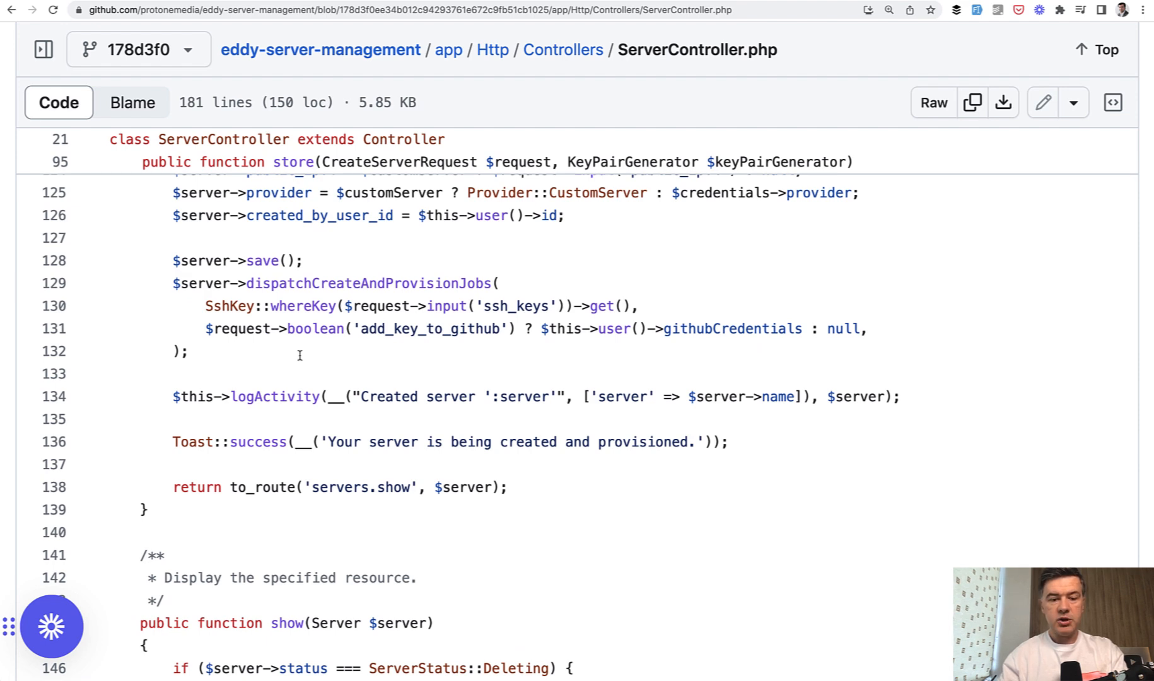
scroll("down", 3)
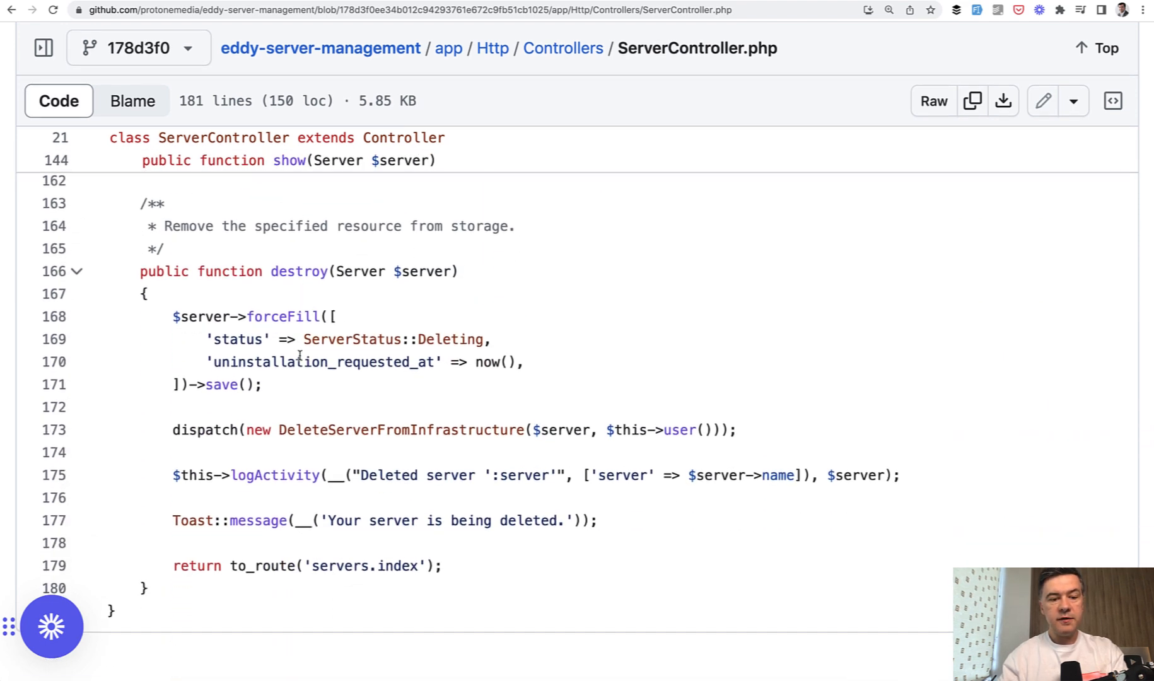
scroll("up", 3)
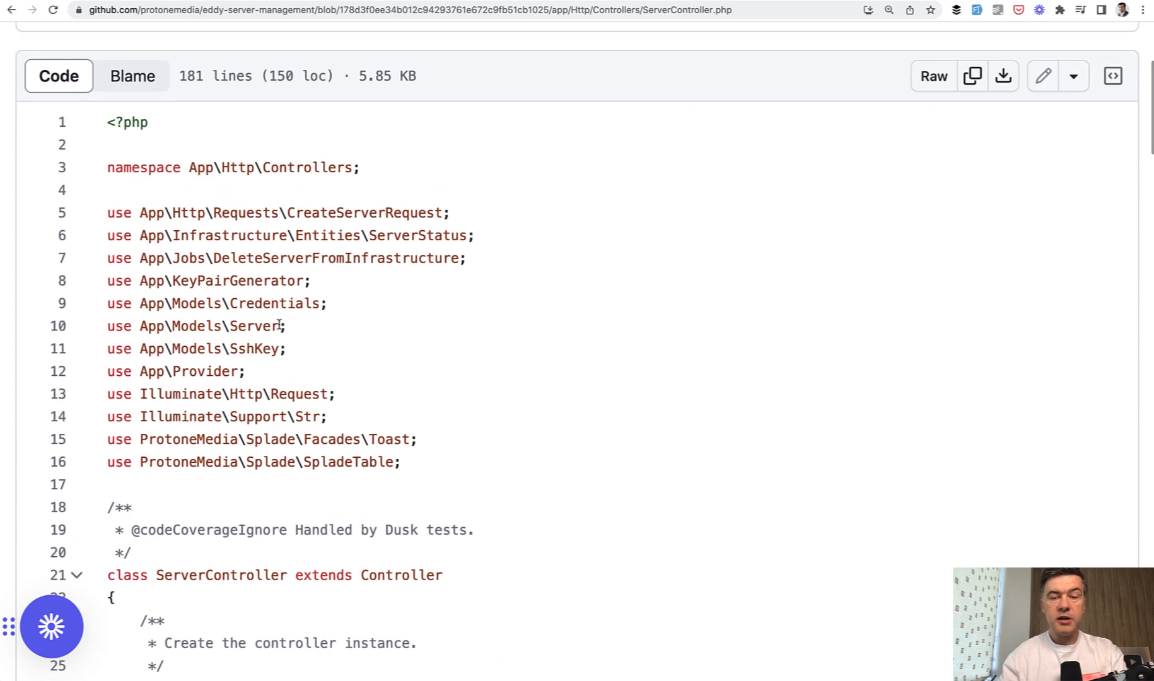
scroll("down", 3)
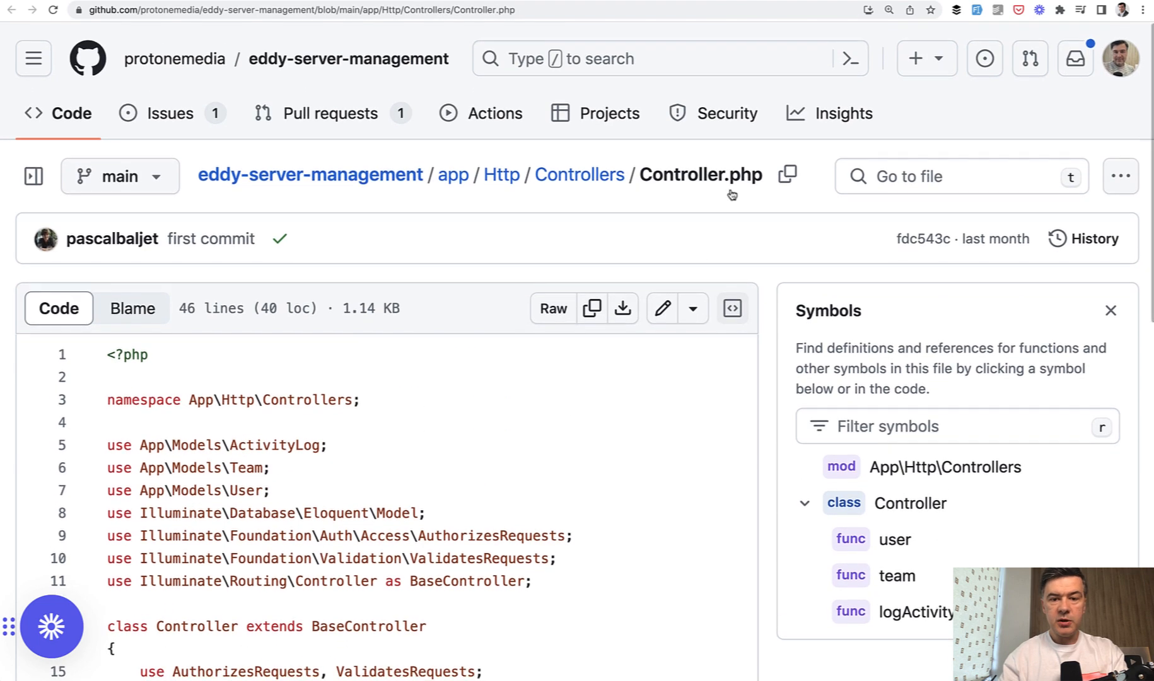
scroll("down", 3)
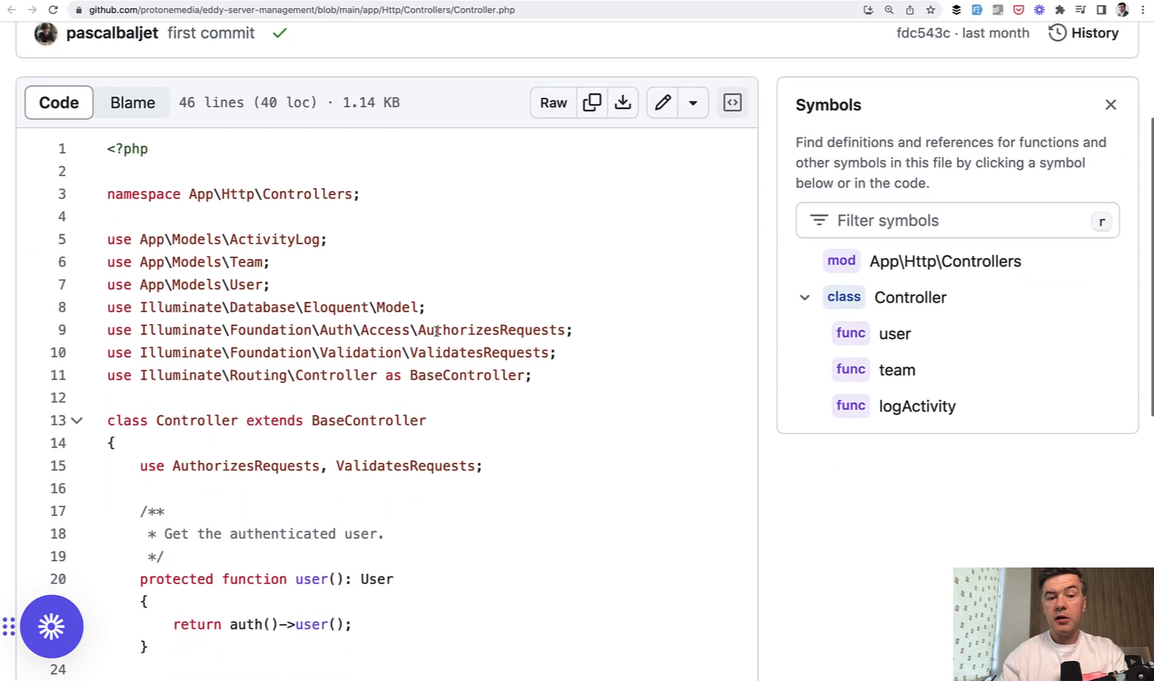
scroll("down", 3)
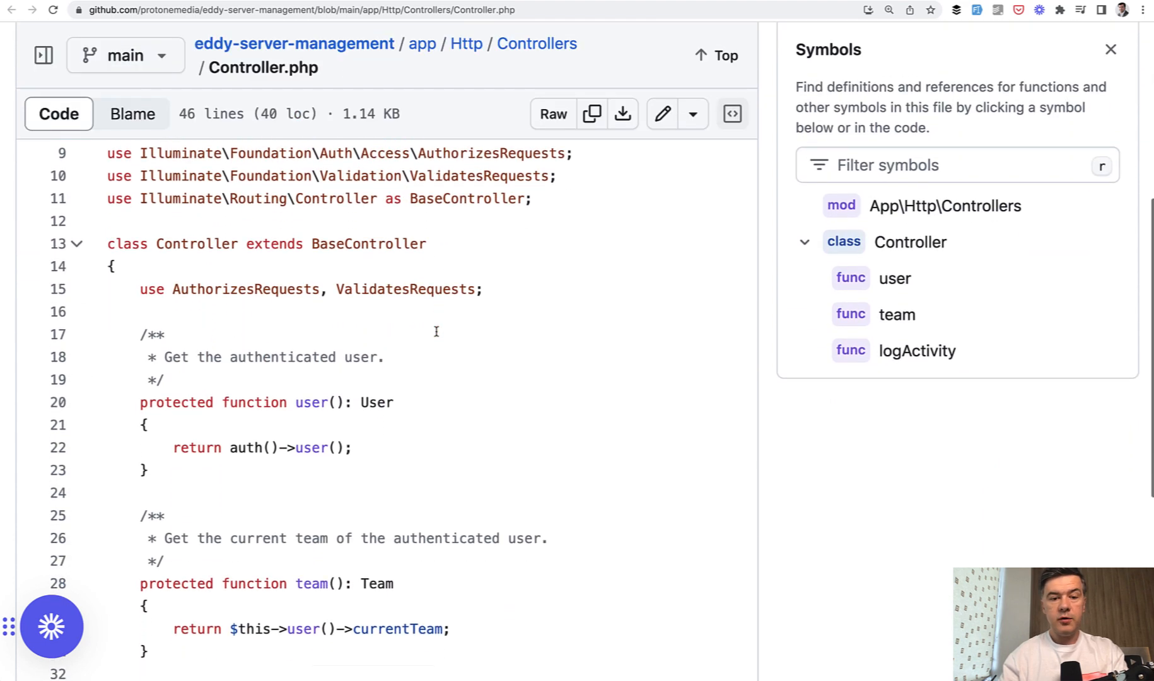
scroll("down", 3)
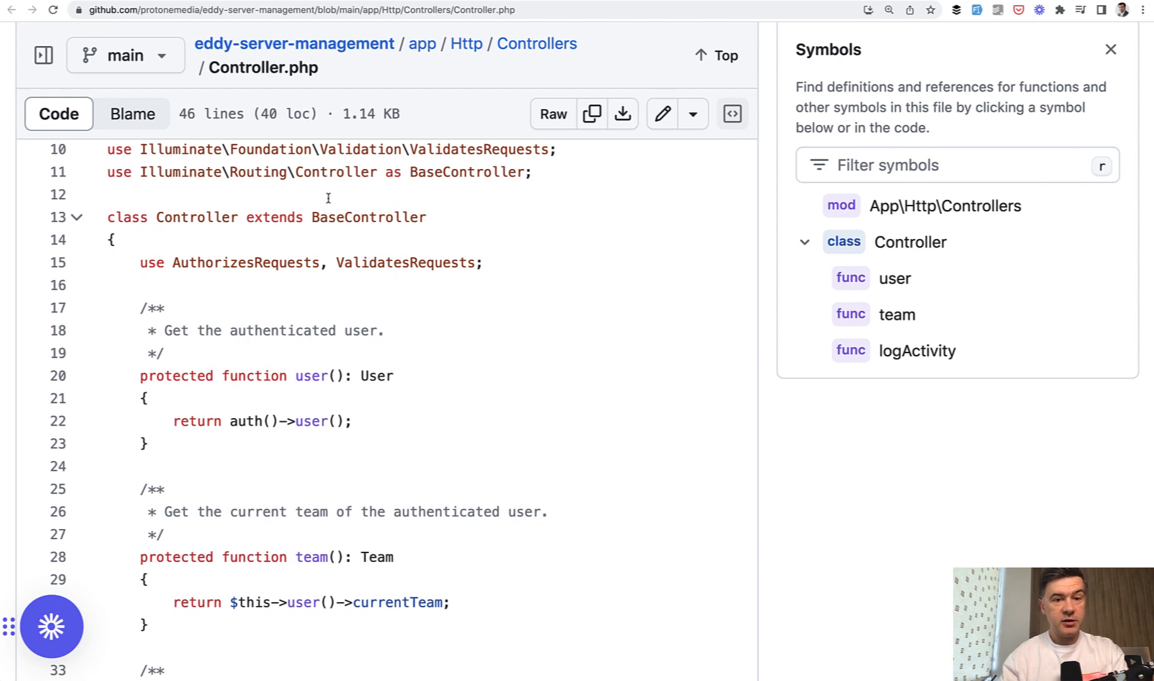
mouse_move(275, 319)
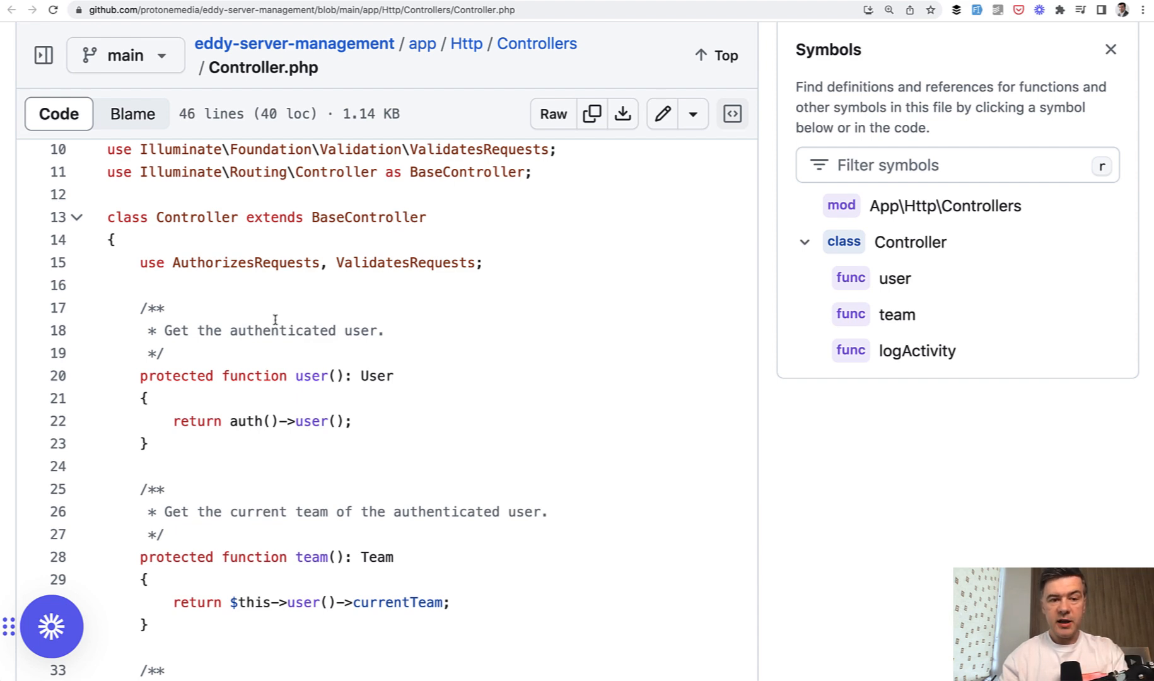
Look up the references to AuthorizesRequests within Controller.php.
left_click(244, 263)
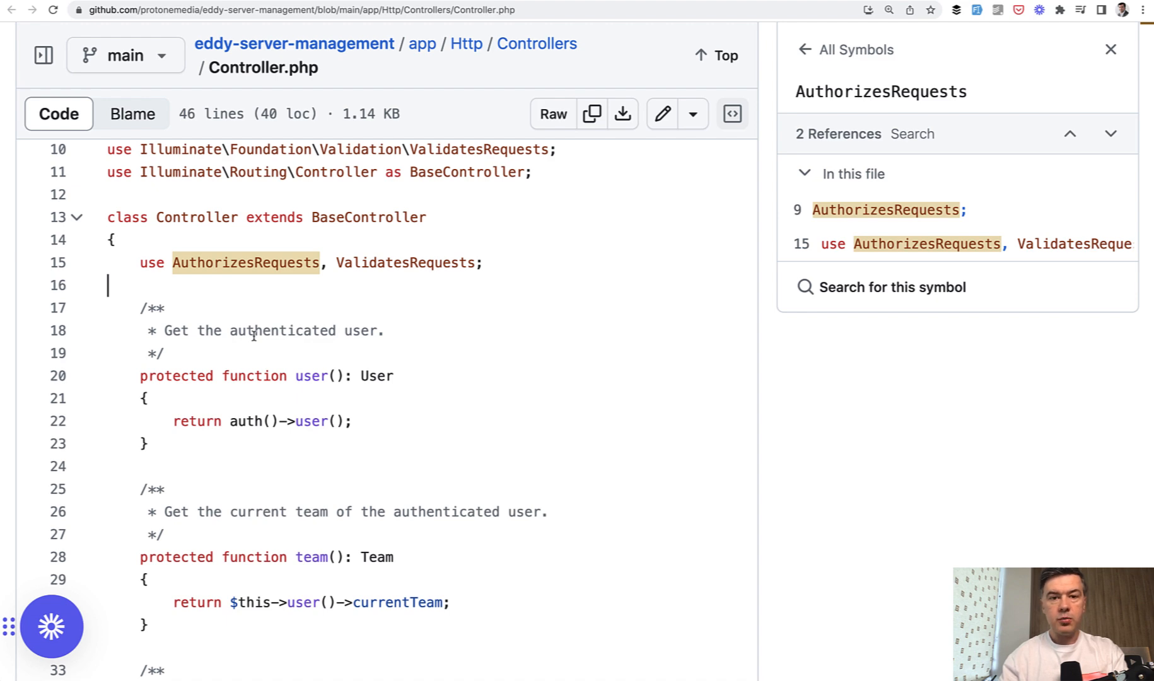
scroll("down", 3)
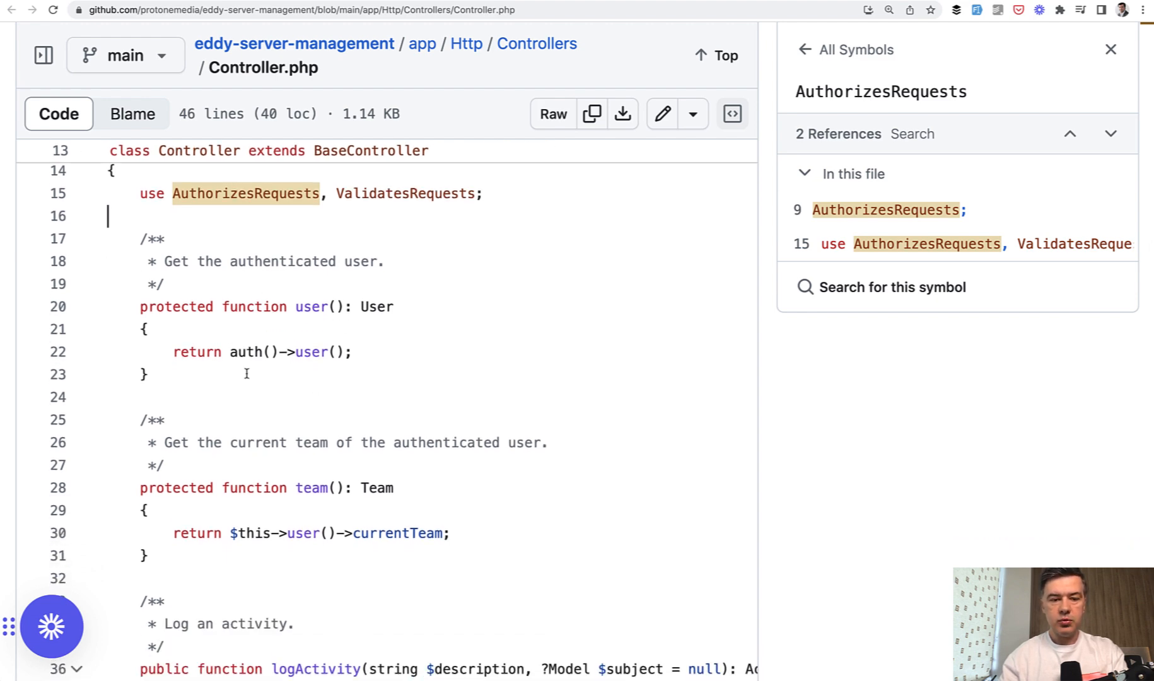
mouse_move(273, 382)
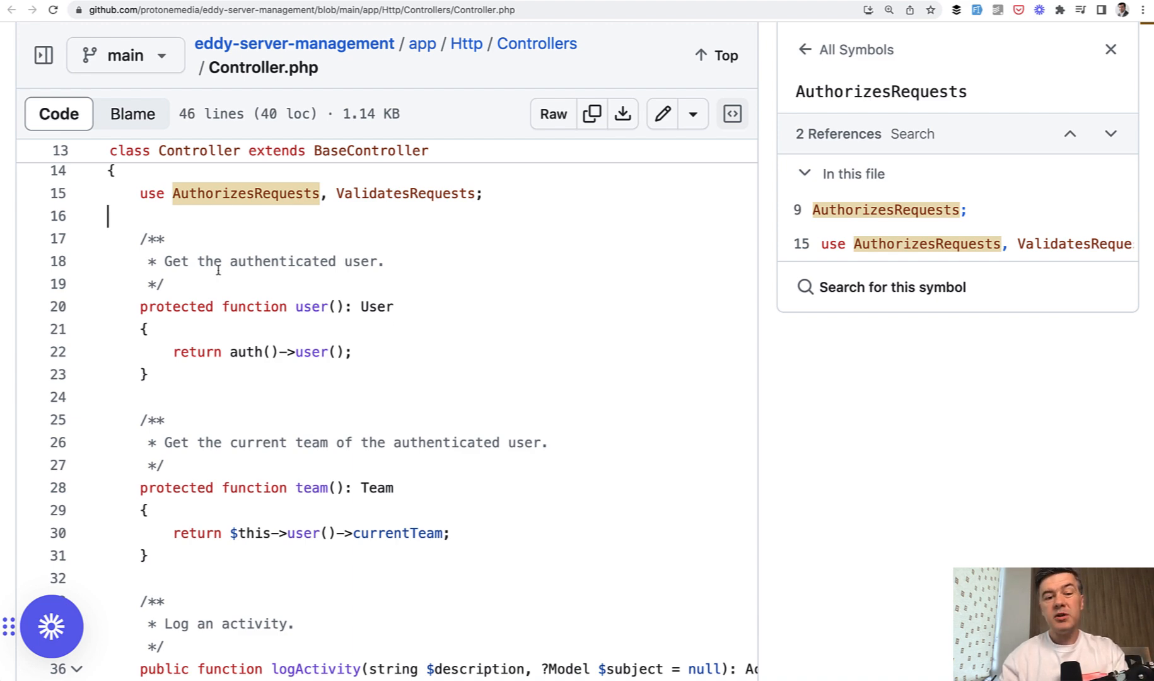
scroll("down", 3)
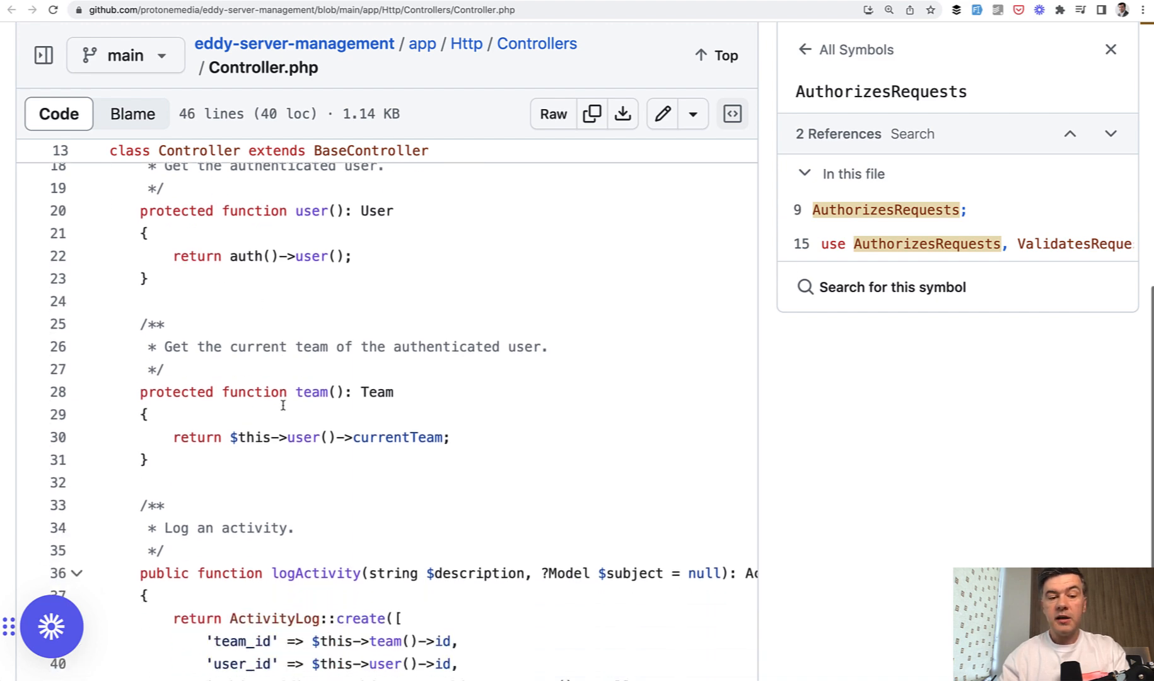
scroll("down", 3)
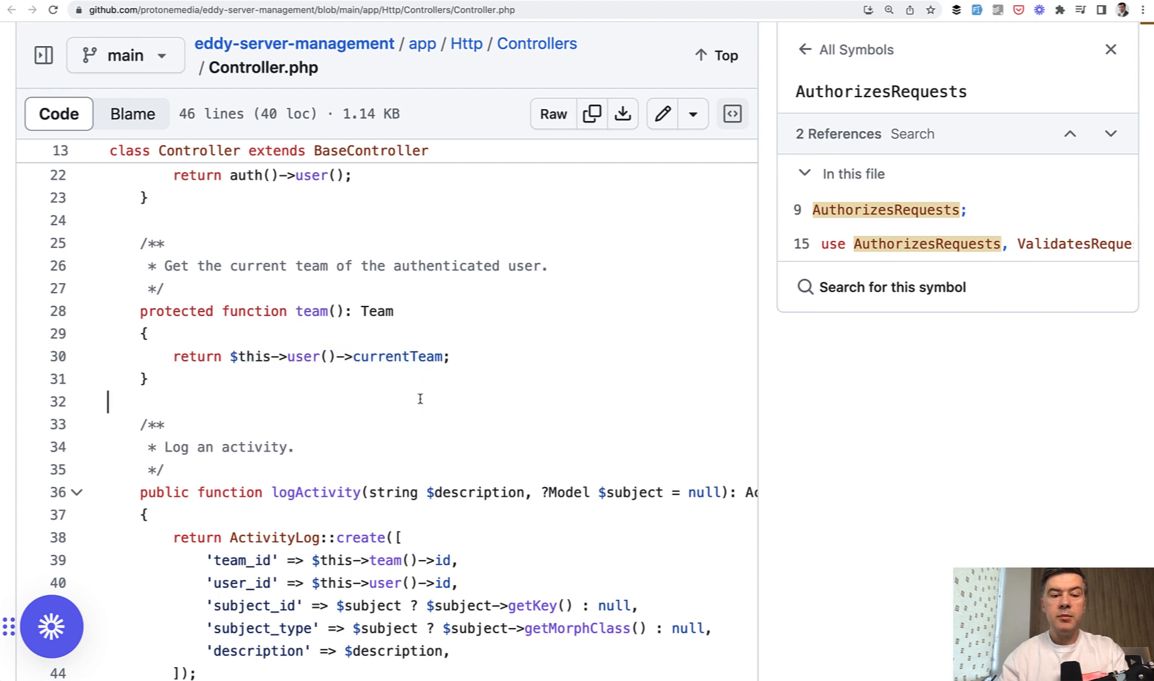
Show the team method's definition and its references, including its use in logActivity.
left_click(311, 311)
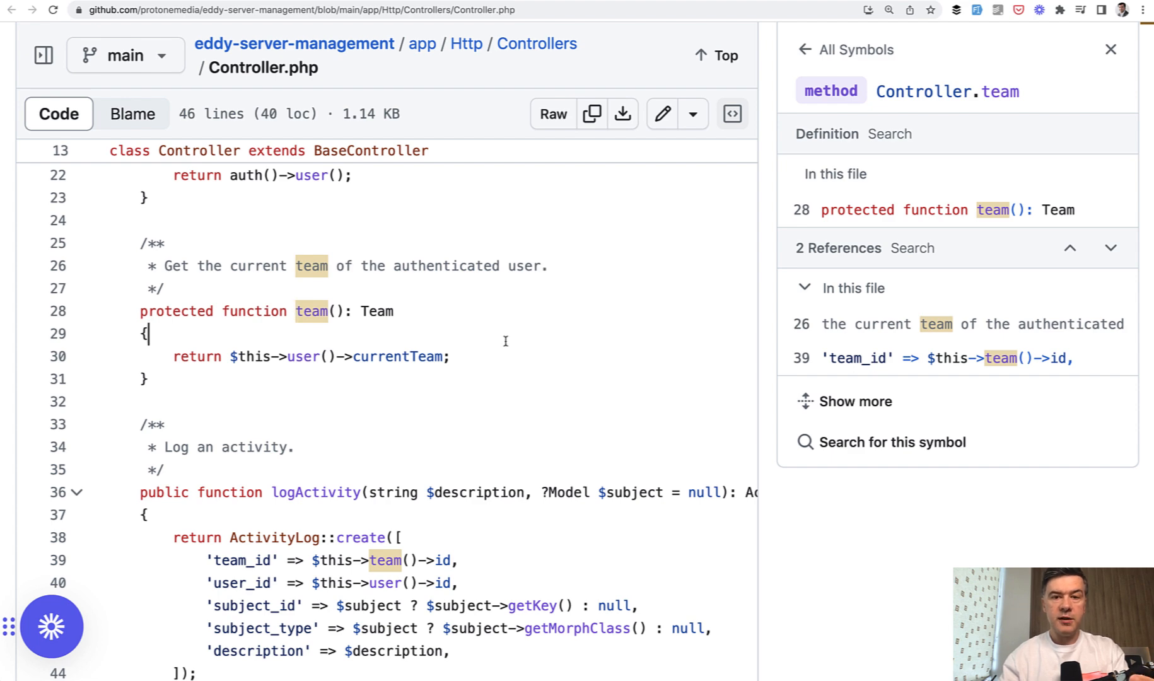
scroll("down", 3)
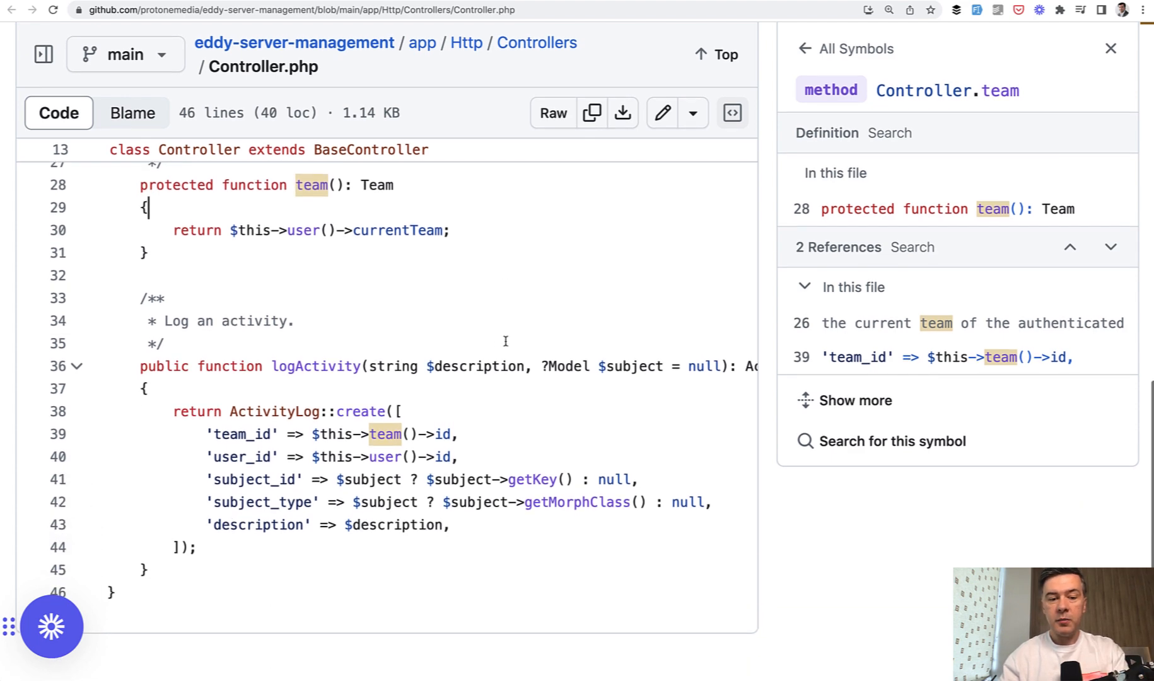
mouse_move(520, 391)
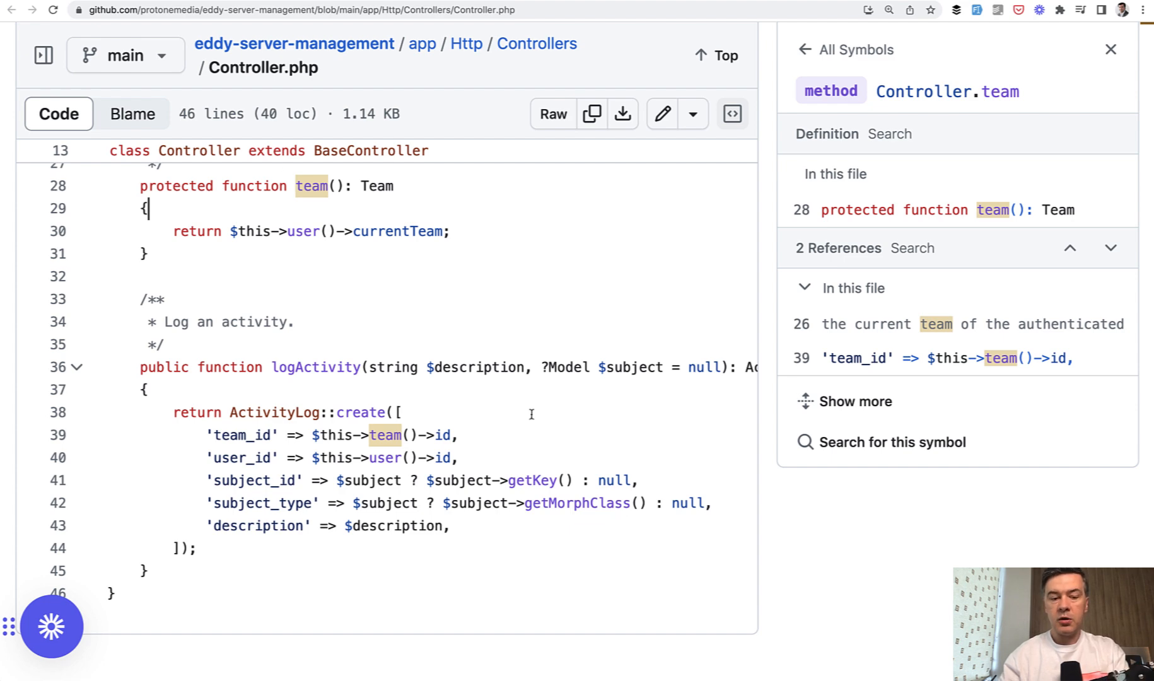
mouse_move(634, 421)
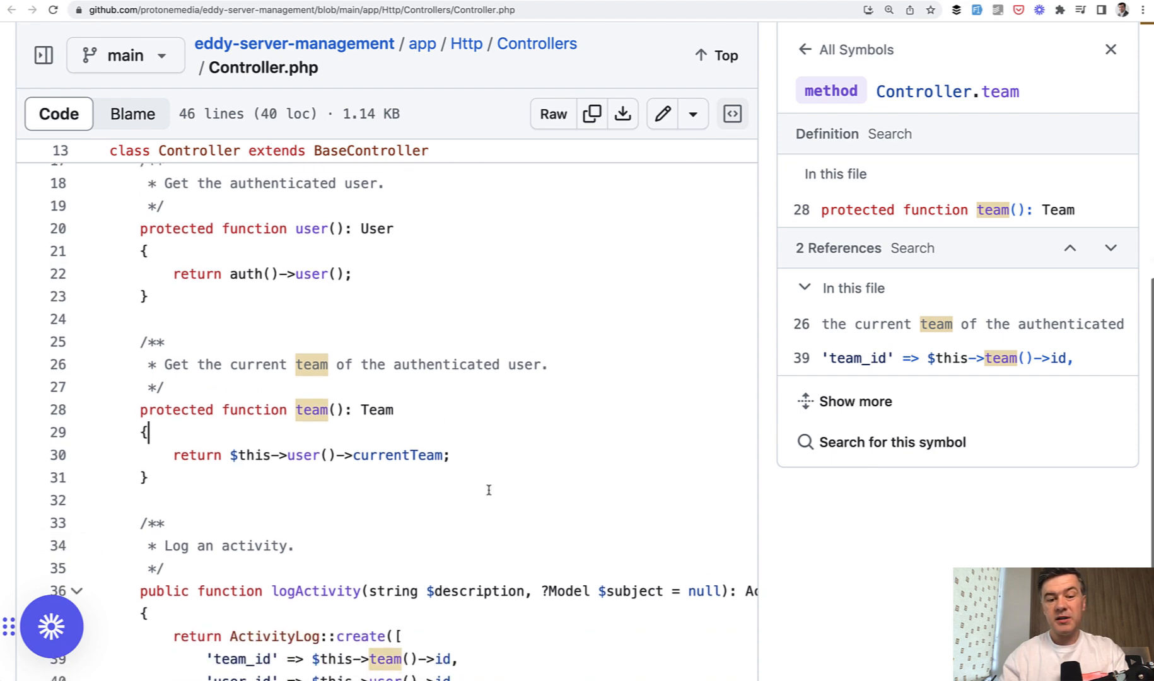
scroll("down", 3)
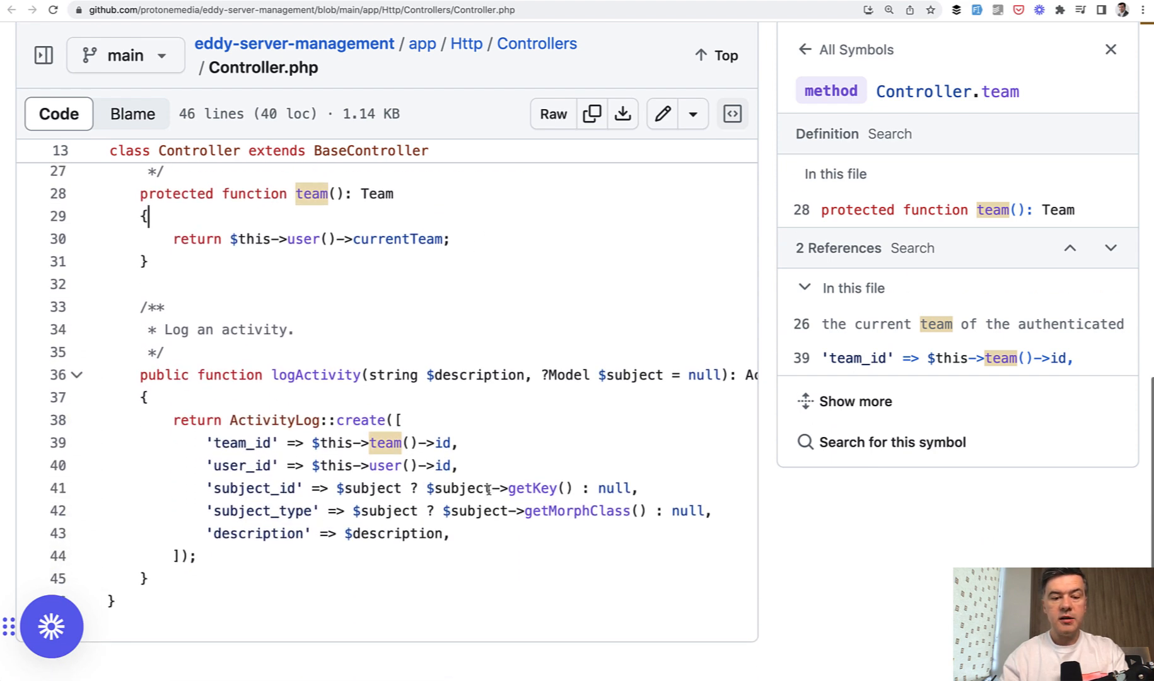
mouse_move(570, 576)
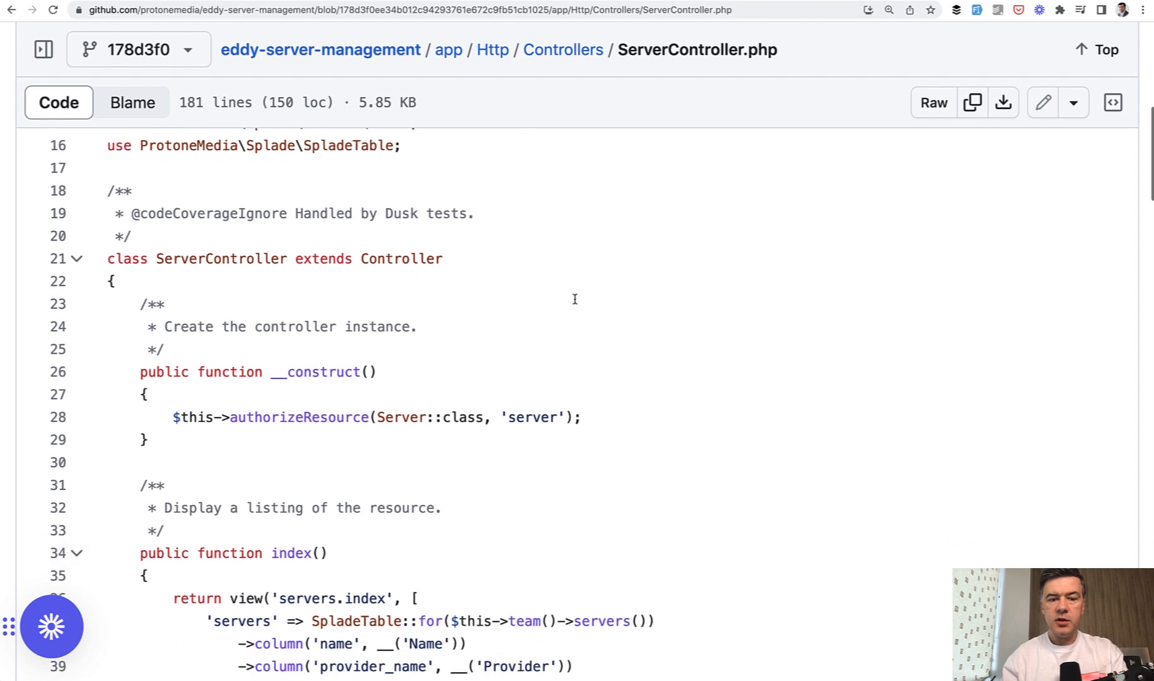
scroll("down", 3)
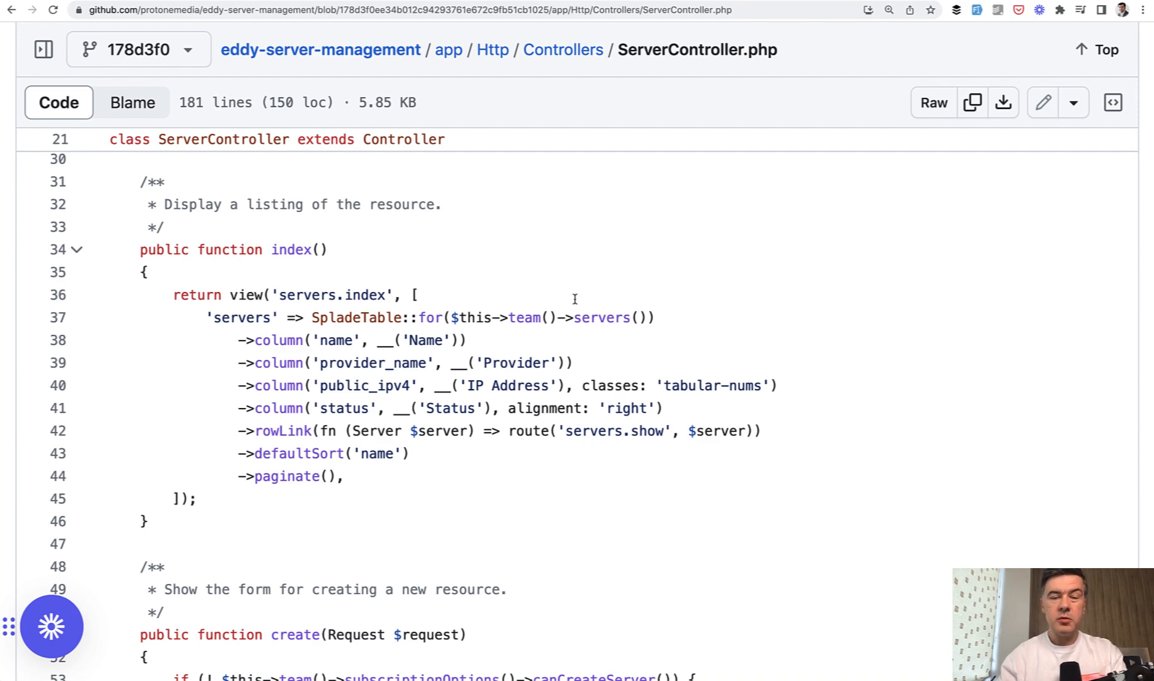
mouse_move(451, 280)
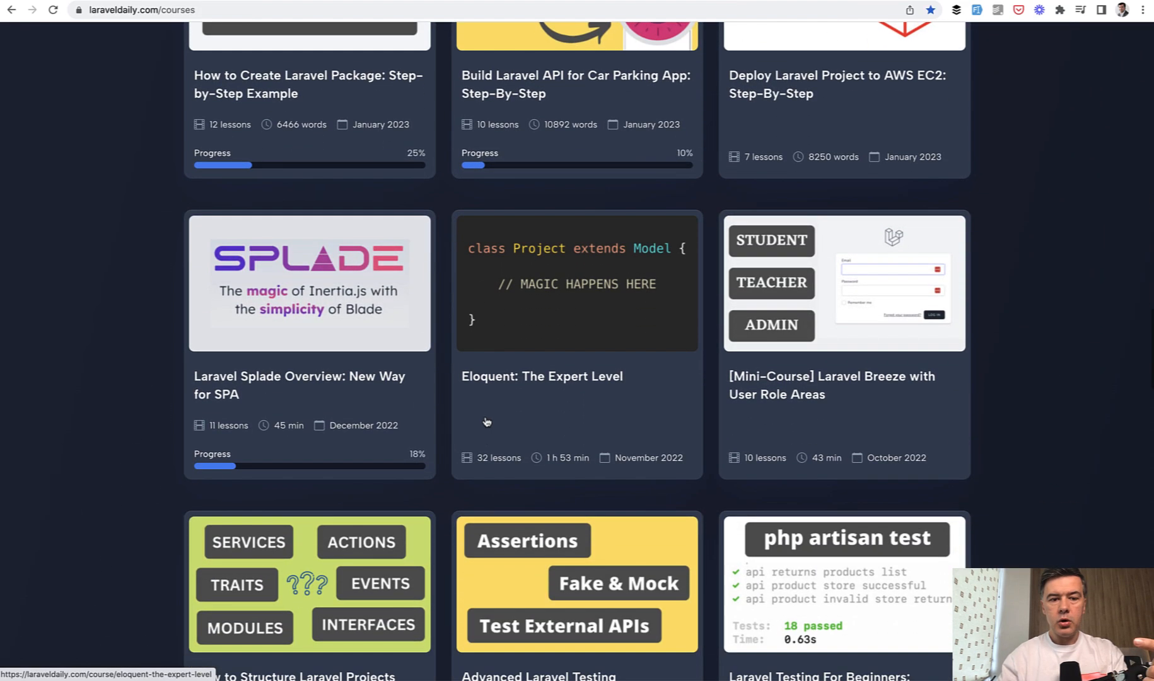
mouse_move(56, 477)
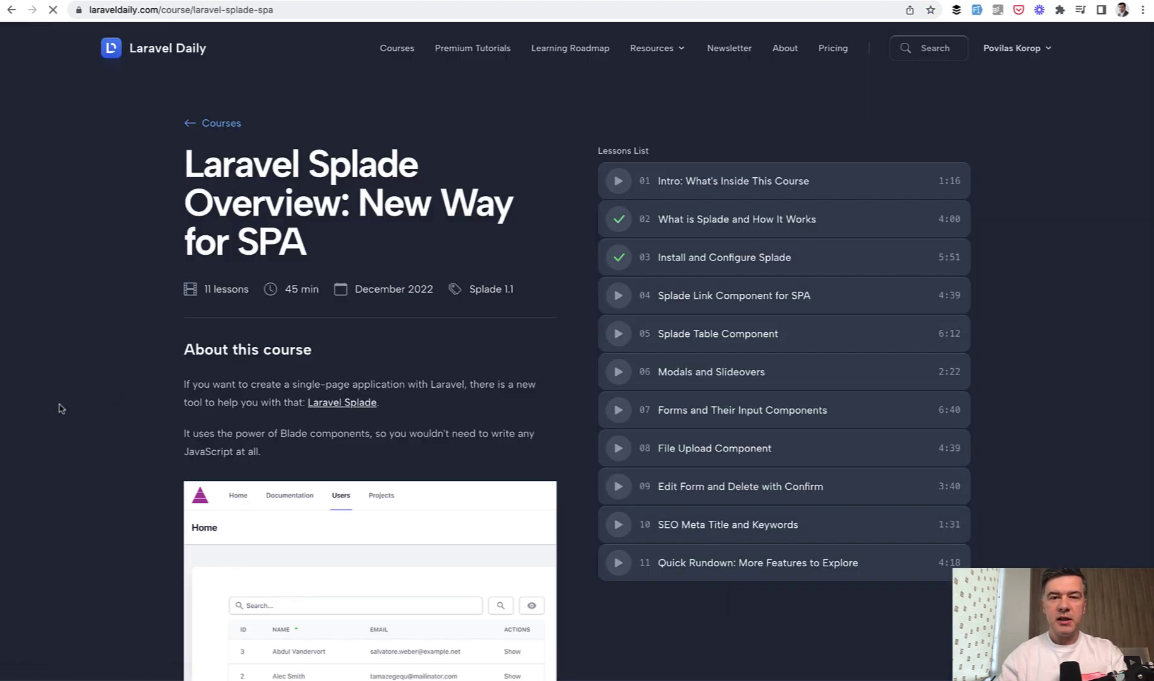
mouse_move(853, 334)
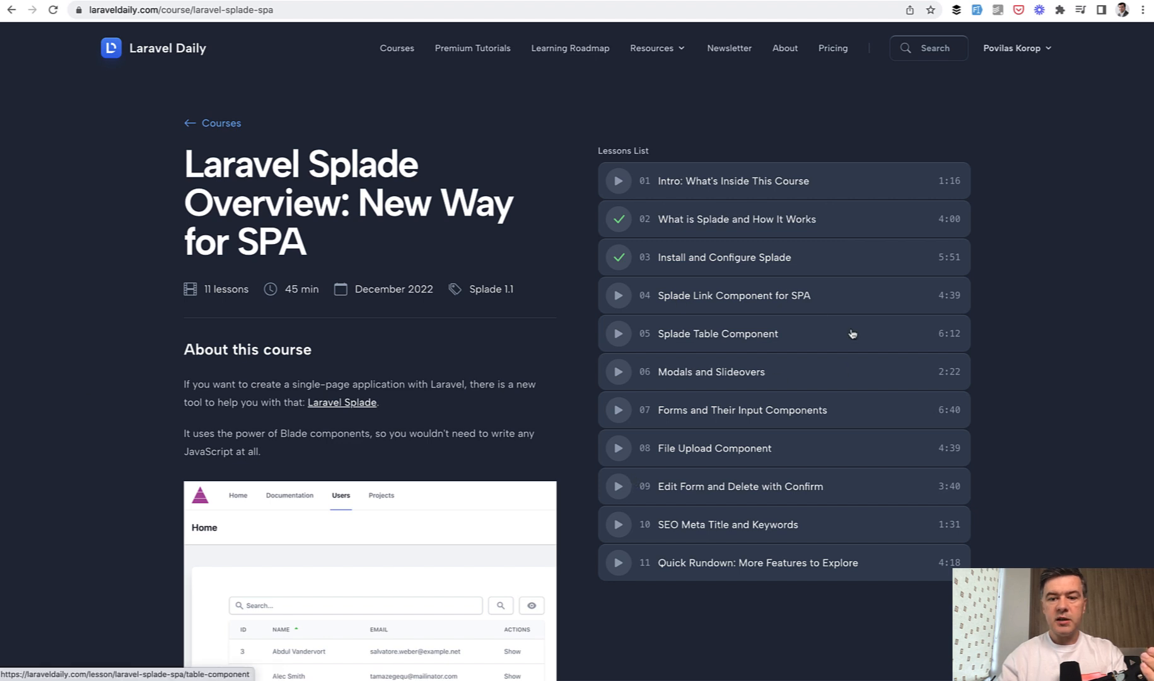
mouse_move(1084, 376)
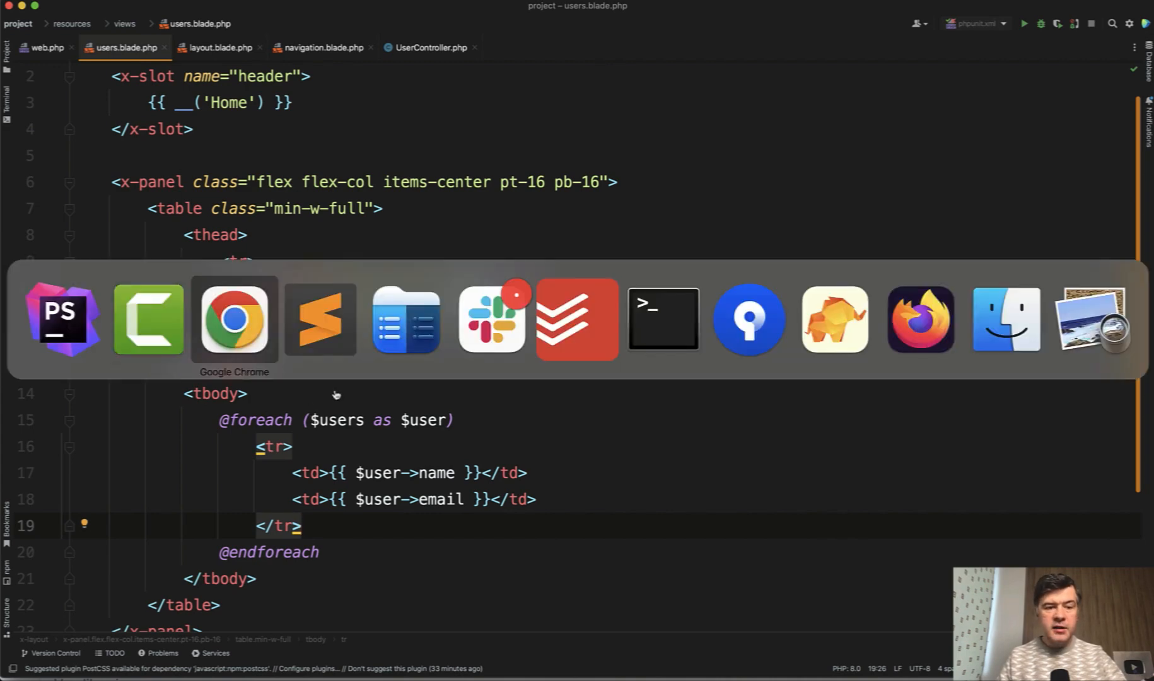
Switch to Chrome showing project.test/users with its plain name and email table.
left_click(235, 322)
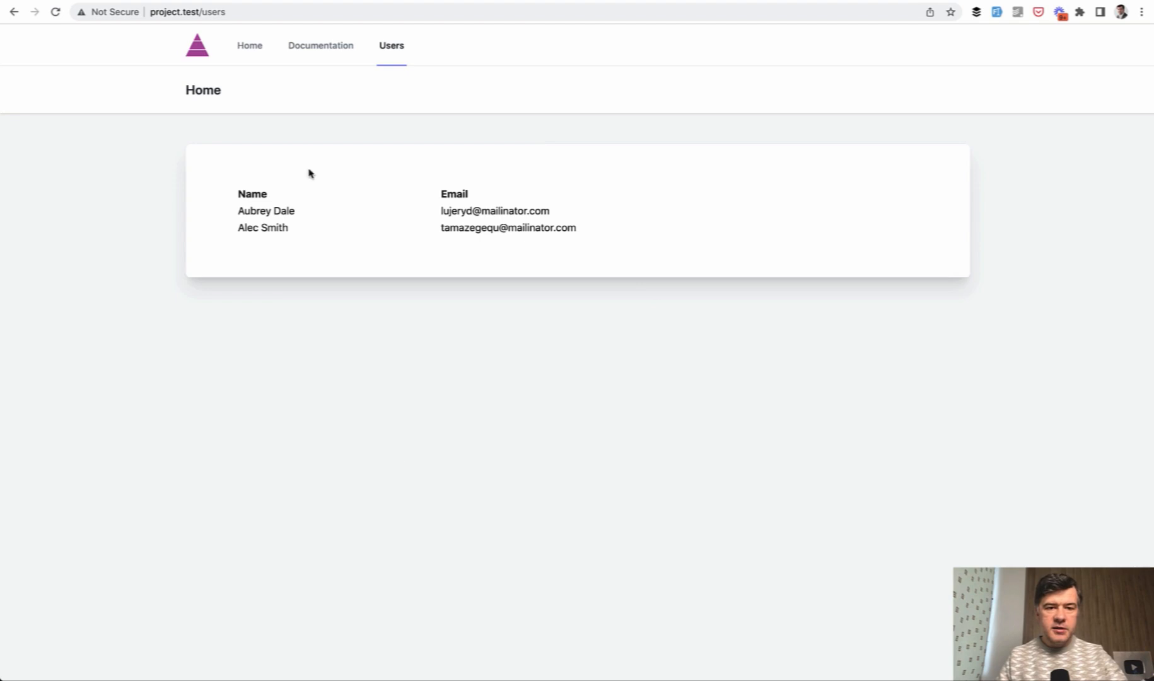
mouse_move(452, 409)
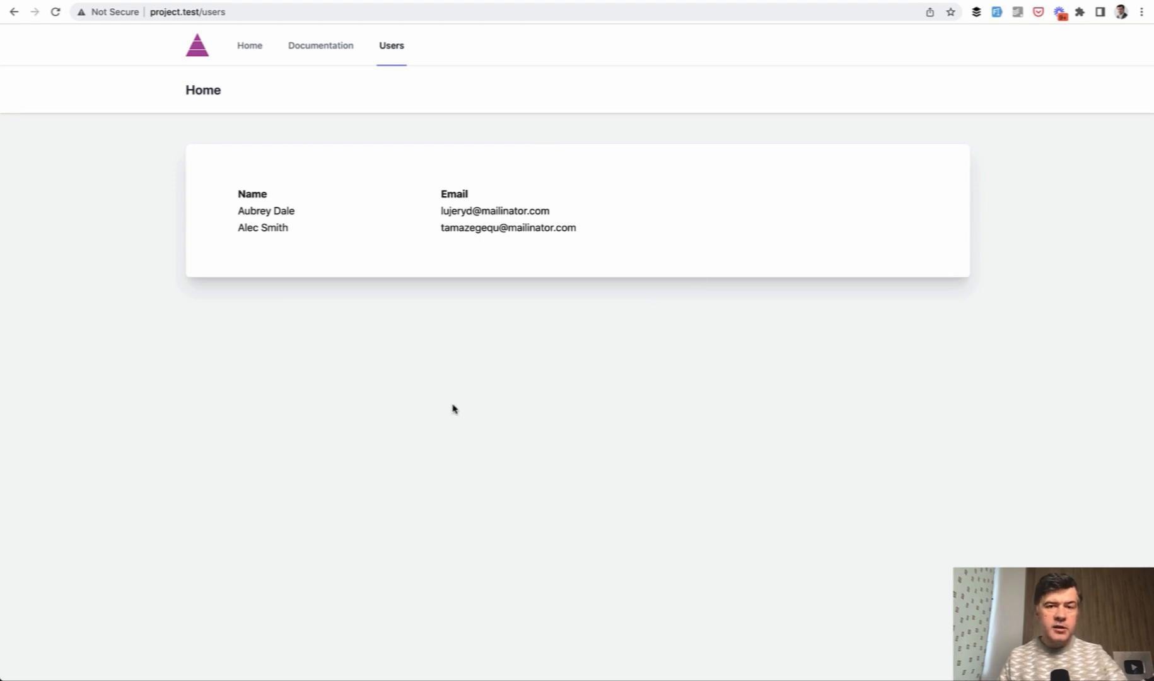
mouse_move(484, 140)
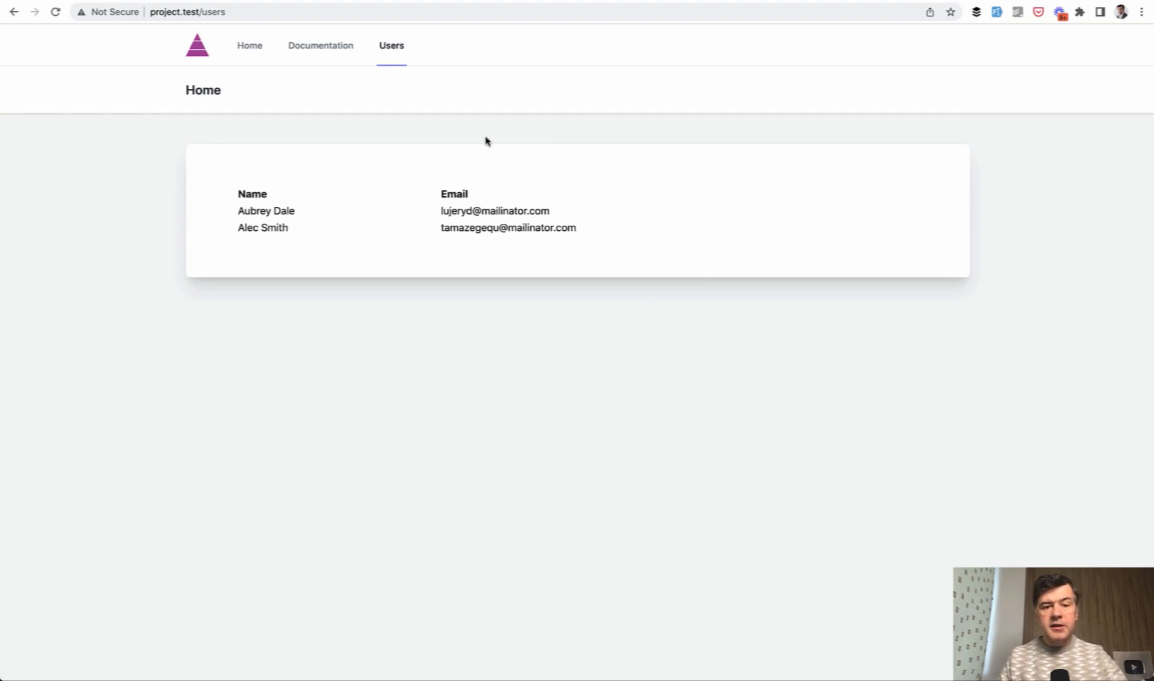
mouse_move(335, 393)
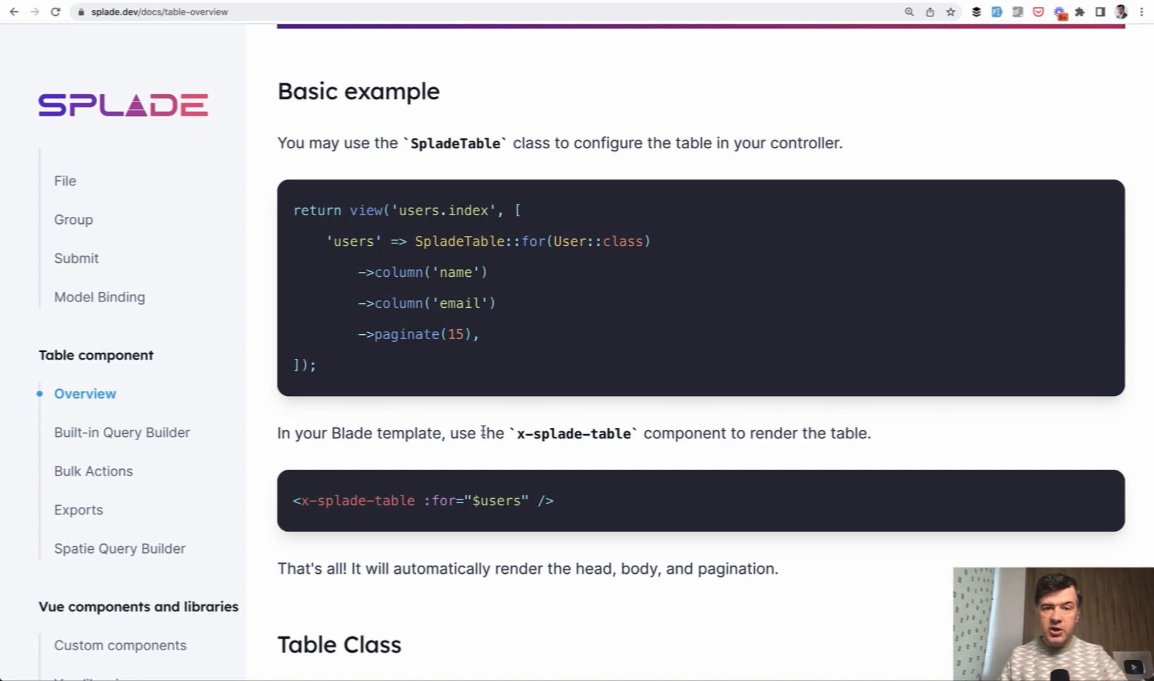
mouse_move(451, 368)
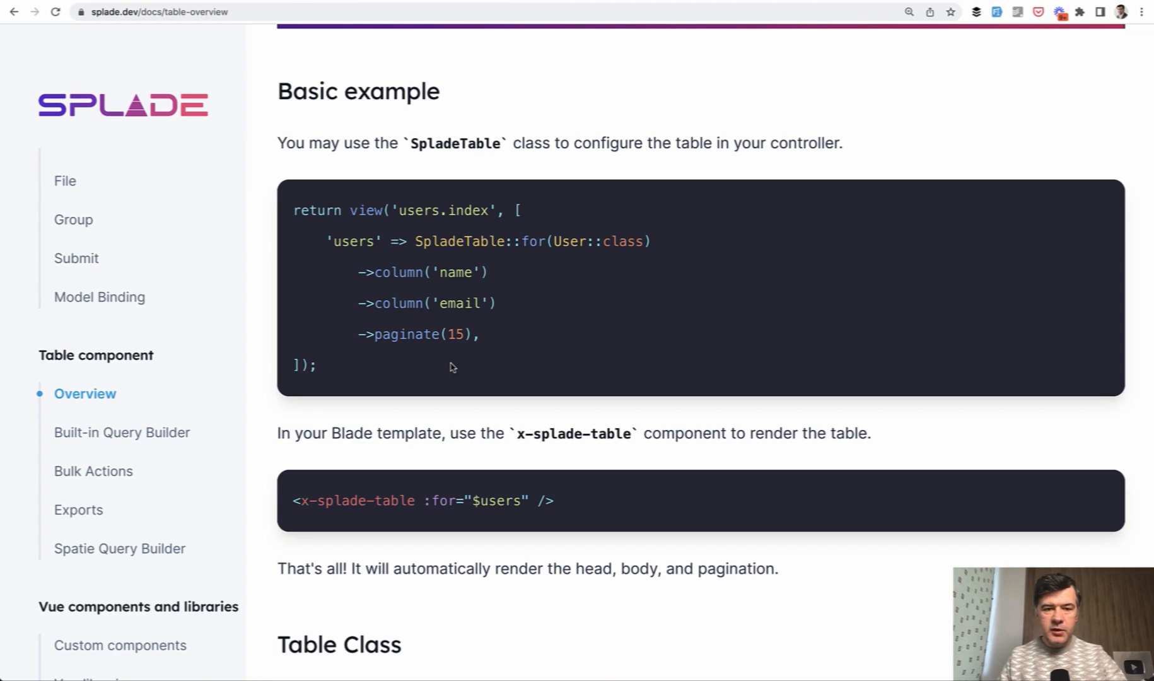
Select the basic SpladeTable users example code on the splade.dev Table overview.
double_click(353, 241)
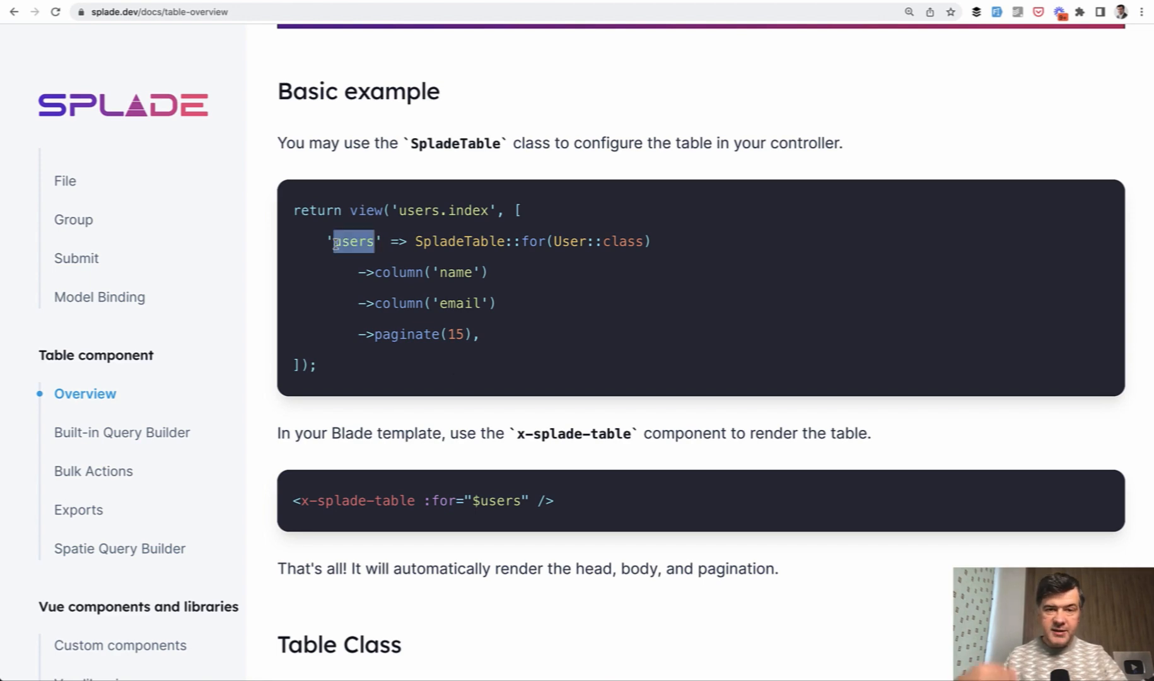
mouse_move(419, 238)
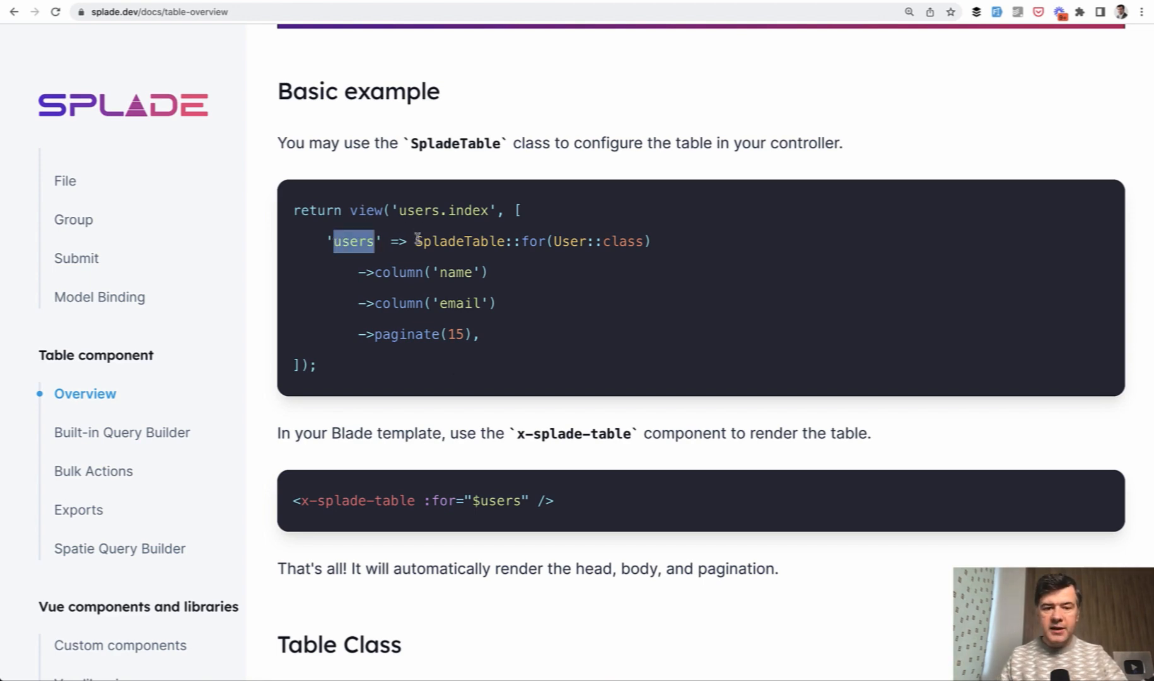
left_click_drag(416, 241, 479, 333)
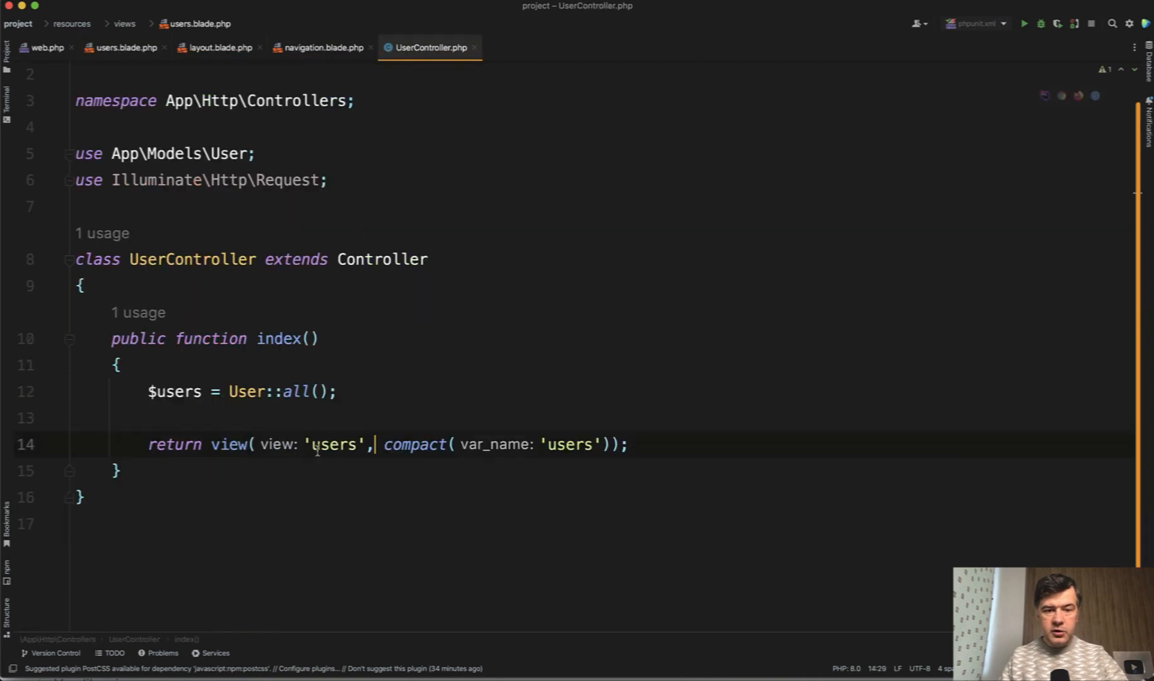
Replace compact() with 'users' => SpladeTable::for(User::class) and import SpladeTable.
double_click(414, 445)
type("[")
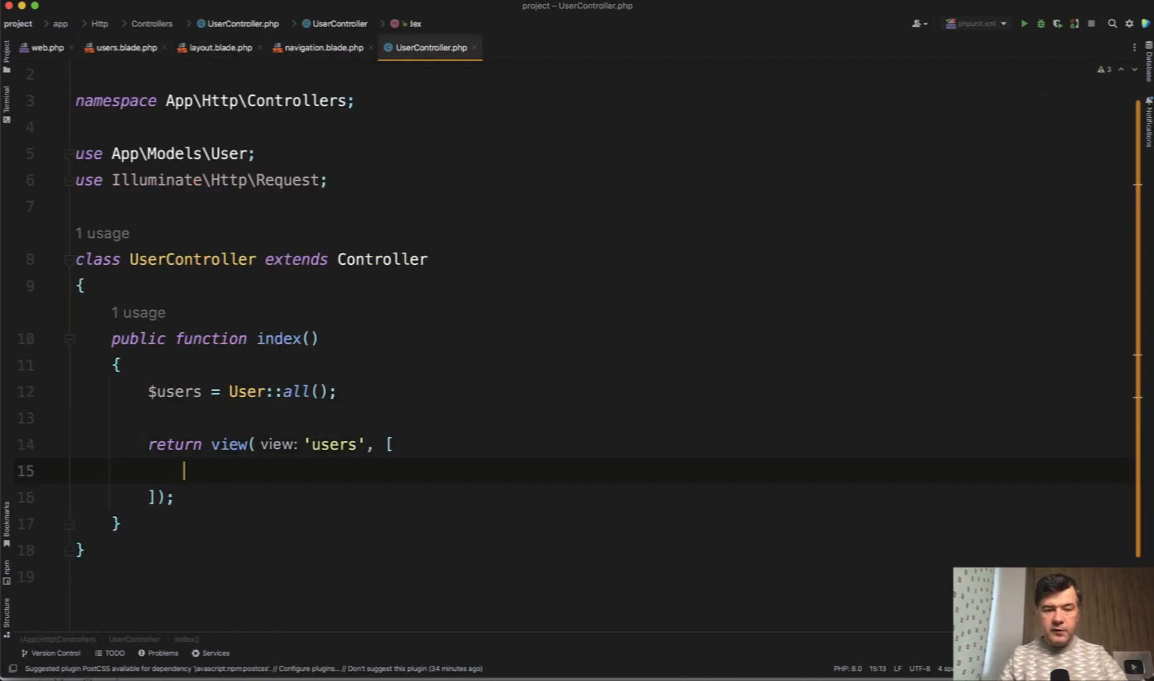
type("'users'")
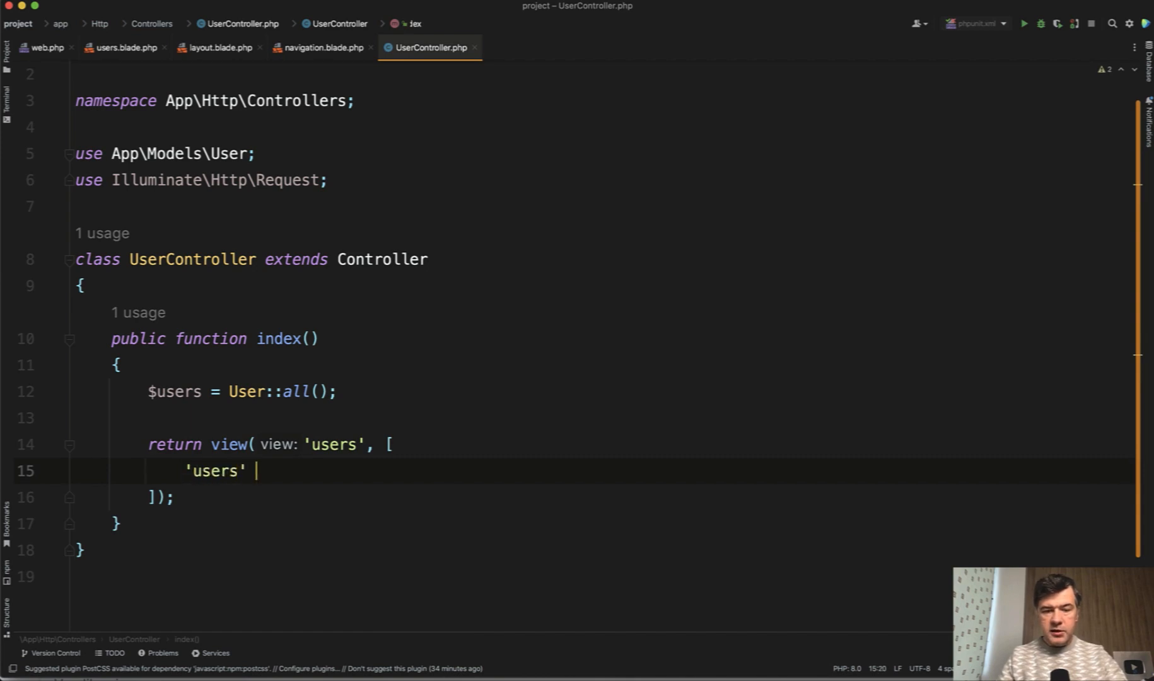
type("=> SpladeTable::for(User::class)")
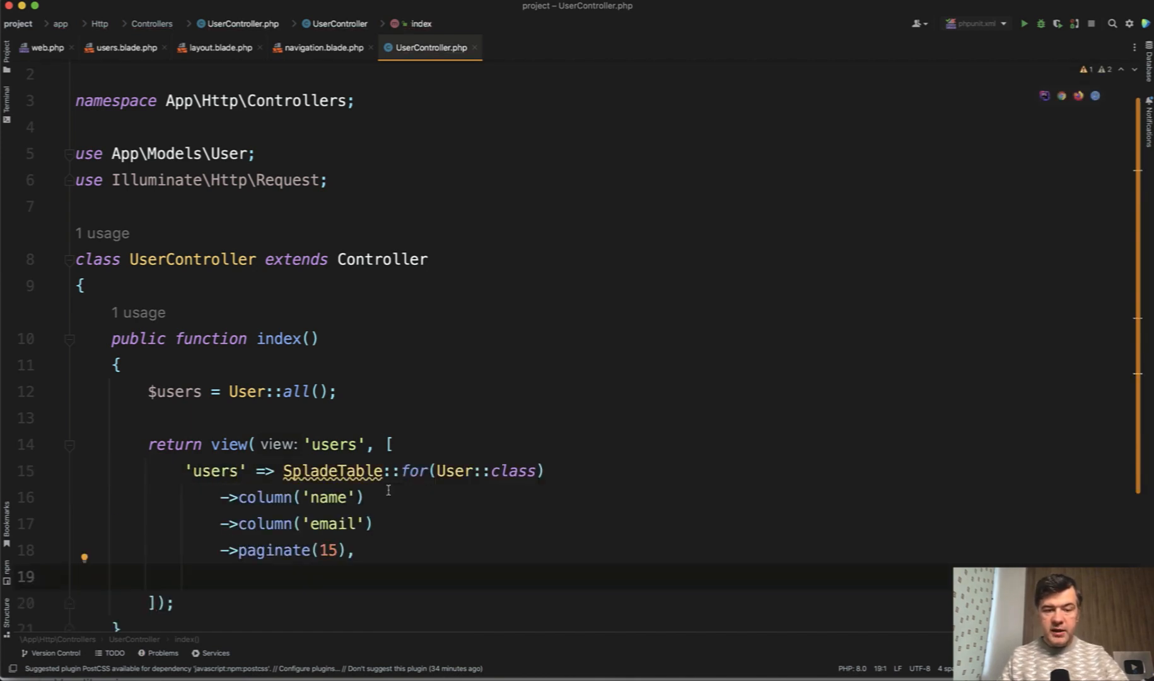
left_click(371, 471)
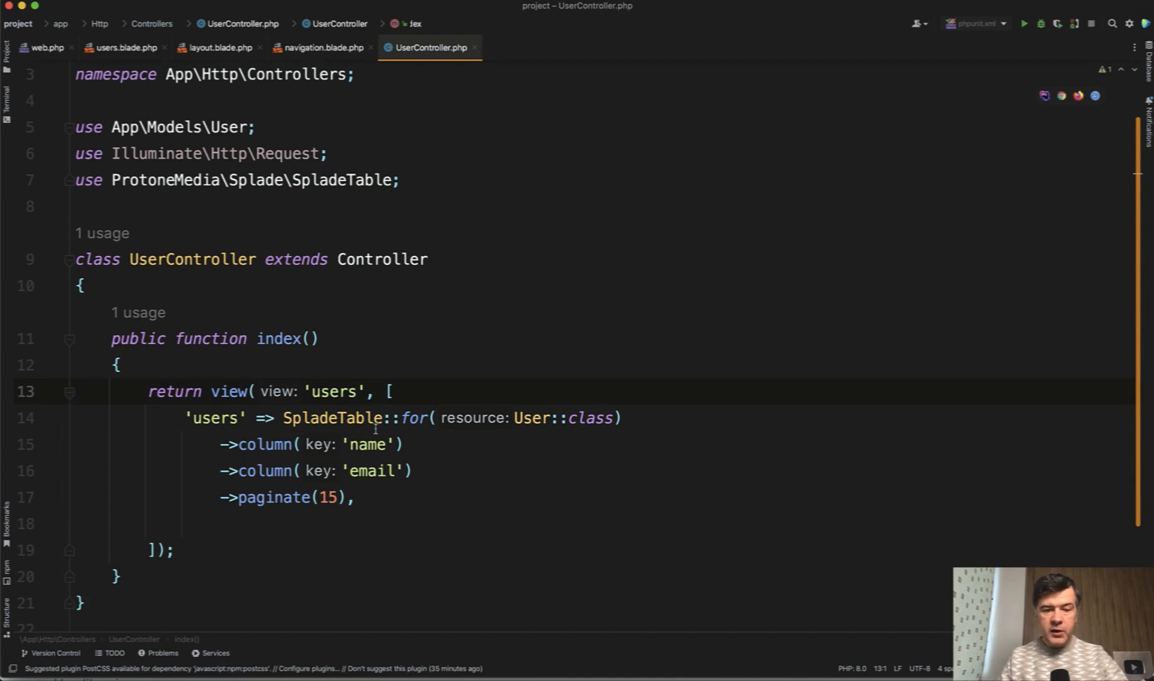
mouse_move(357, 485)
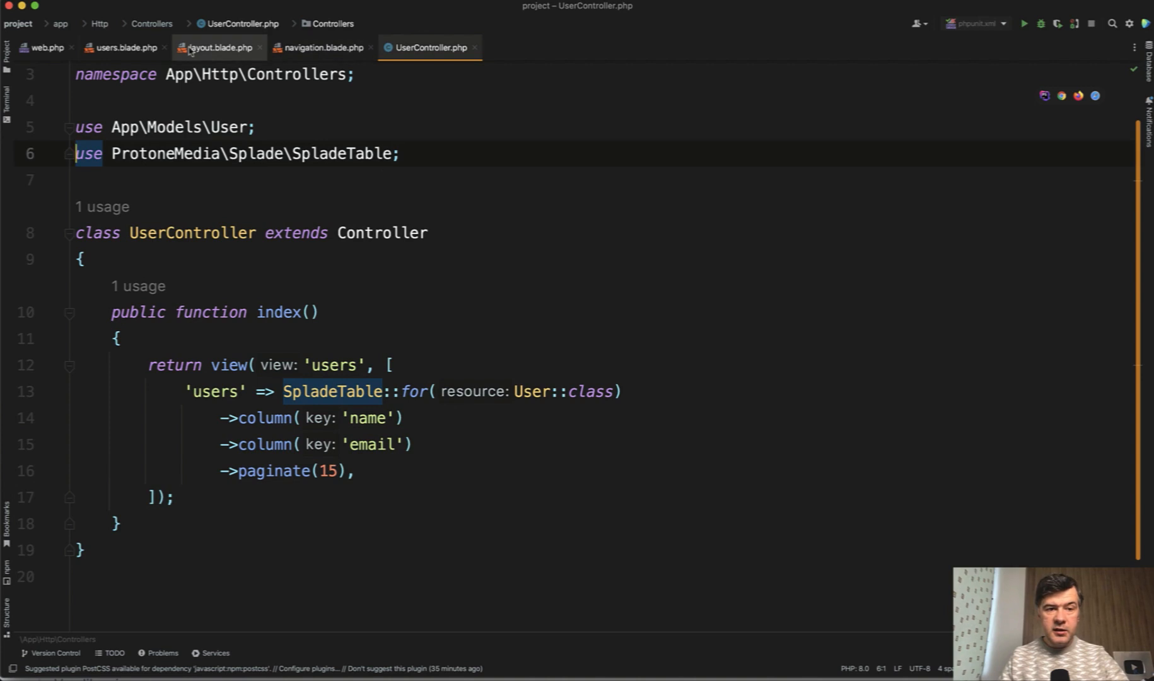
Switch to users.blade.php to add the x-splade-table component for $users.
left_click(123, 48)
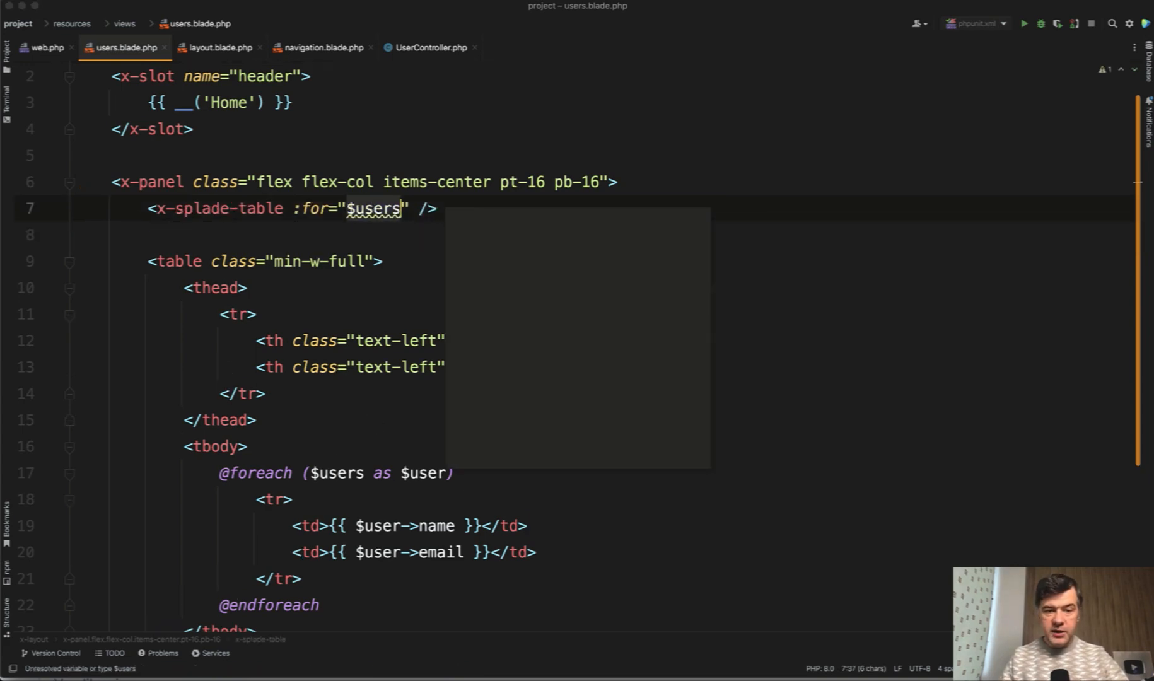
Check the users key in UserController before refreshing the users page in Chrome.
left_click(428, 48)
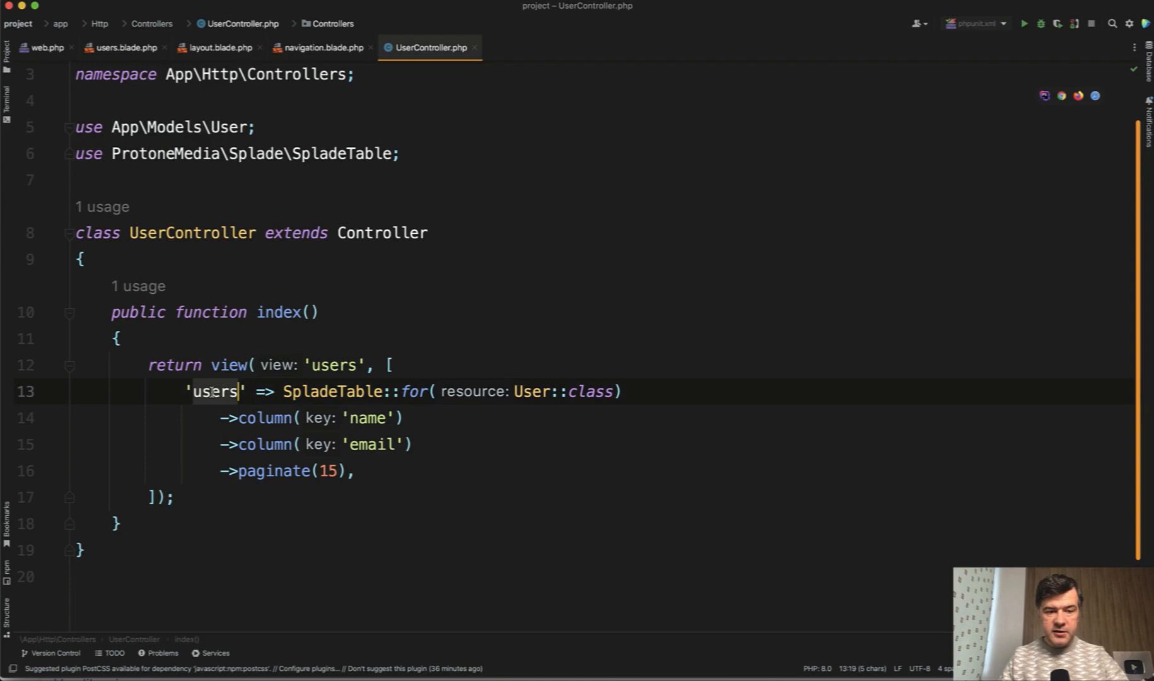
left_click(128, 48)
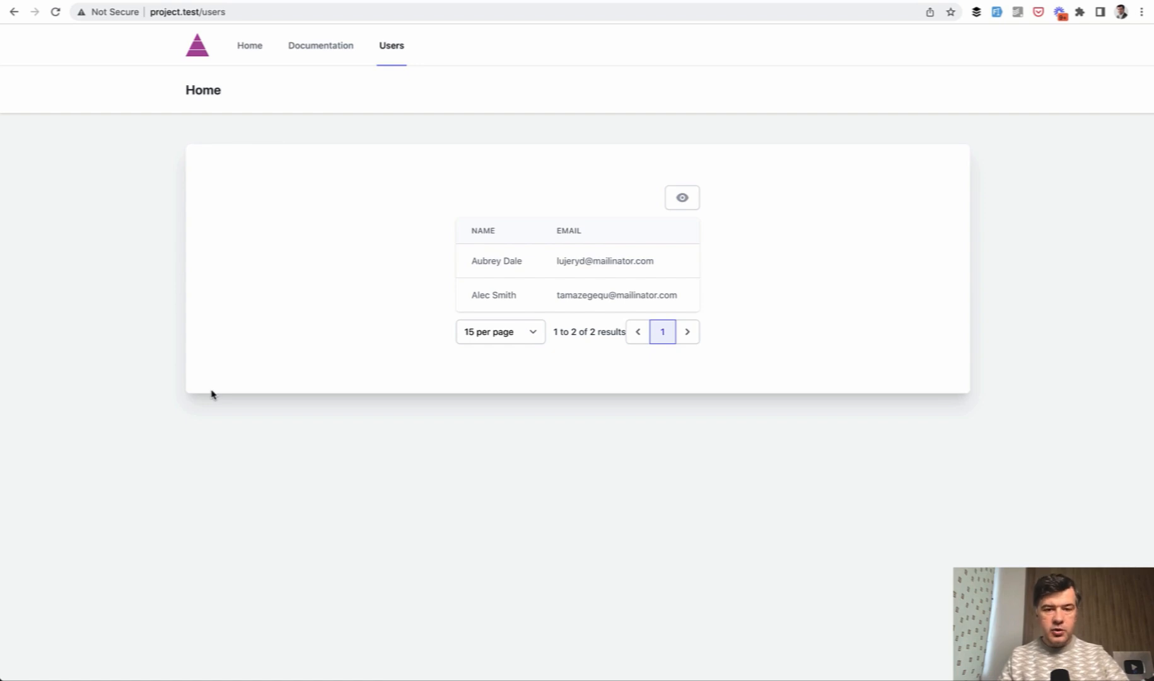
mouse_move(363, 272)
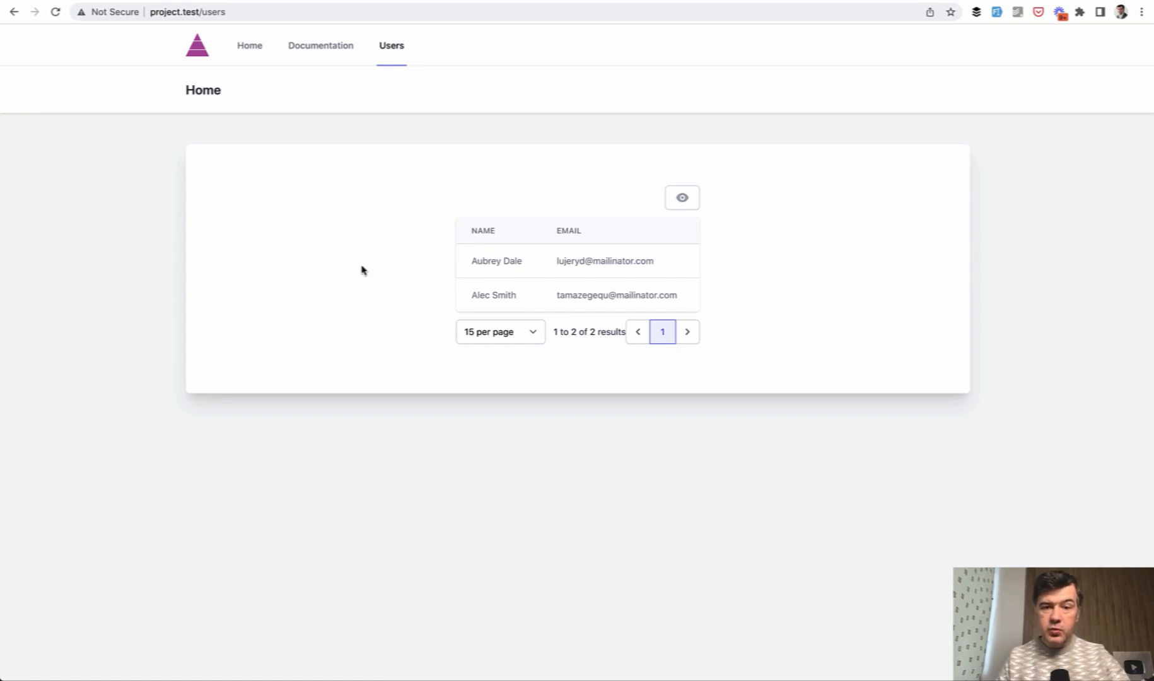
mouse_move(588, 397)
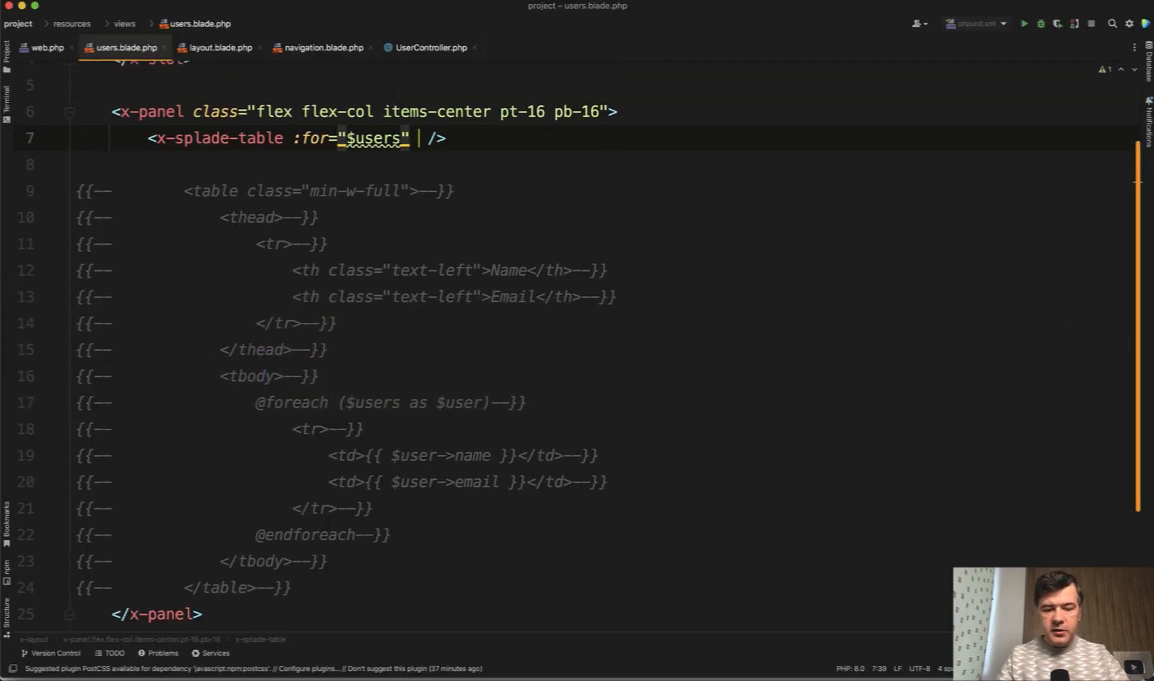
Give the x-splade-table component a class of min-w-full.
type("class=\"\"")
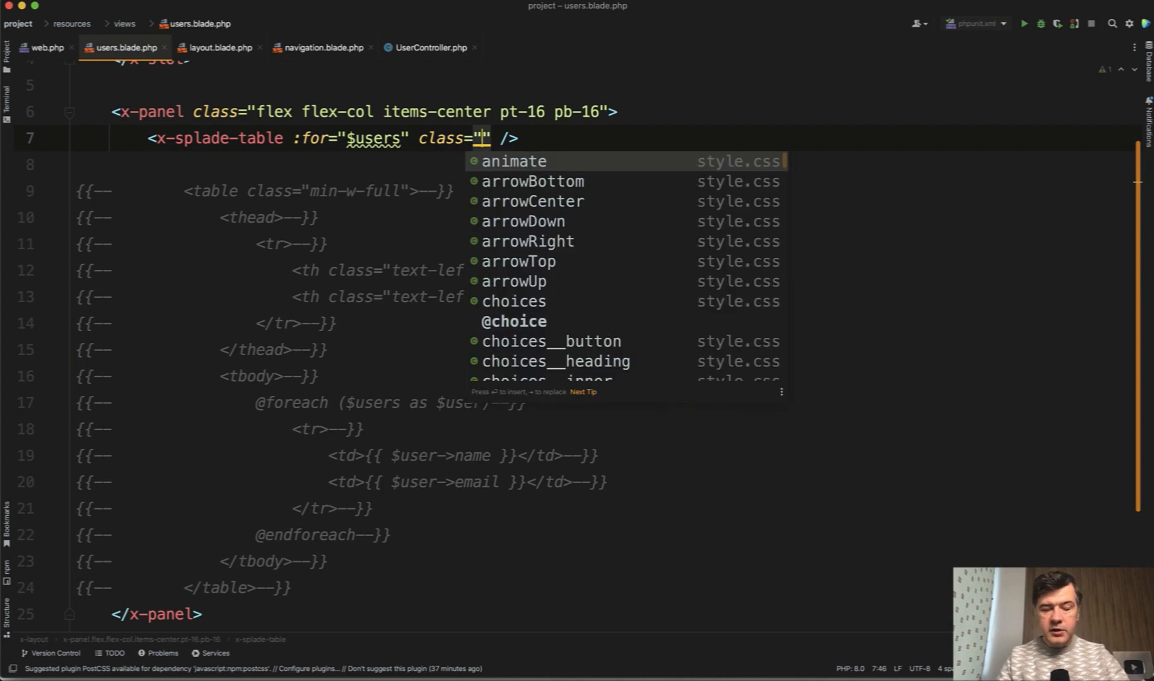
type("min-w-full")
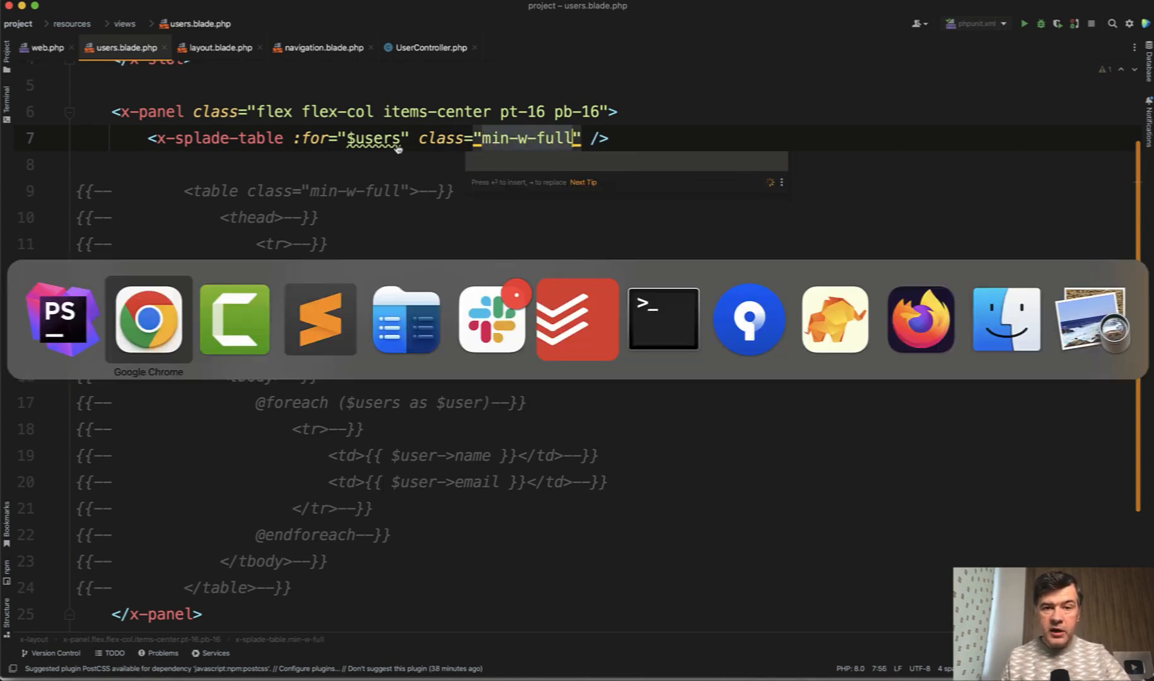
View the full-width users table in Chrome, toggle the Email column off and on, and check the per-page choices.
left_click(149, 321)
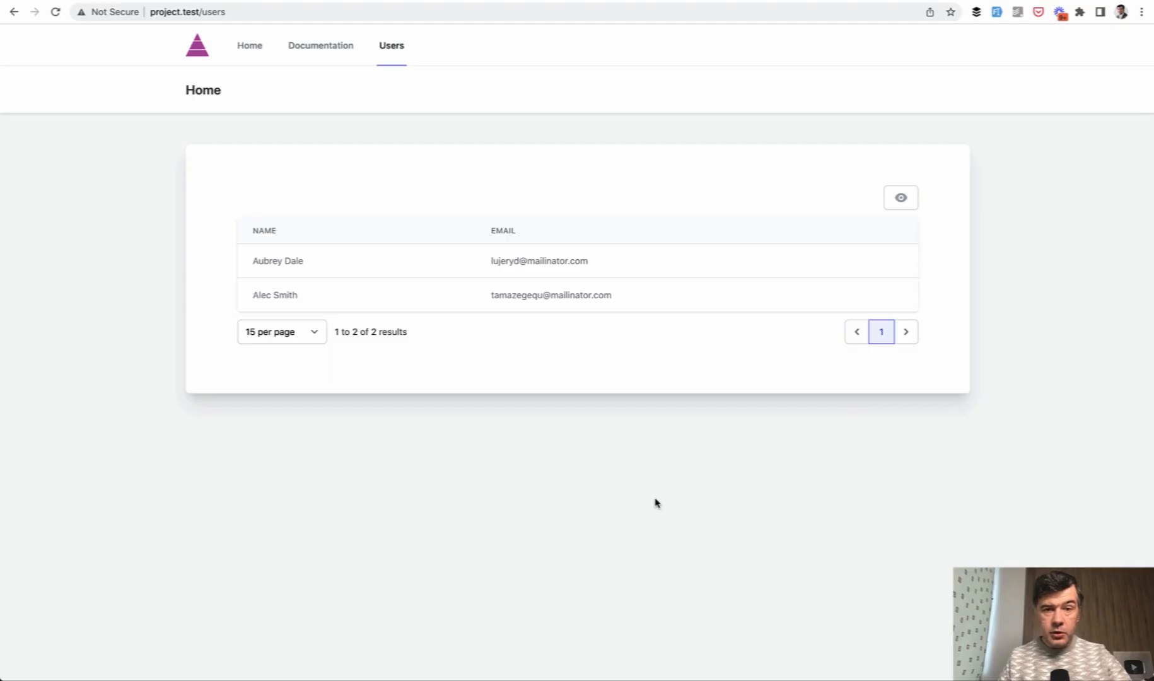
mouse_move(702, 505)
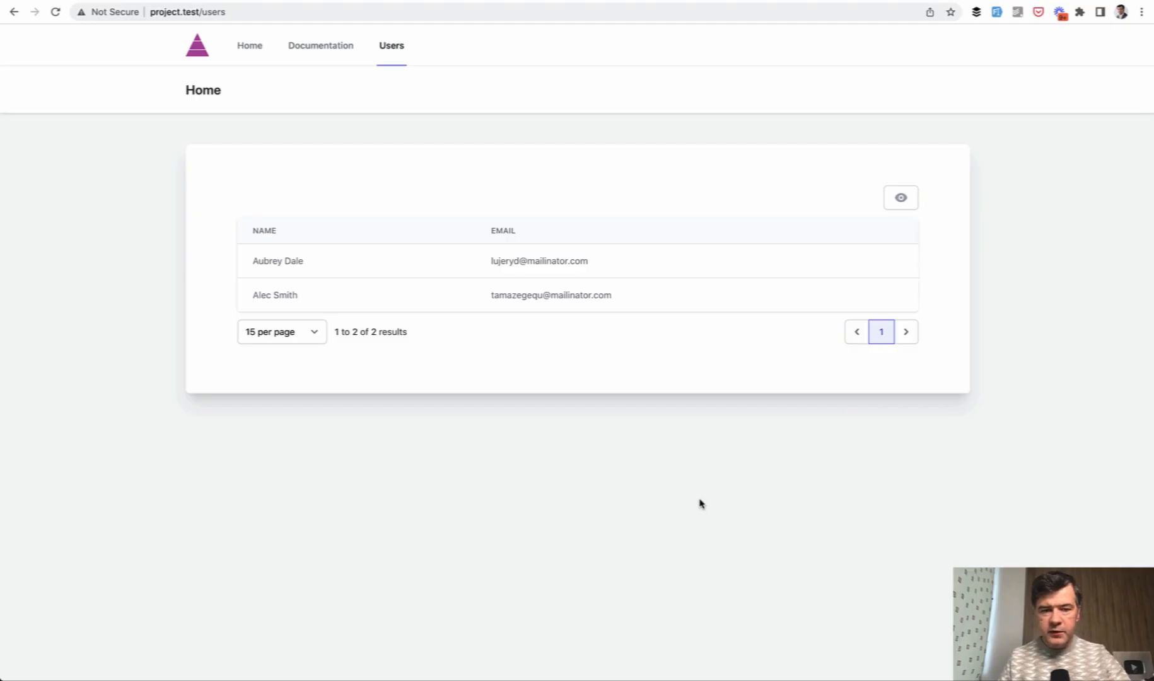
mouse_move(343, 467)
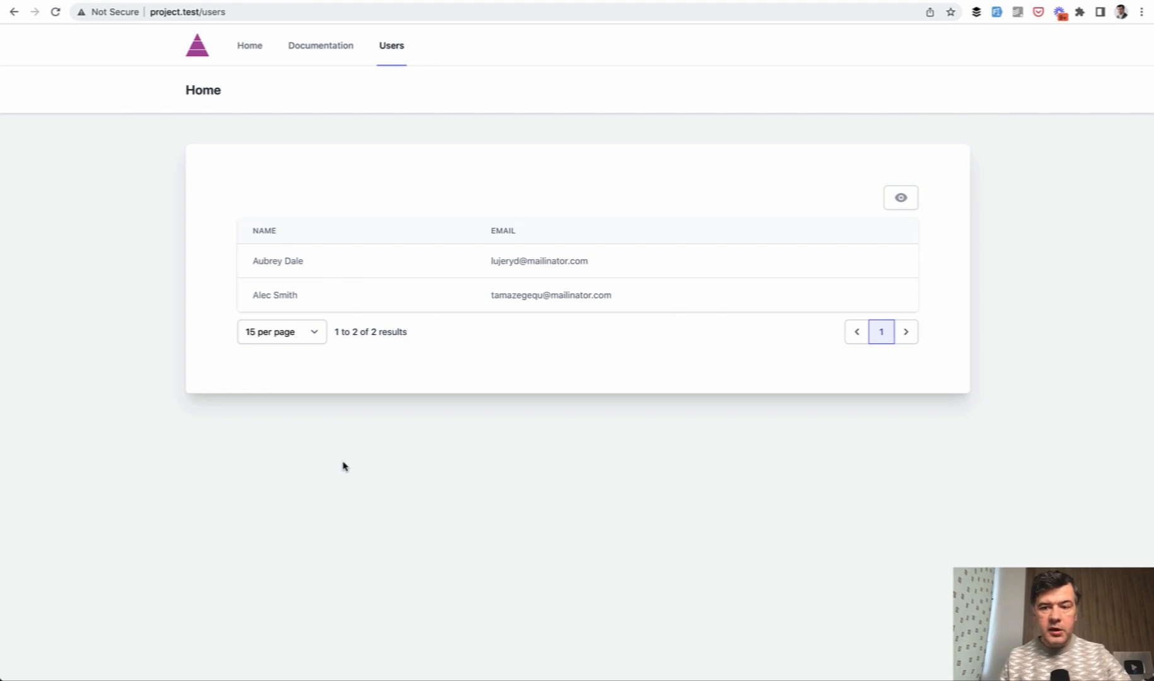
left_click(281, 331)
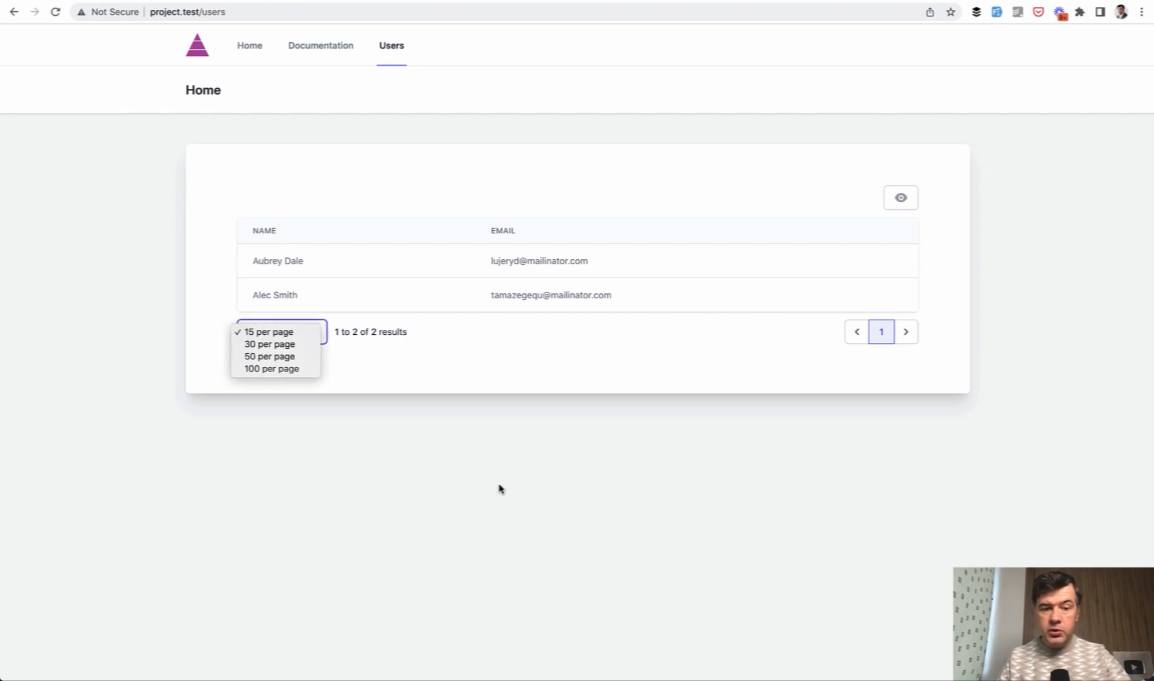
left_click(901, 198)
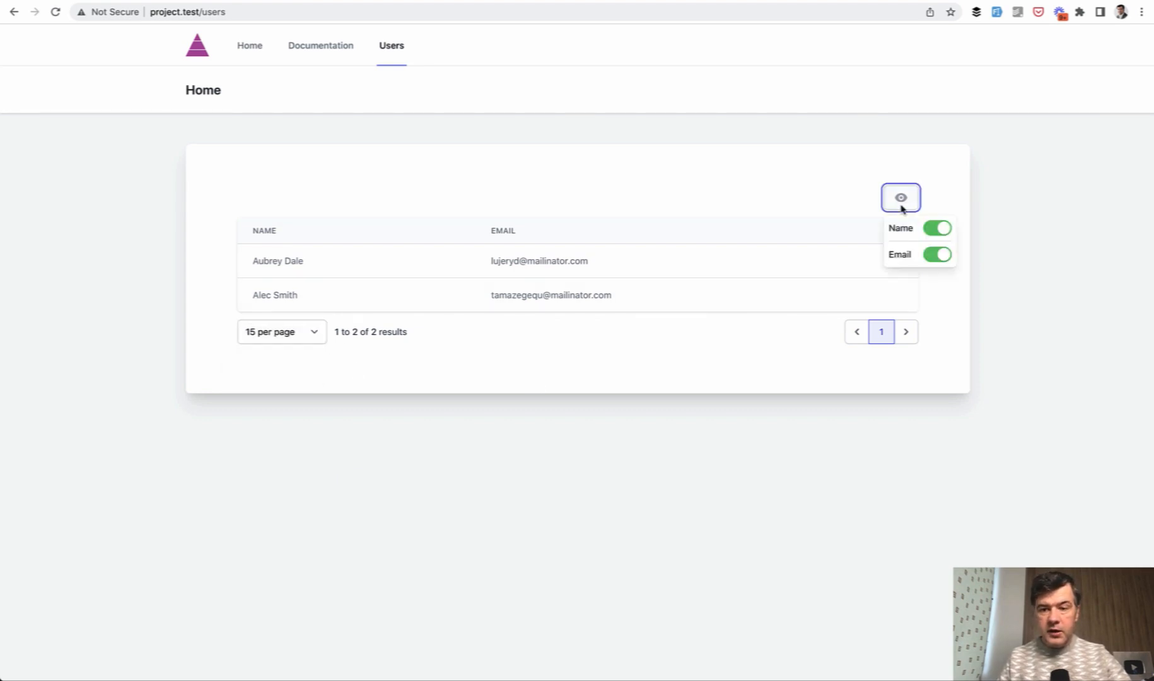
left_click(938, 255)
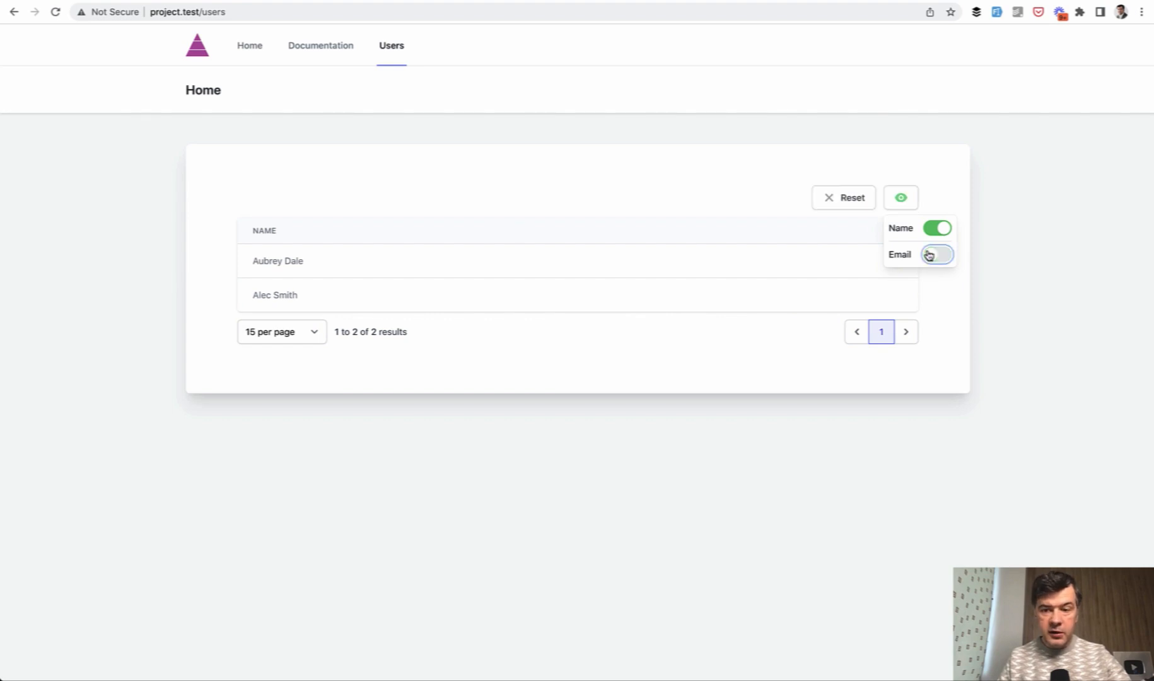
left_click(936, 255)
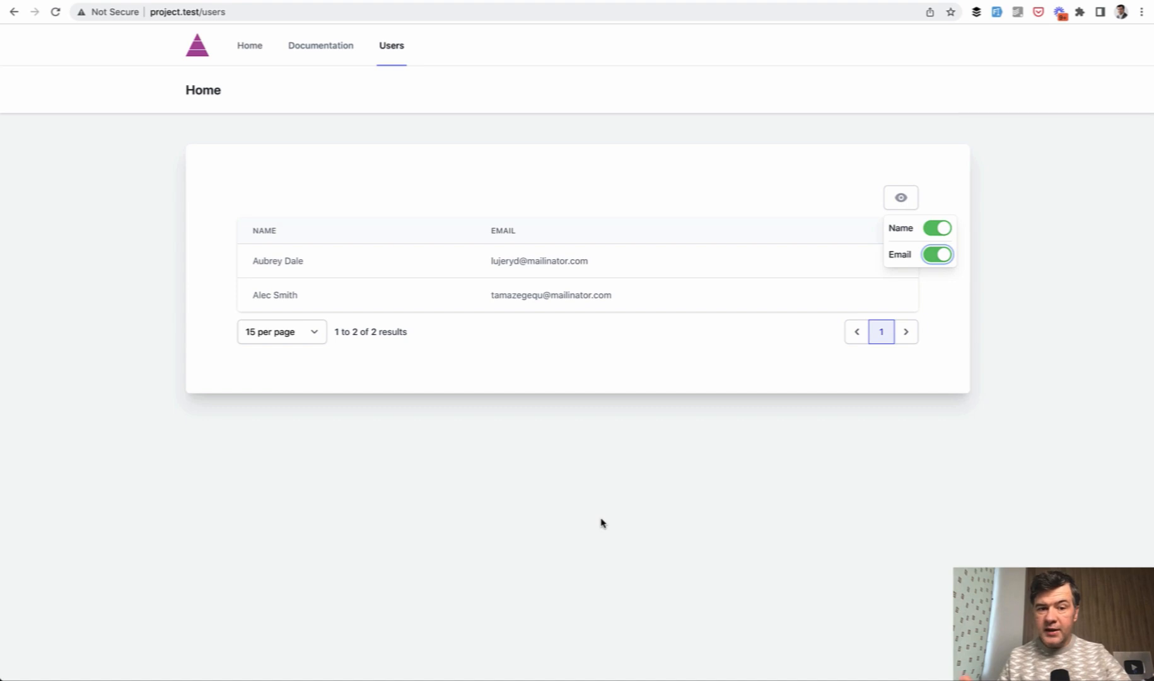
mouse_move(535, 433)
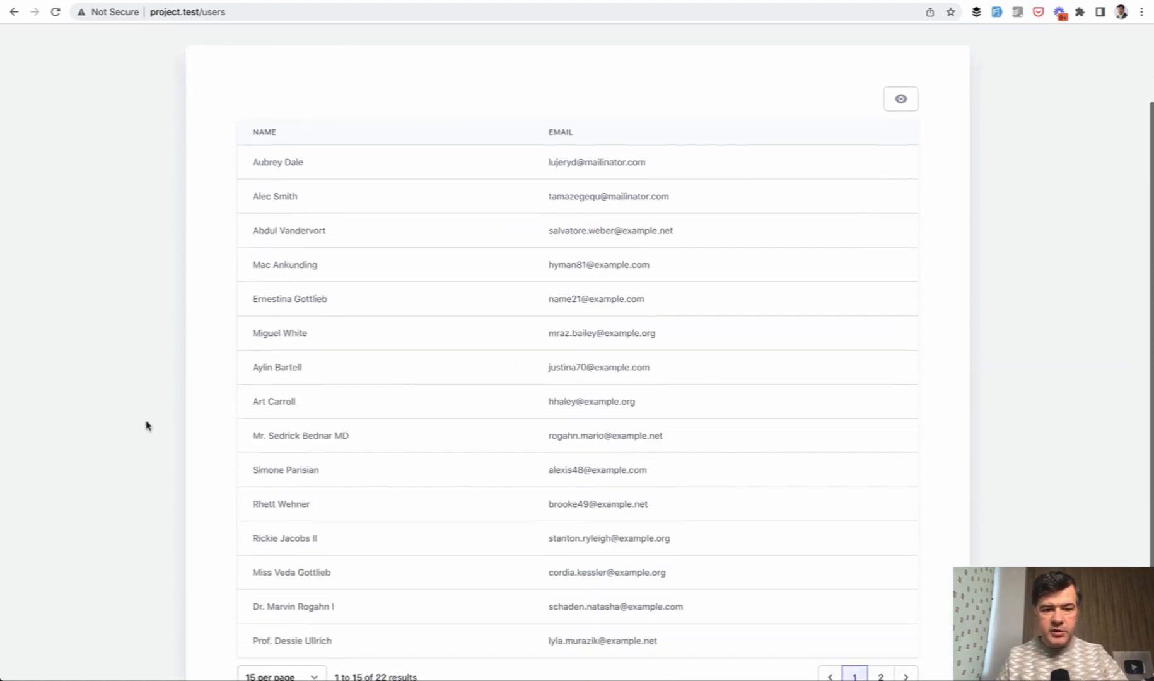
scroll("down", 3)
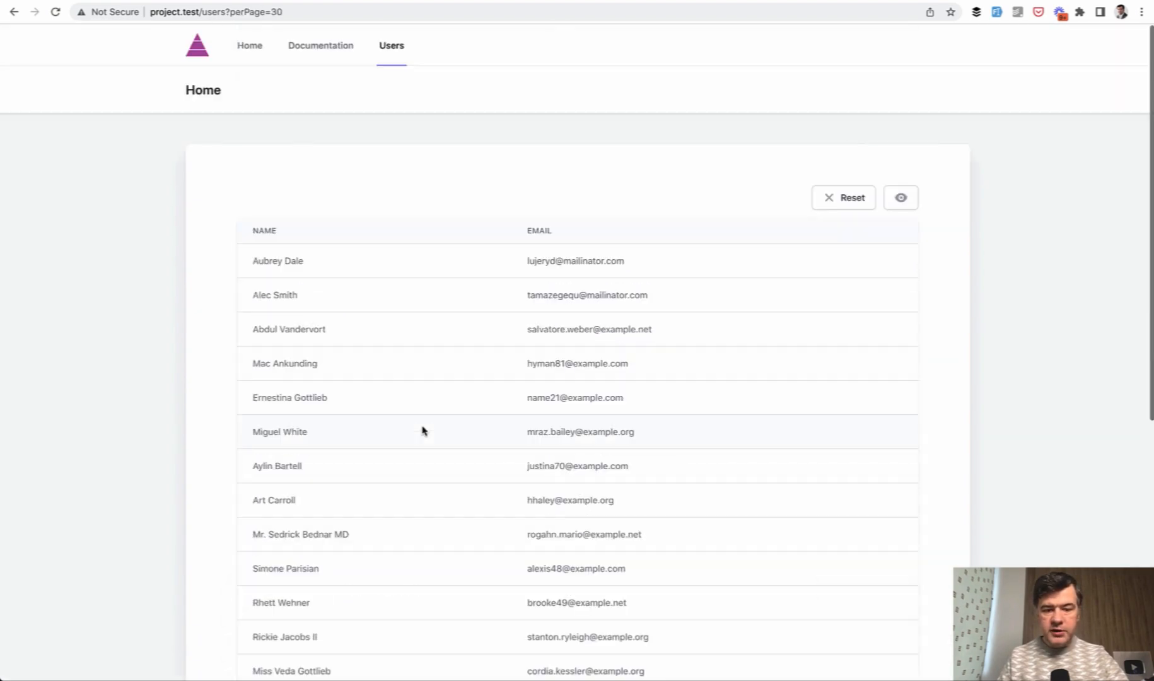
scroll("down", 3)
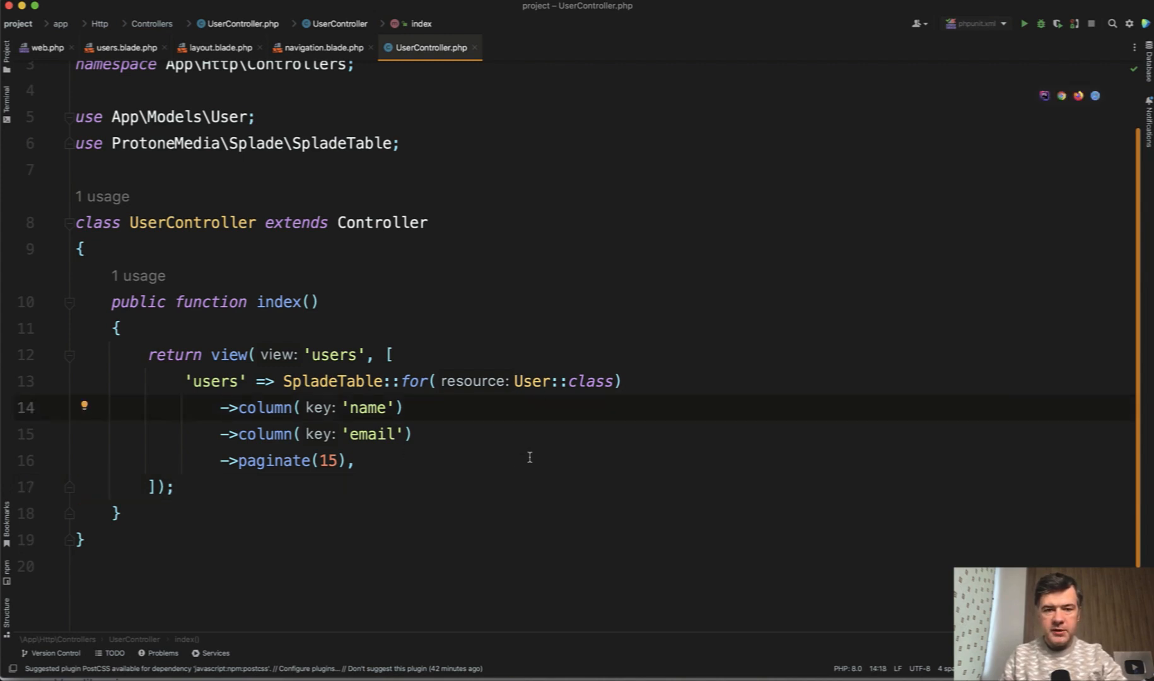
Add 15 at the start of the perPageOptions array in UserController.
left_click(359, 434)
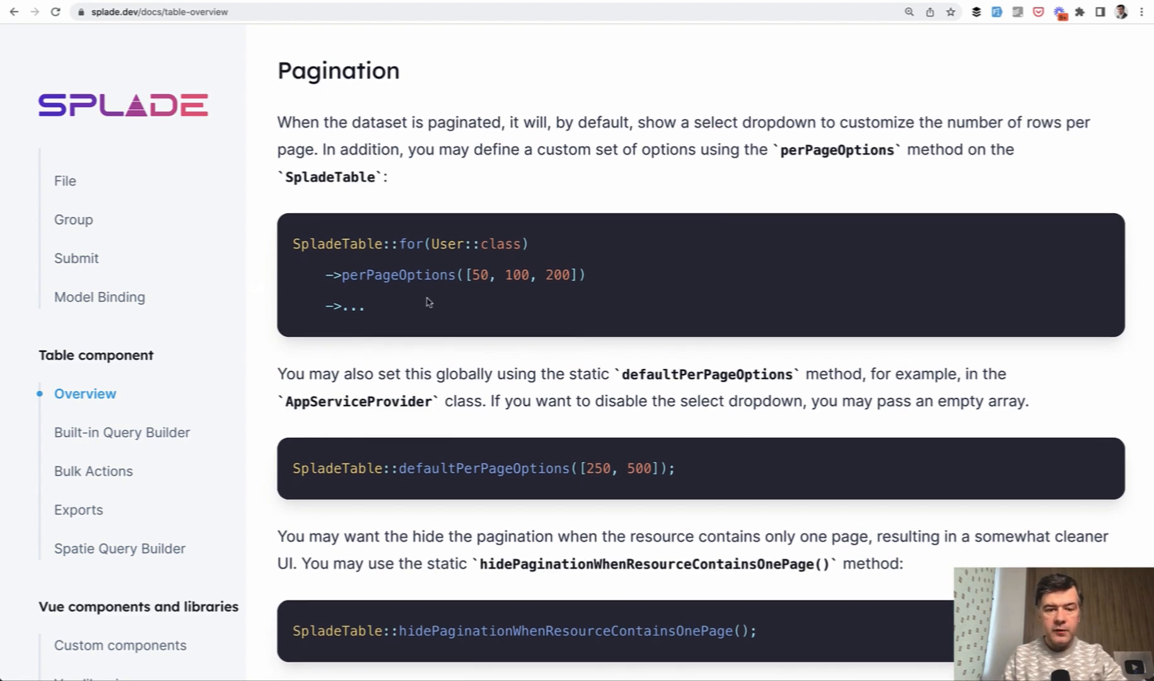
mouse_move(416, 283)
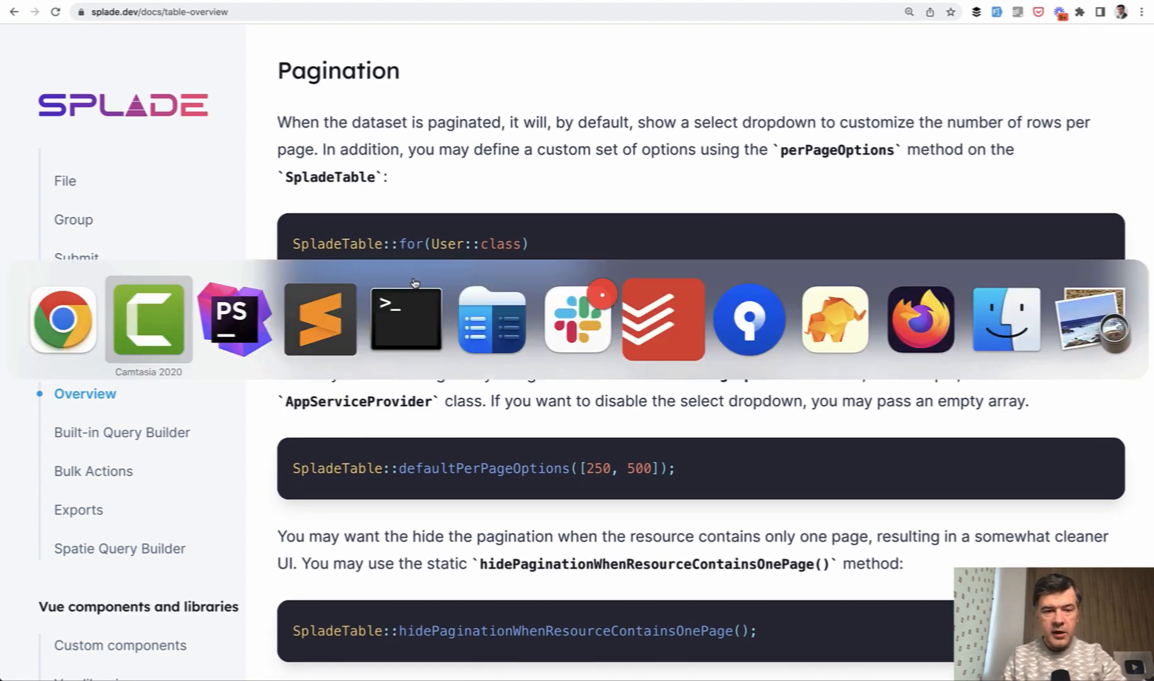
left_click(233, 320)
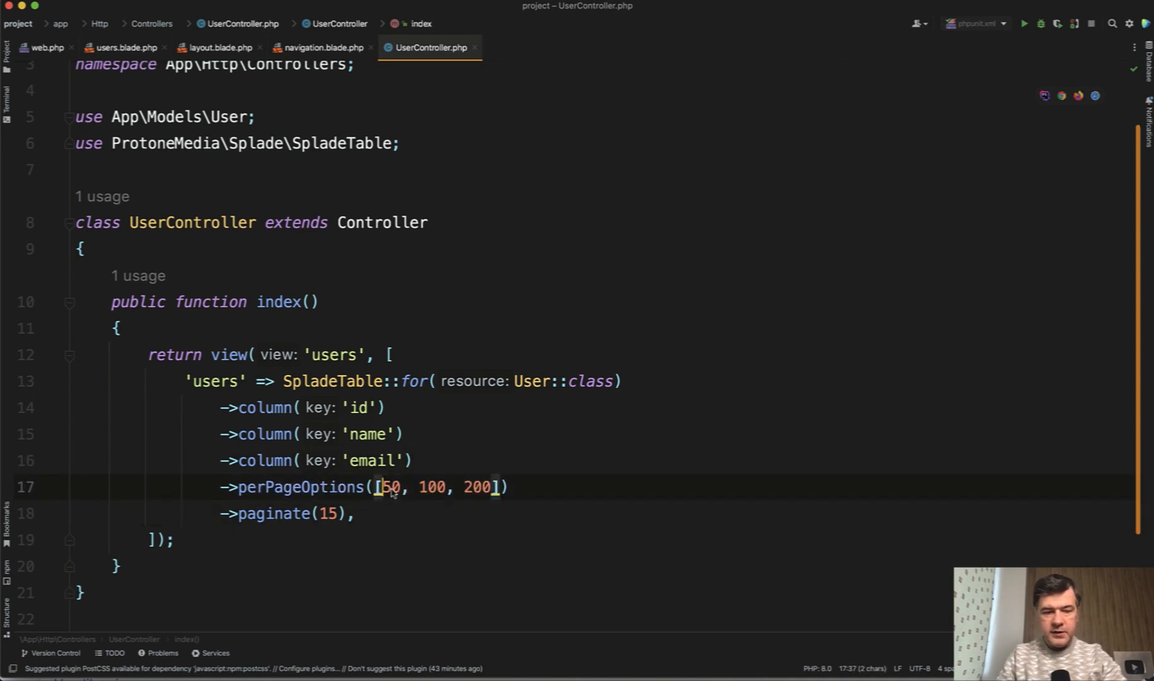
type("15,")
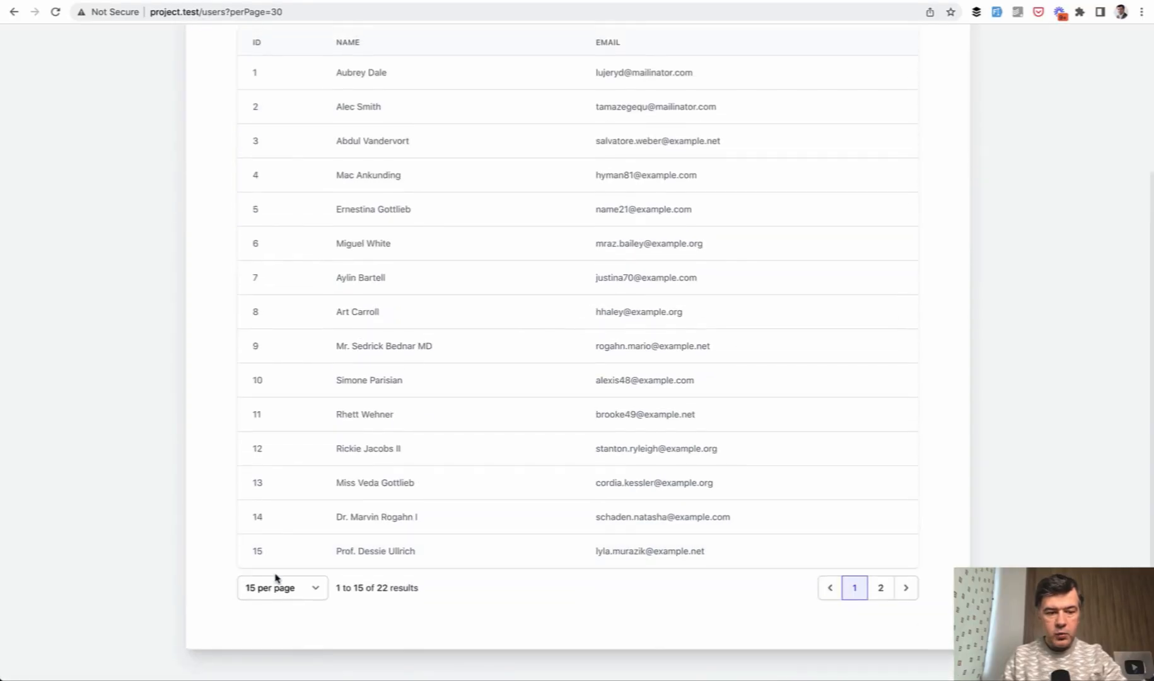
Scroll the Splade table docs to the Custom head and body section and select its example.
left_click(282, 588)
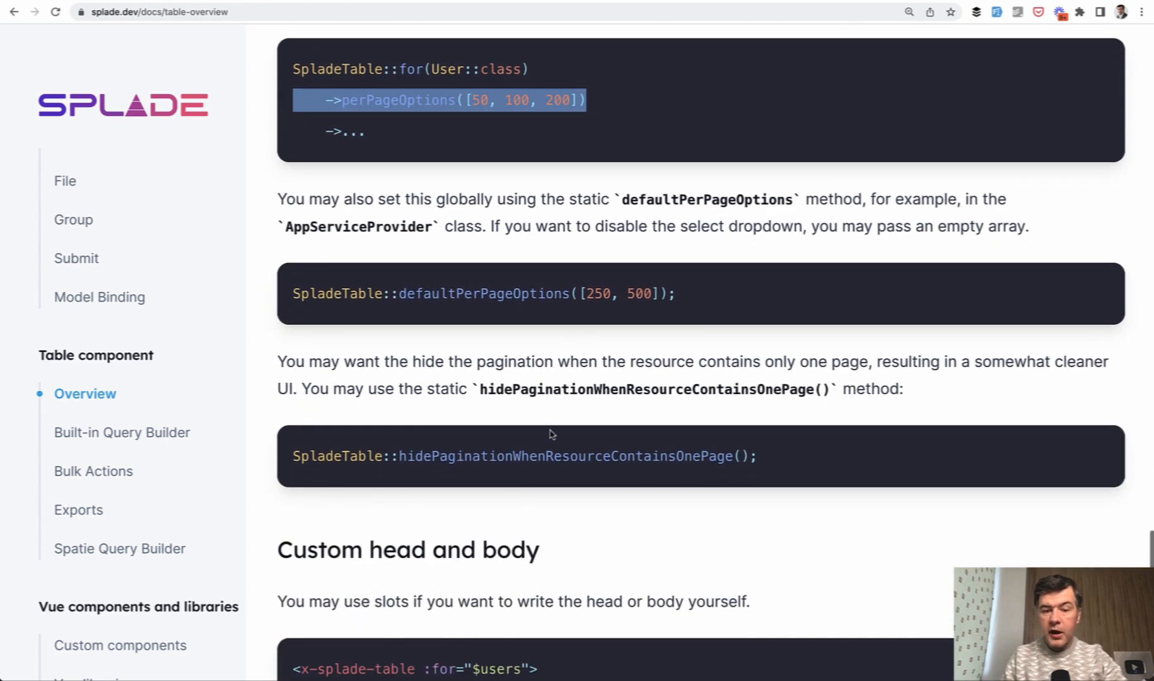
scroll("down", 3)
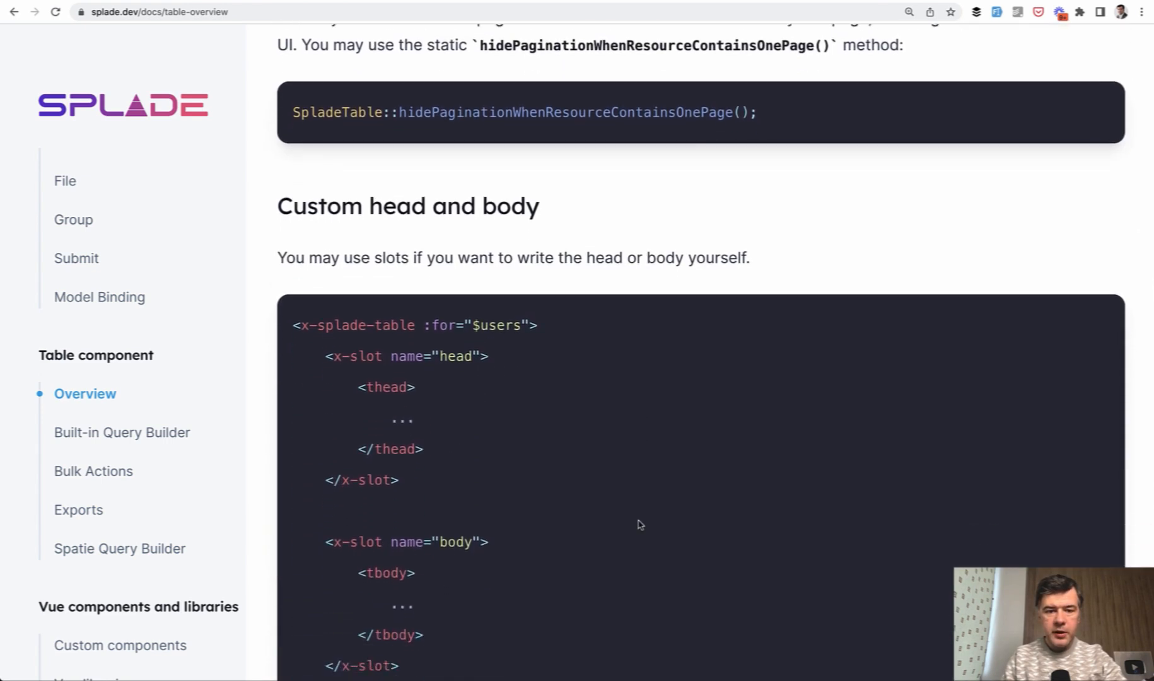
scroll("down", 3)
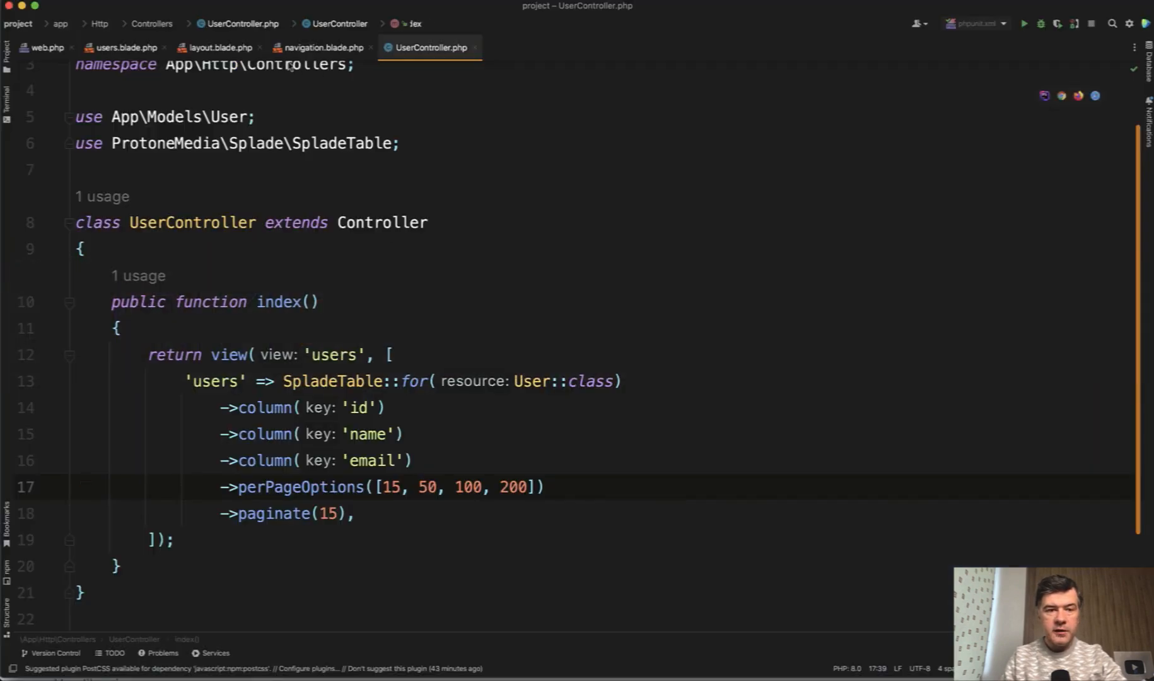
left_click(120, 48)
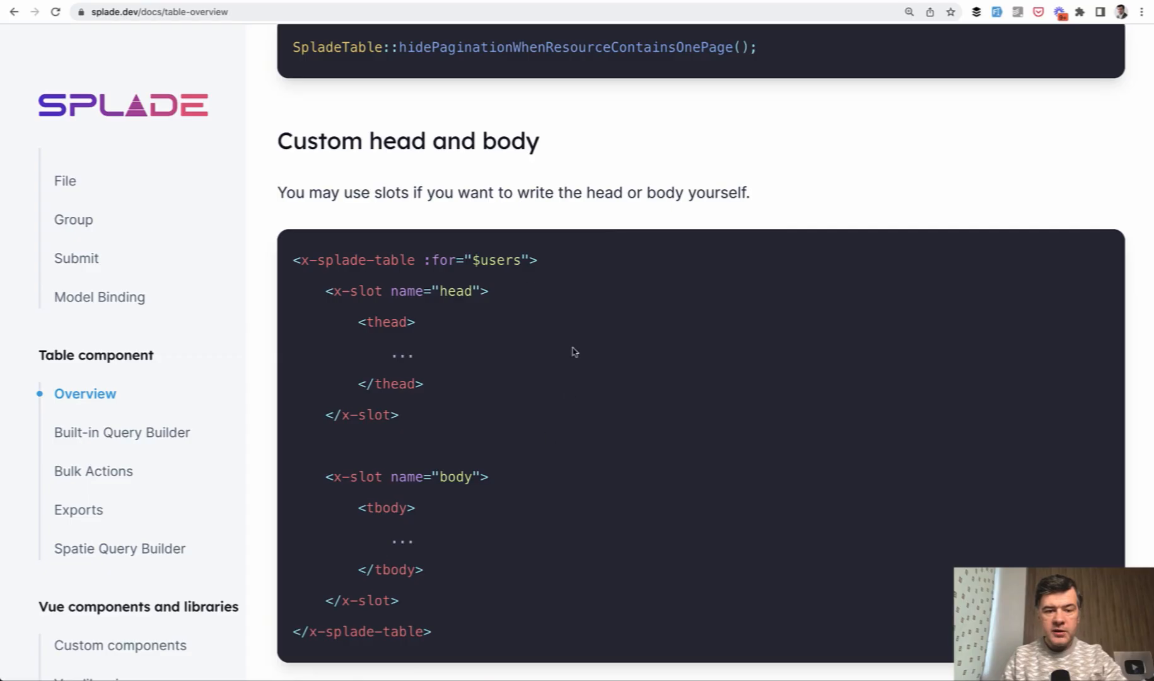
left_click_drag(359, 291, 377, 383)
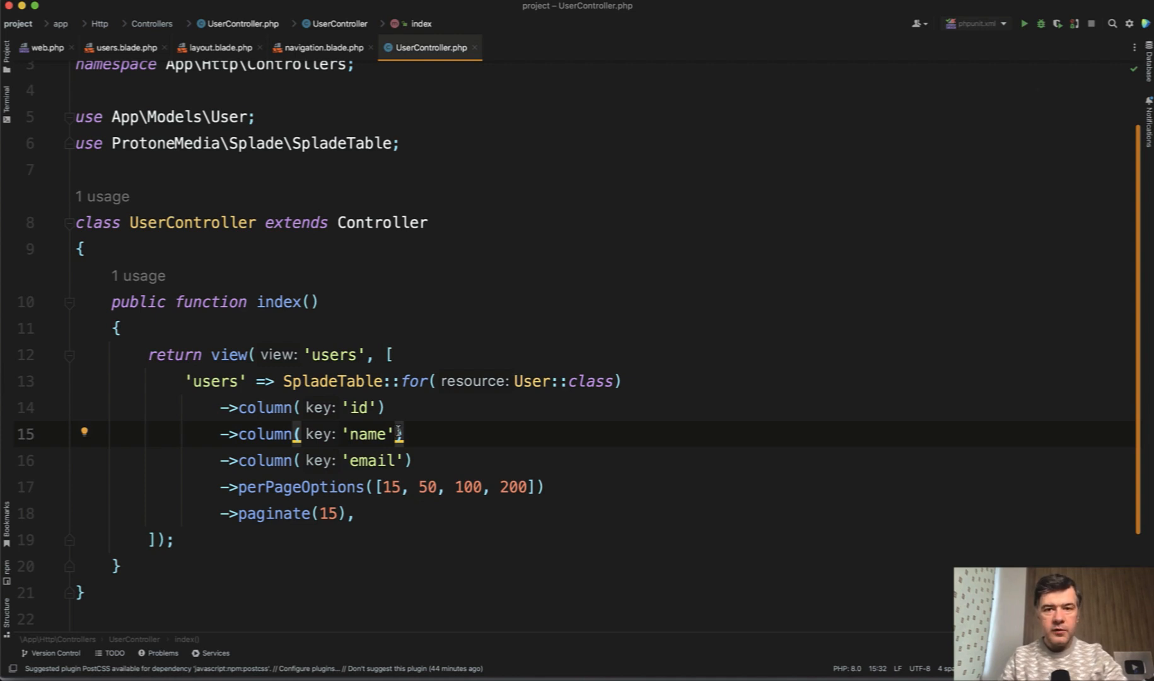
Add sortable: true to the ->column('name') call in UserController.
type(", s")
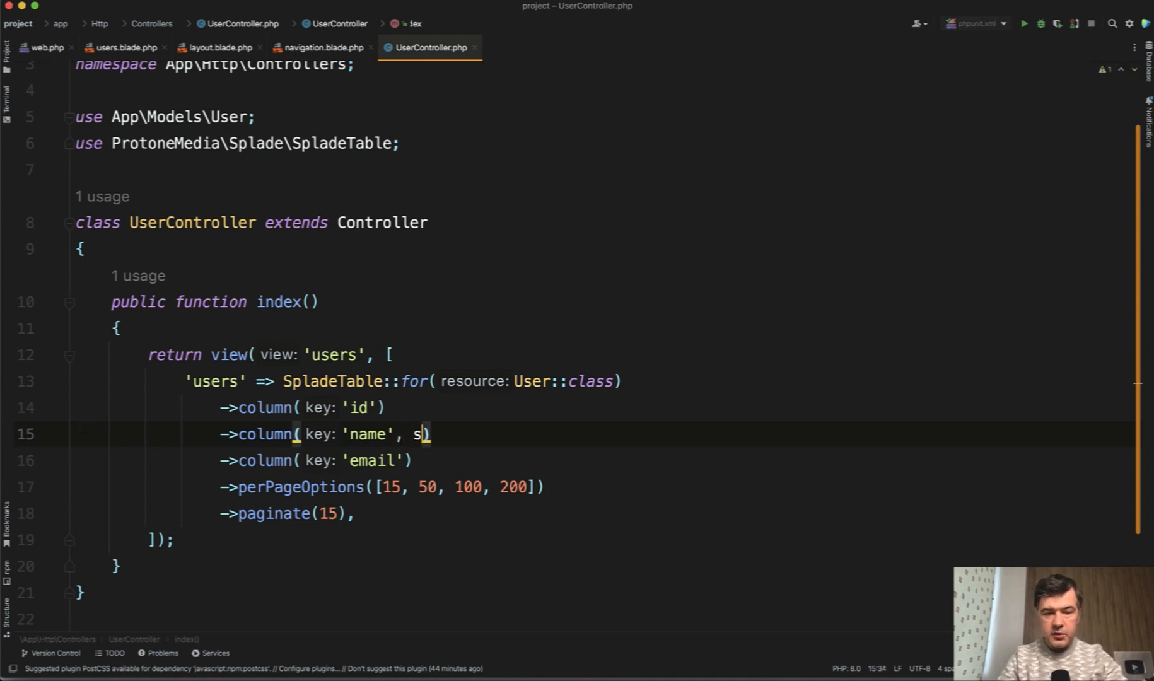
type("ortable:")
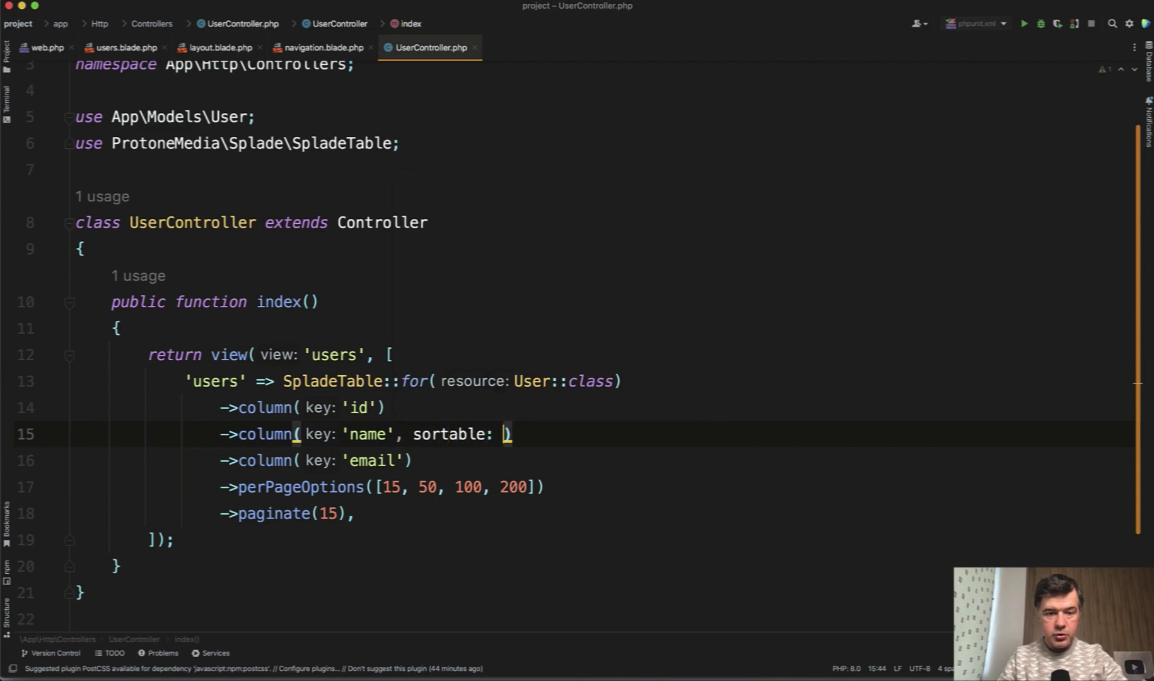
type("true")
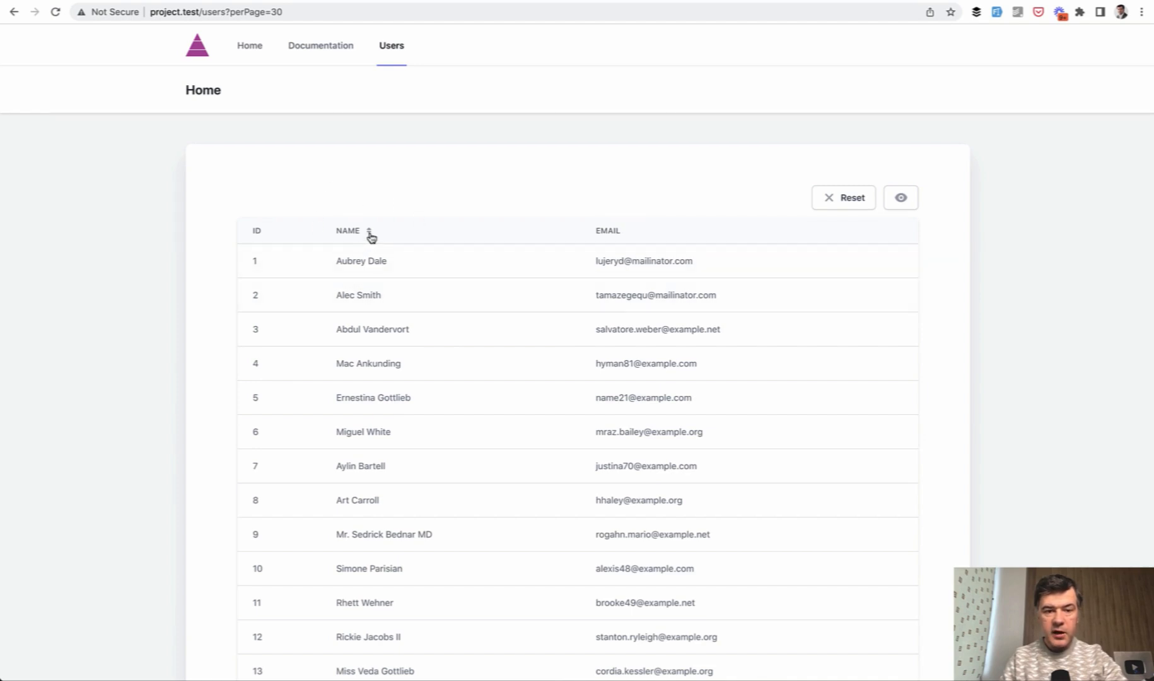
Sort the users table by the NAME header, then reverse the sort order.
left_click(370, 233)
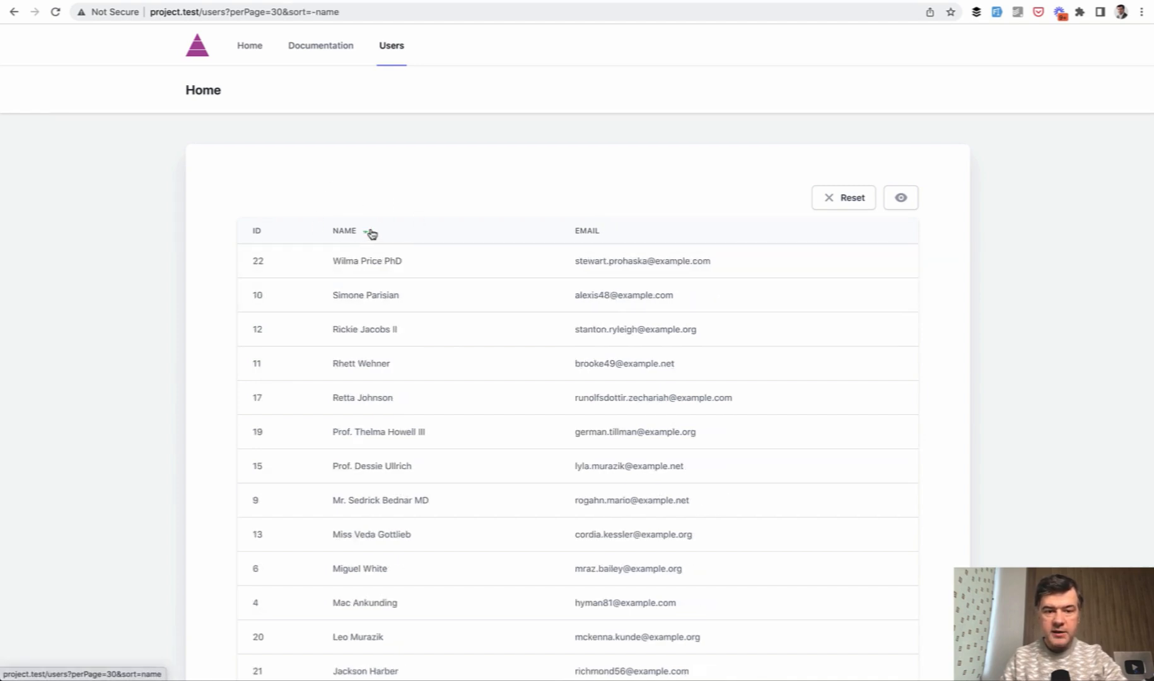
left_click(368, 233)
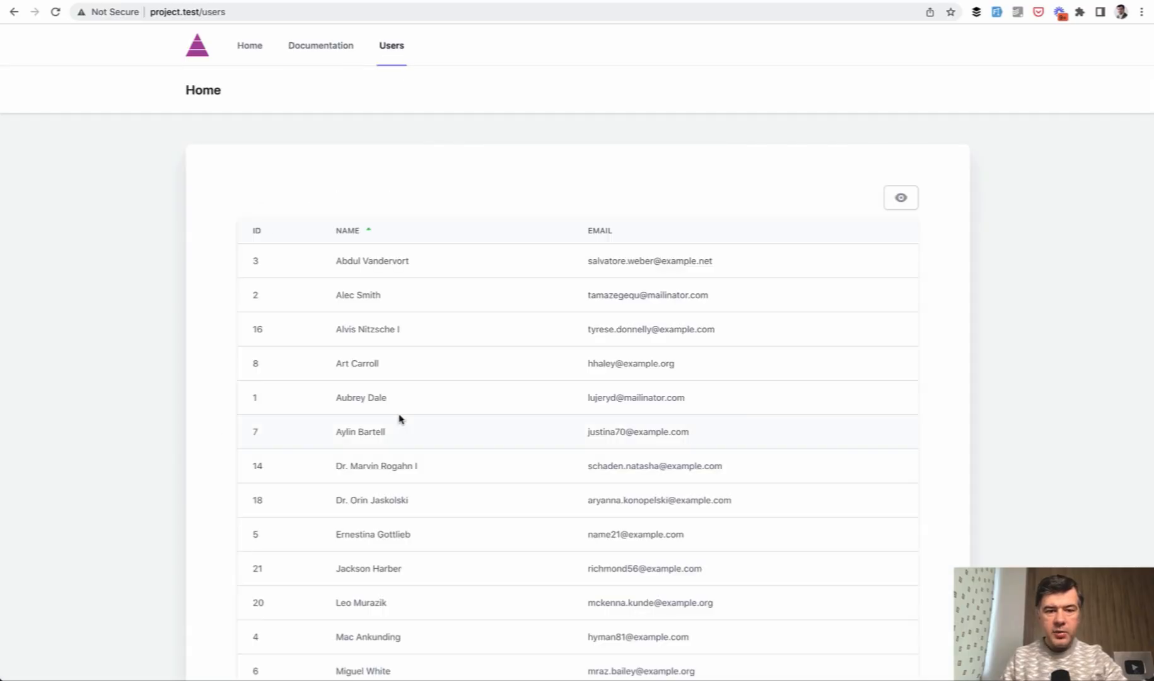
mouse_move(429, 378)
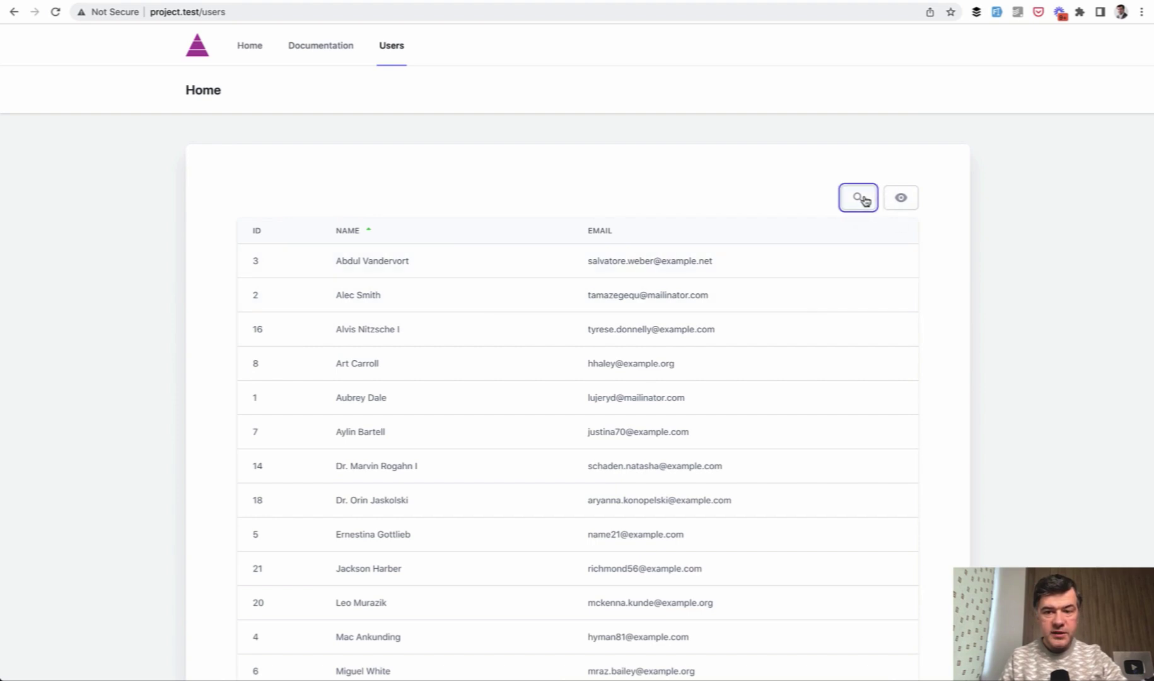
Filter the users table by name with 'ale', then clear the name search.
left_click(858, 198)
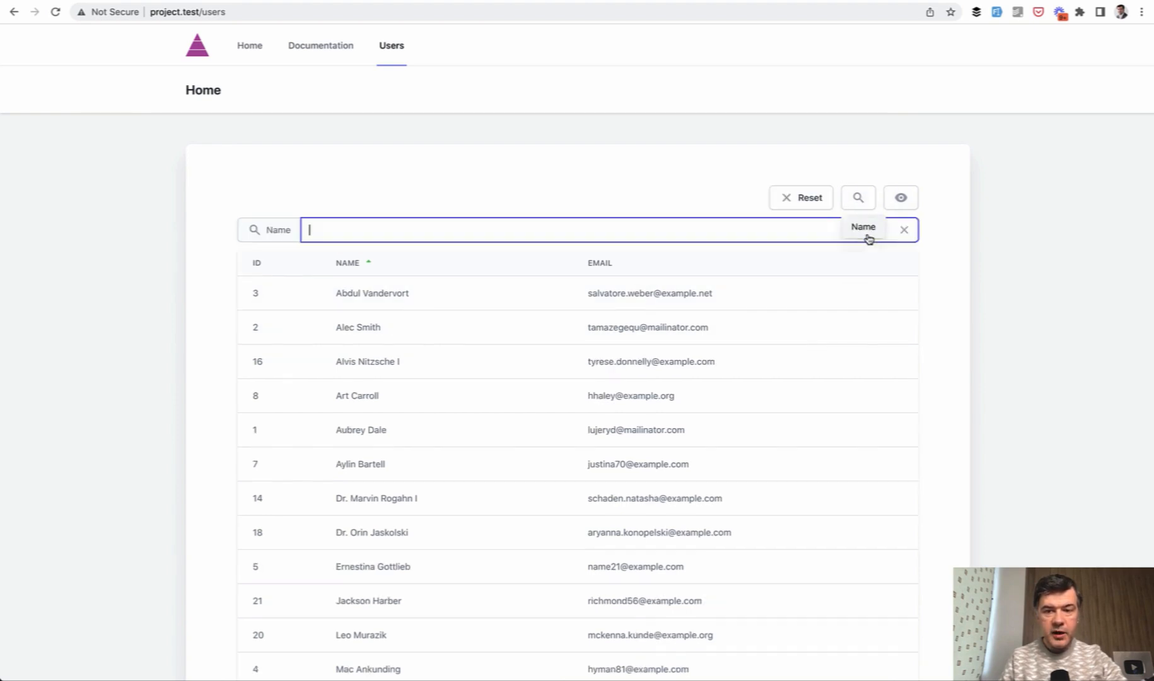
type("ale")
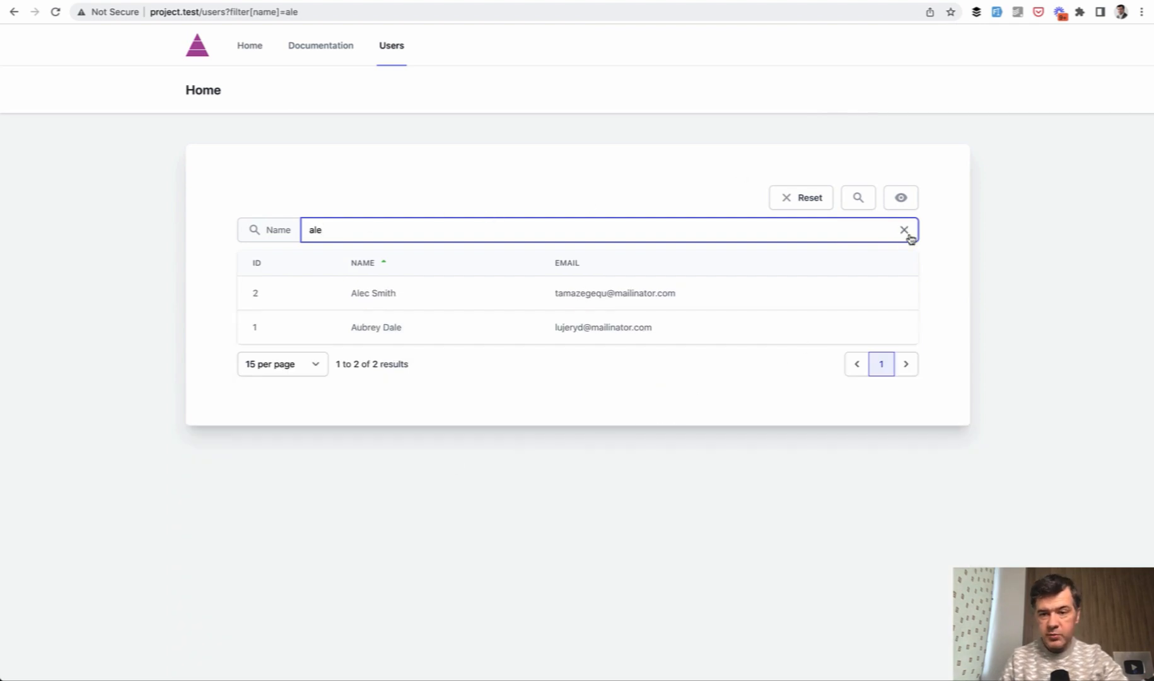
left_click(801, 198)
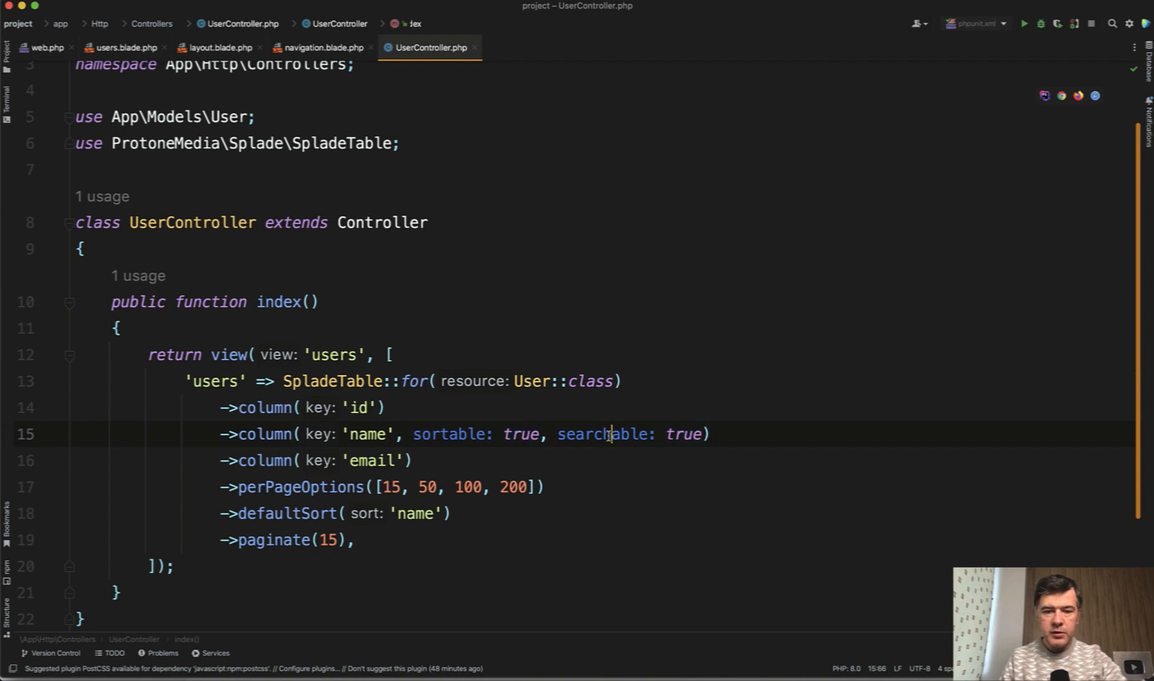
Add ->withGlobalSearch(columns: ['name', 'email']) to the users table in UserController.
double_click(598, 434)
type("->")
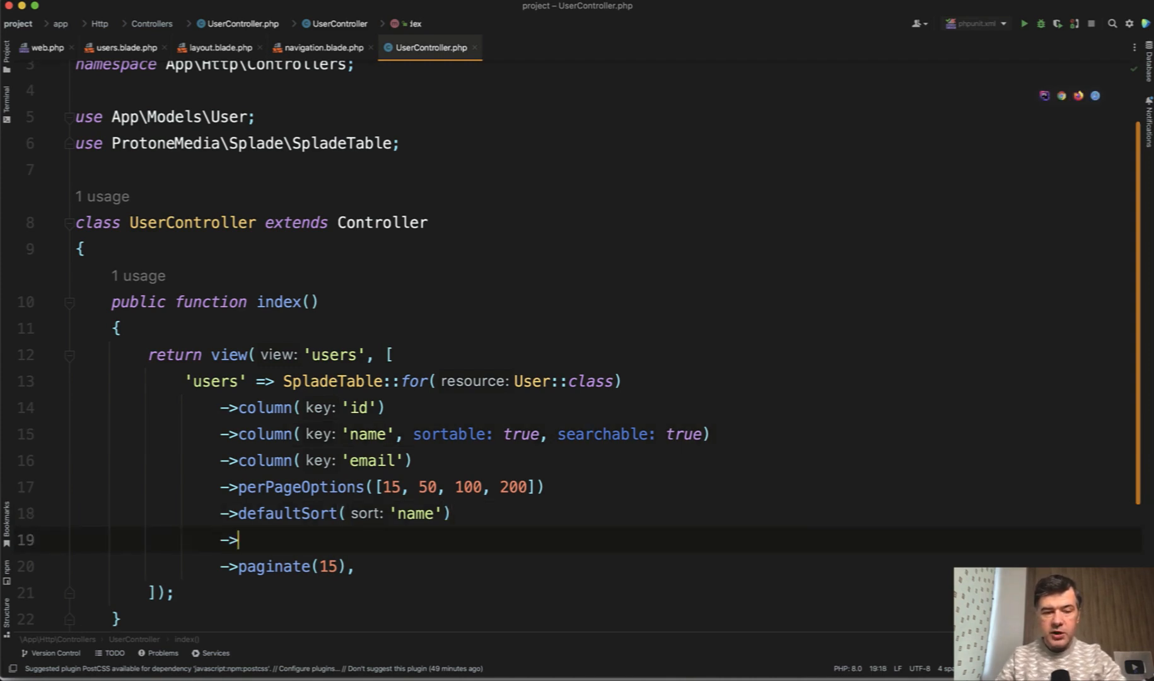
type("withGlobalSearch(")
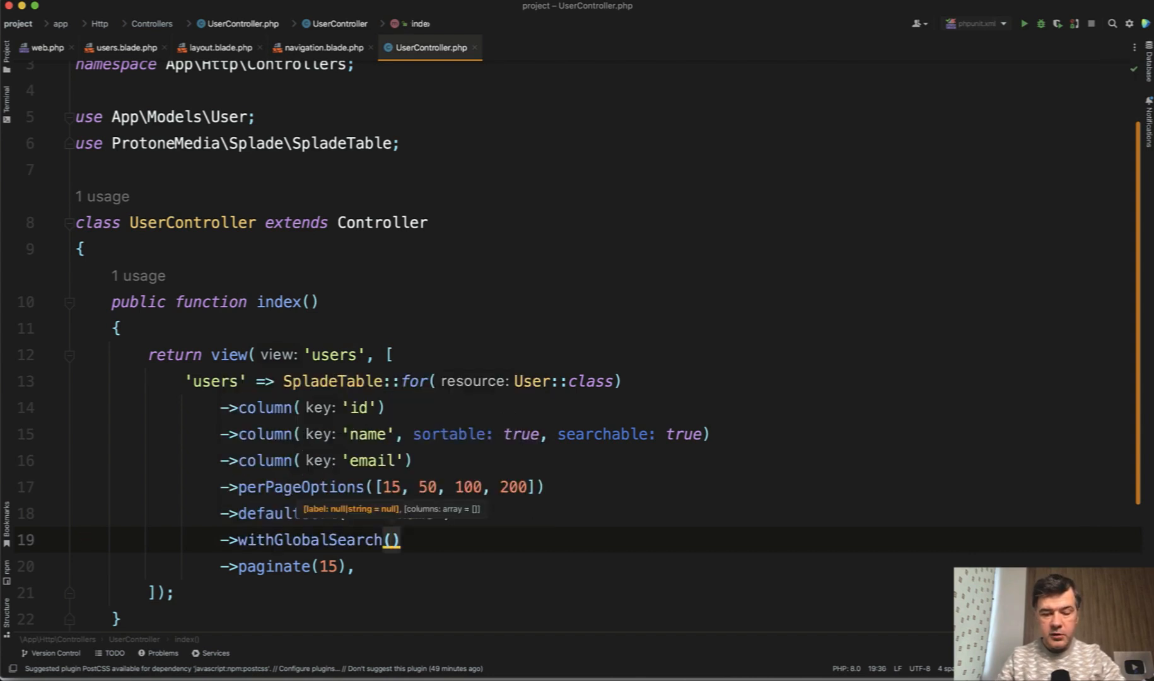
type("columns: []")
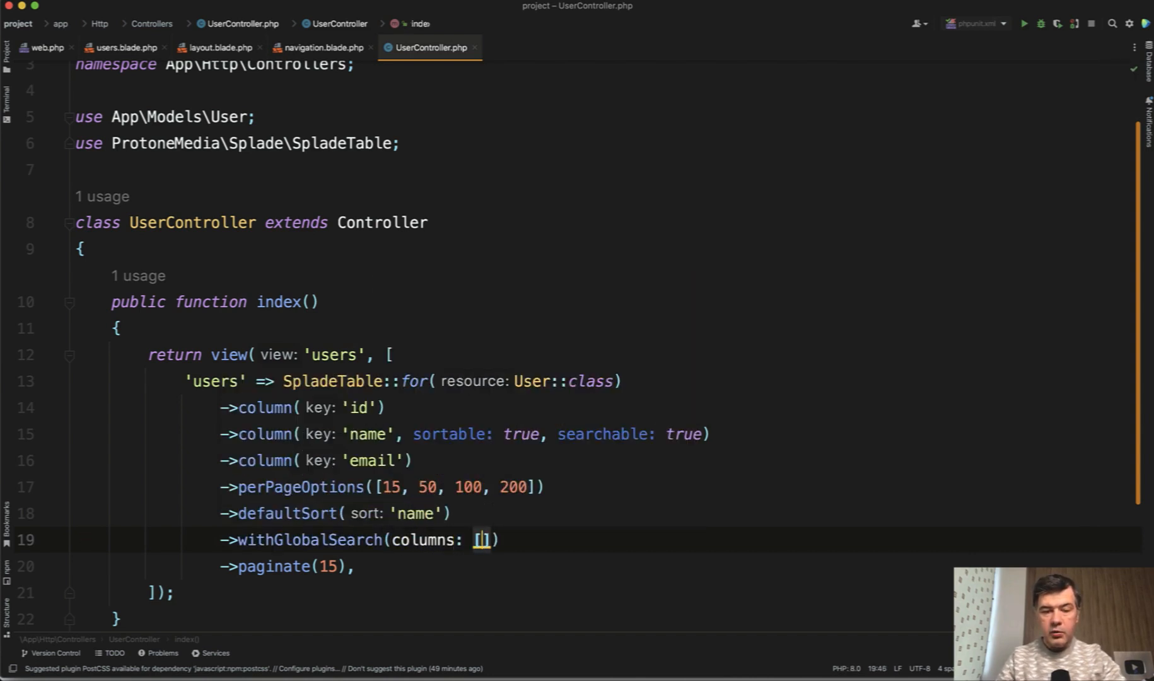
type("'name',m")
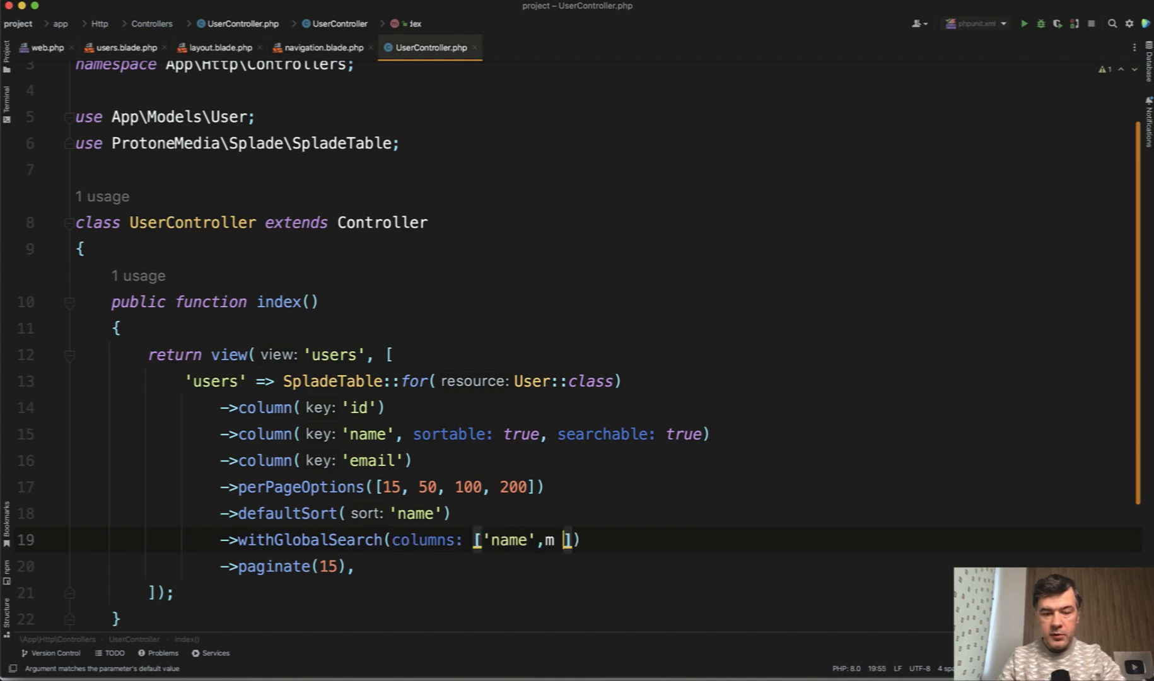
type("email'")
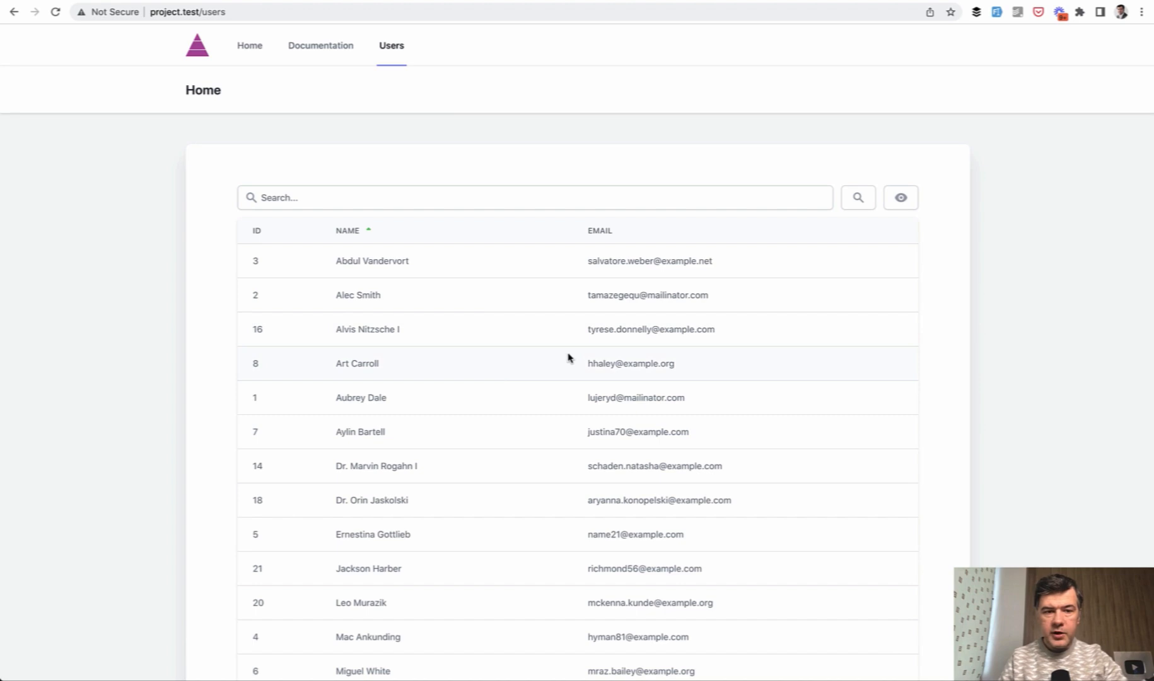
Run a global search for 'salv' in the users table, leaving only Abdul Vandervort.
left_click(533, 189)
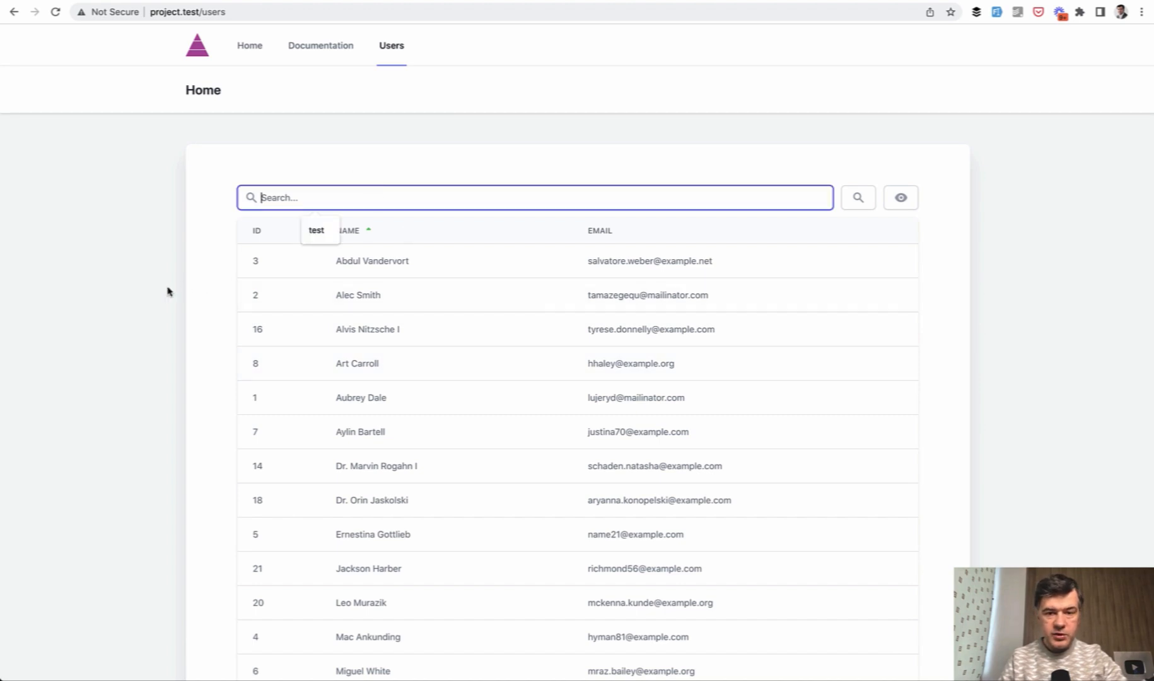
type("salv")
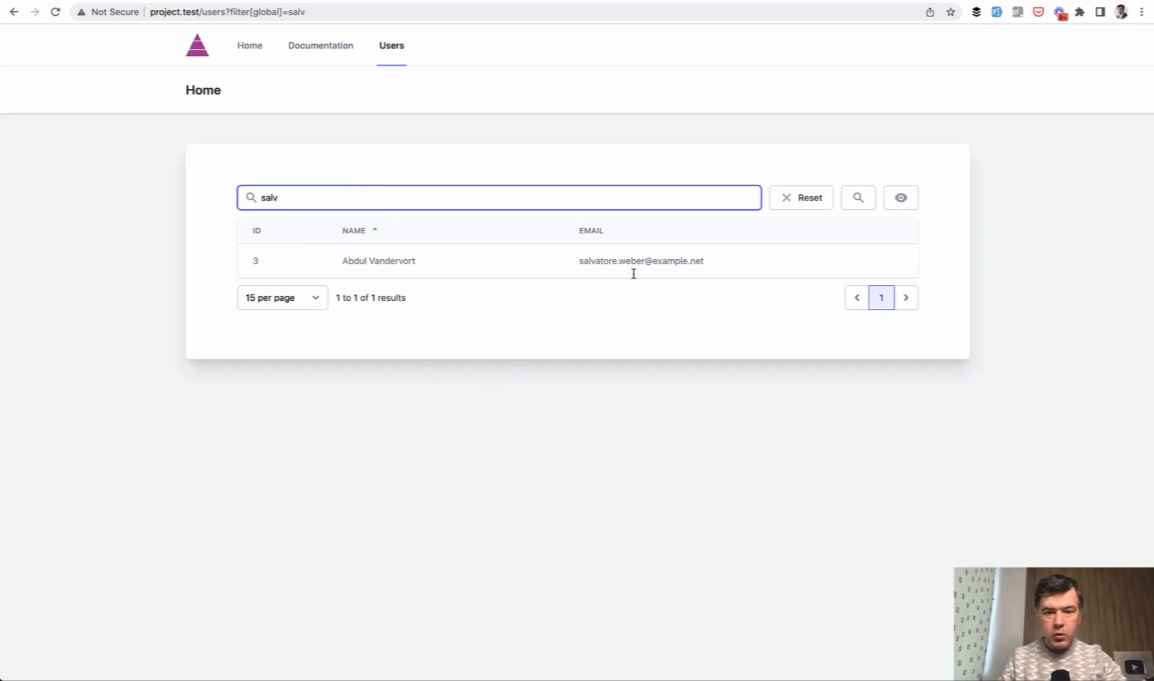
mouse_move(564, 293)
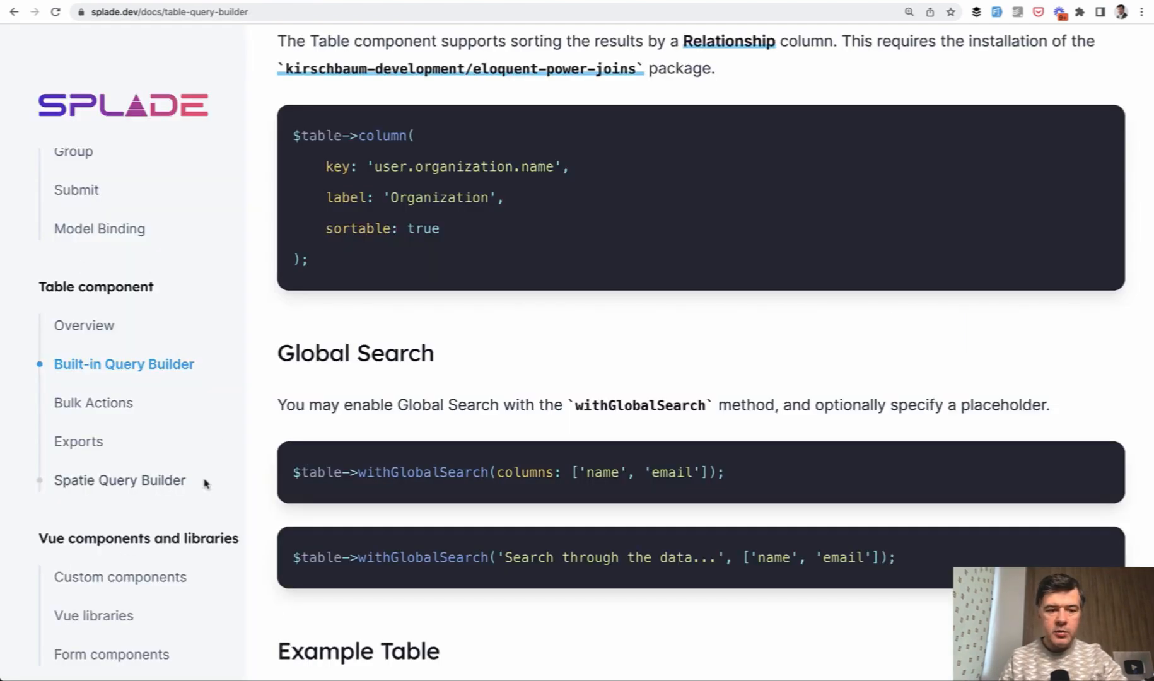
mouse_move(237, 474)
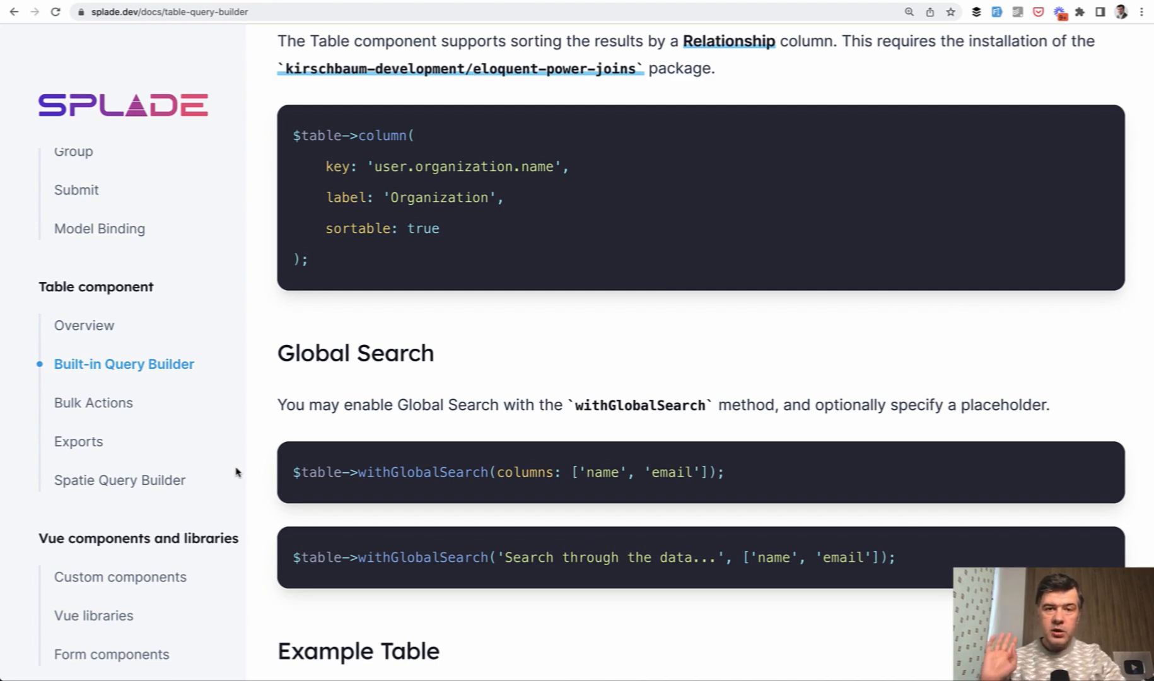
mouse_move(256, 428)
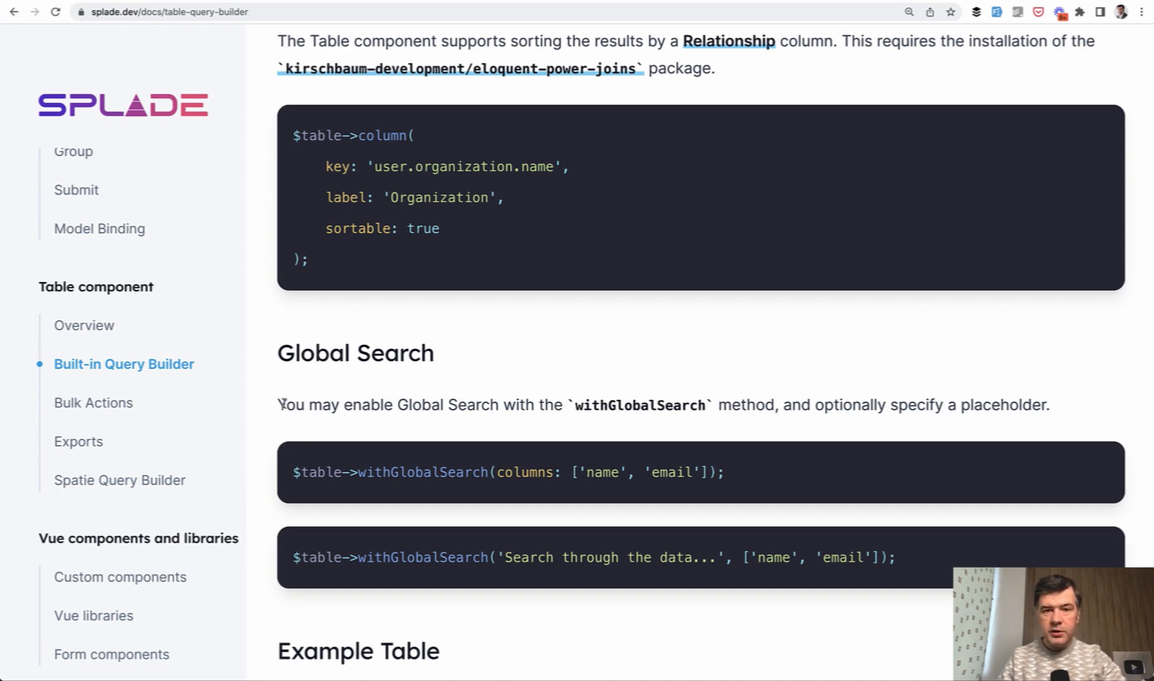
mouse_move(53, 438)
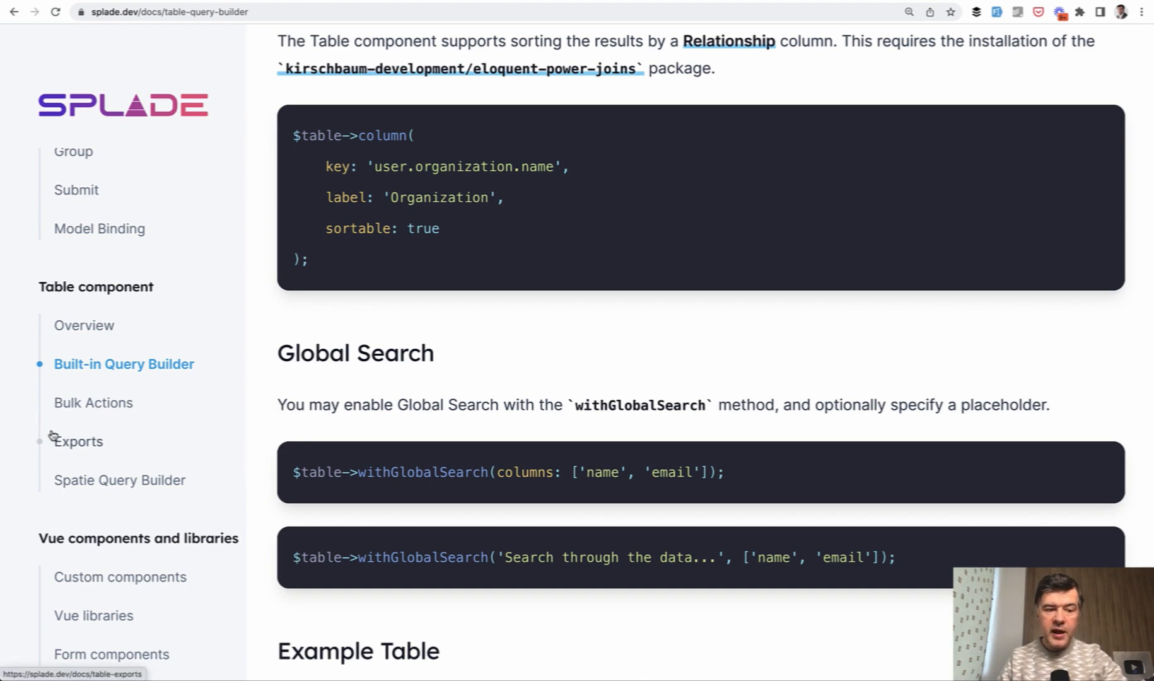
mouse_move(116, 486)
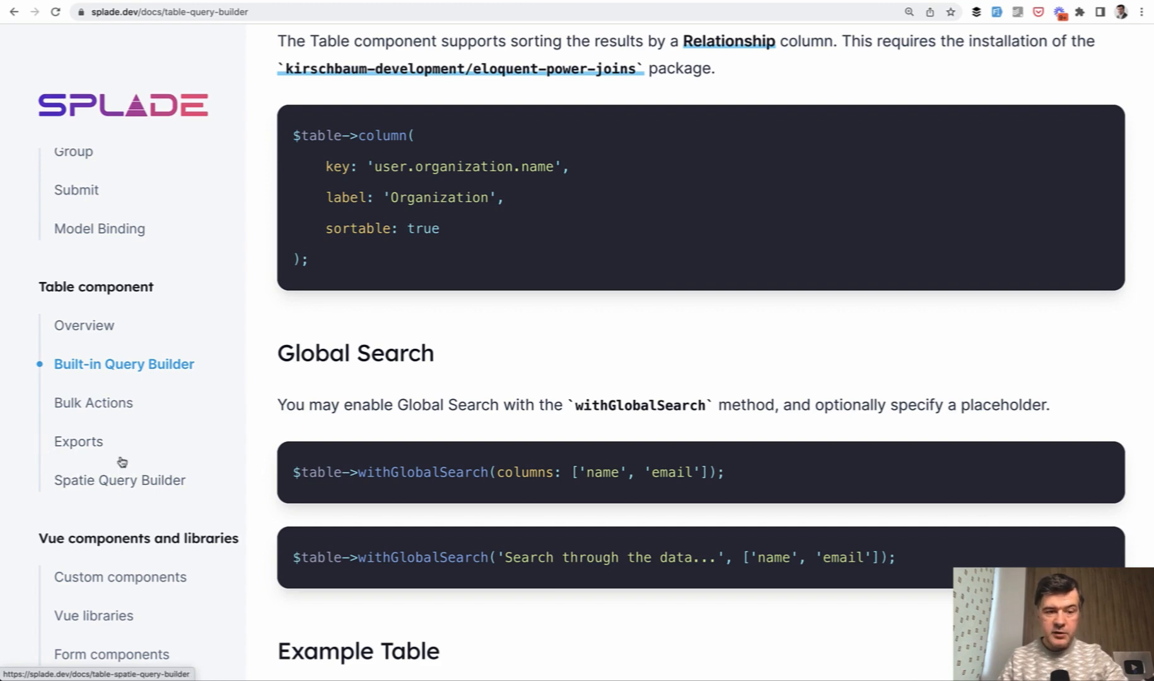
mouse_move(131, 372)
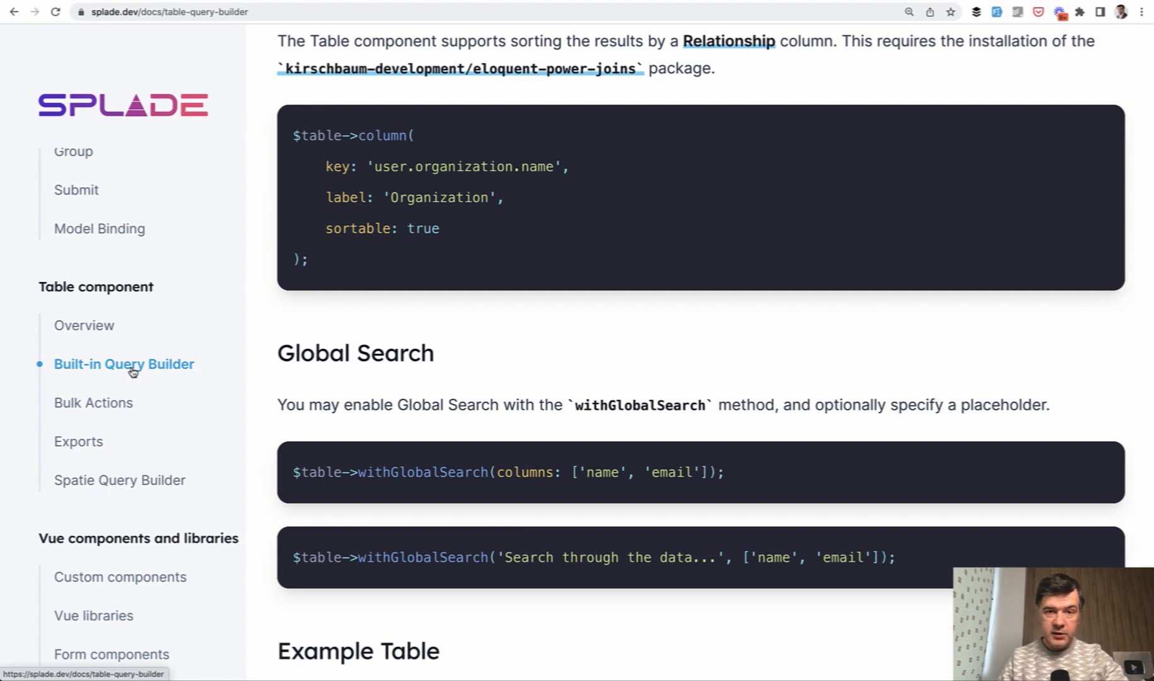